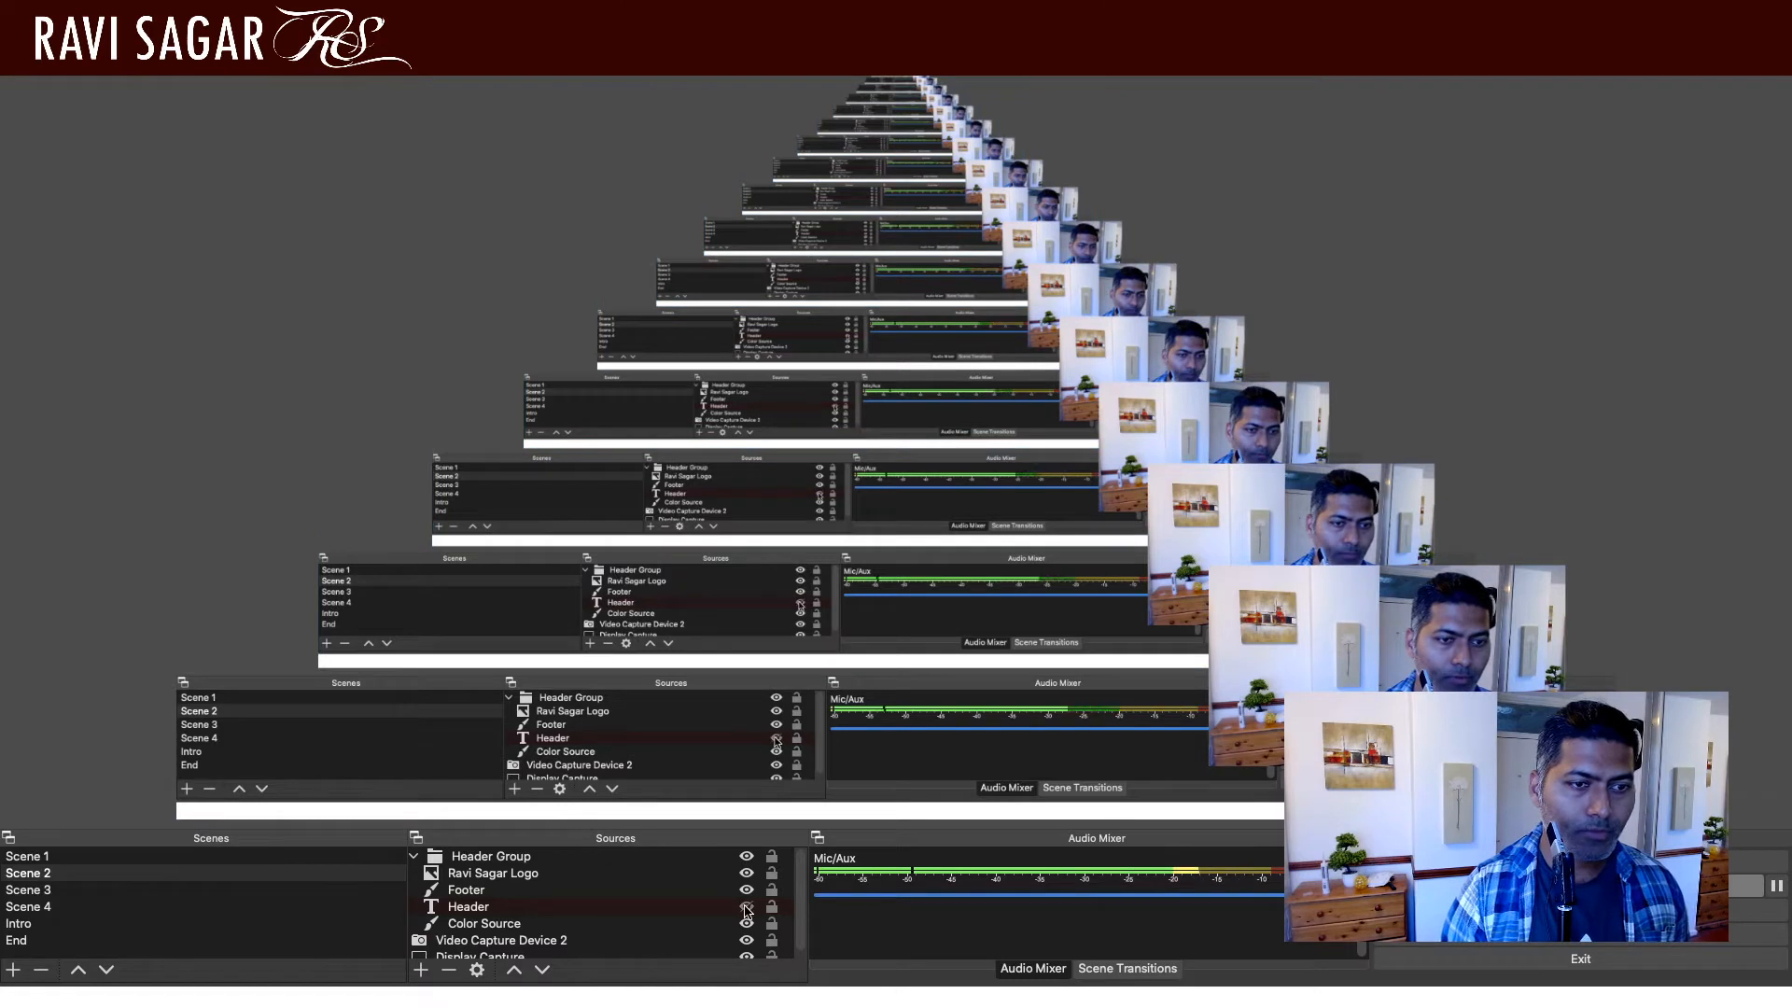
Step: Add a lime-green Color Source banner and start adding a new Text (FreeType 2) source
{"action": "left_click", "coordinate": [422, 997]}
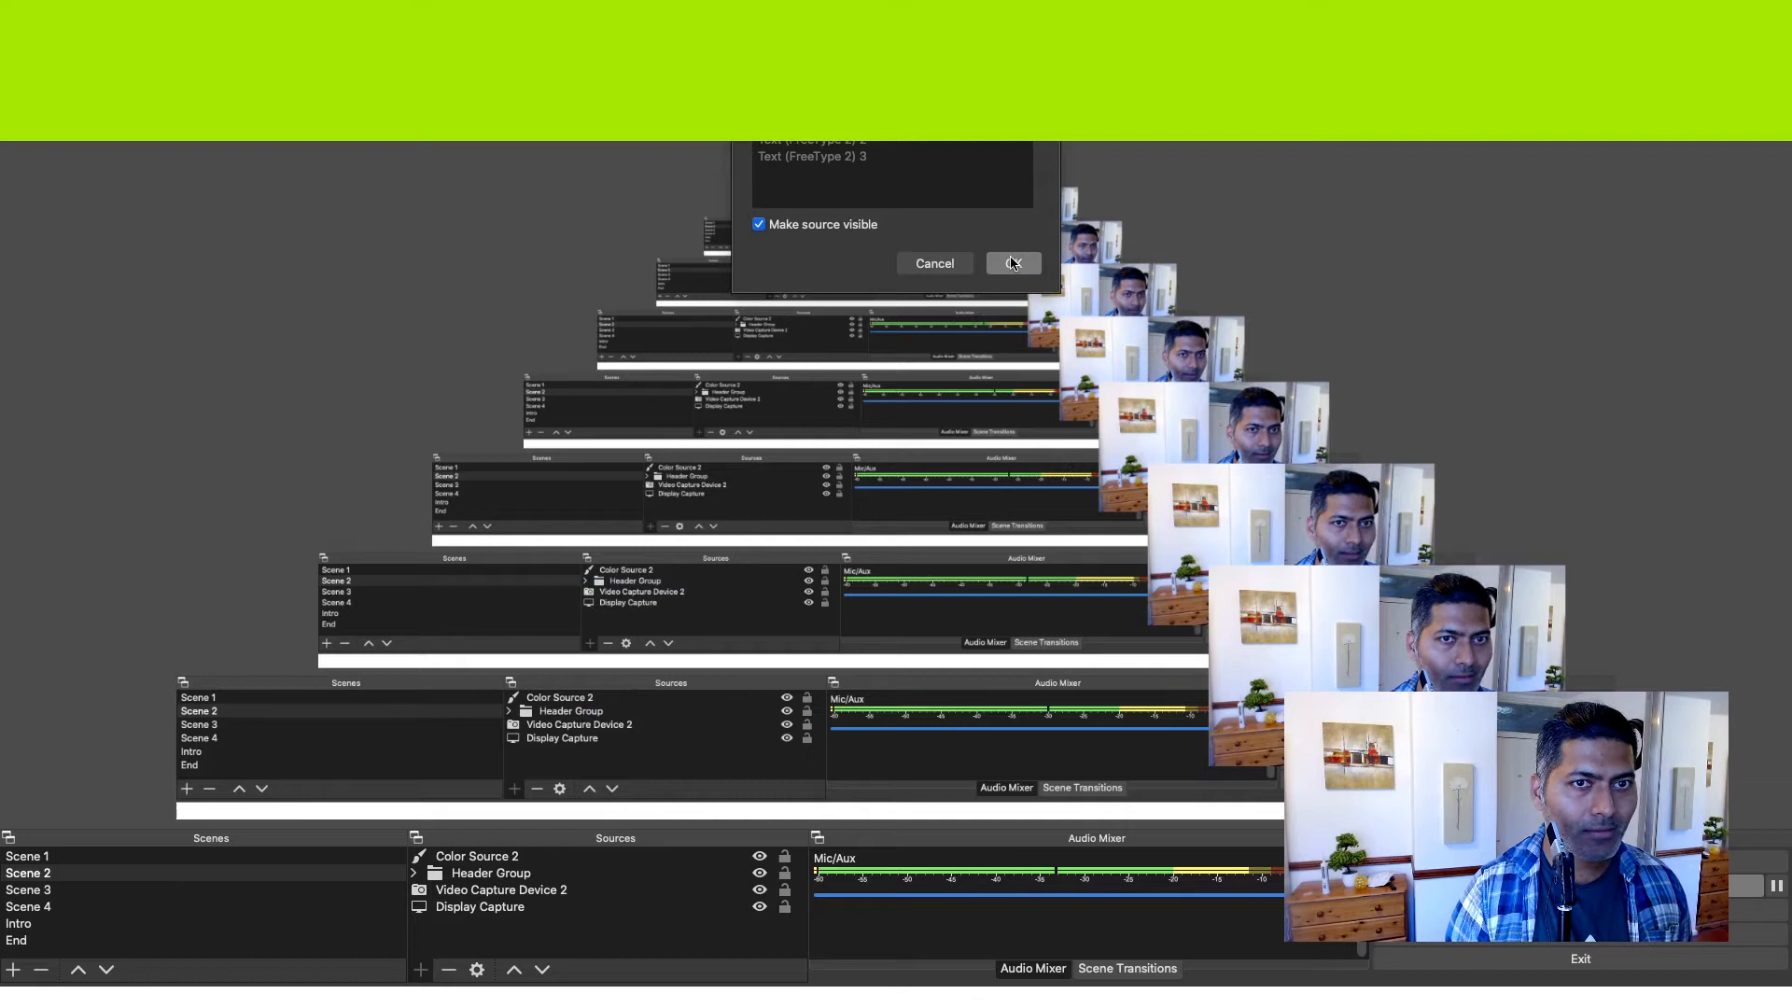
Step: Create the text source and set its text to 'Welcome to my channel'
{"action": "left_click", "coordinate": [1011, 263]}
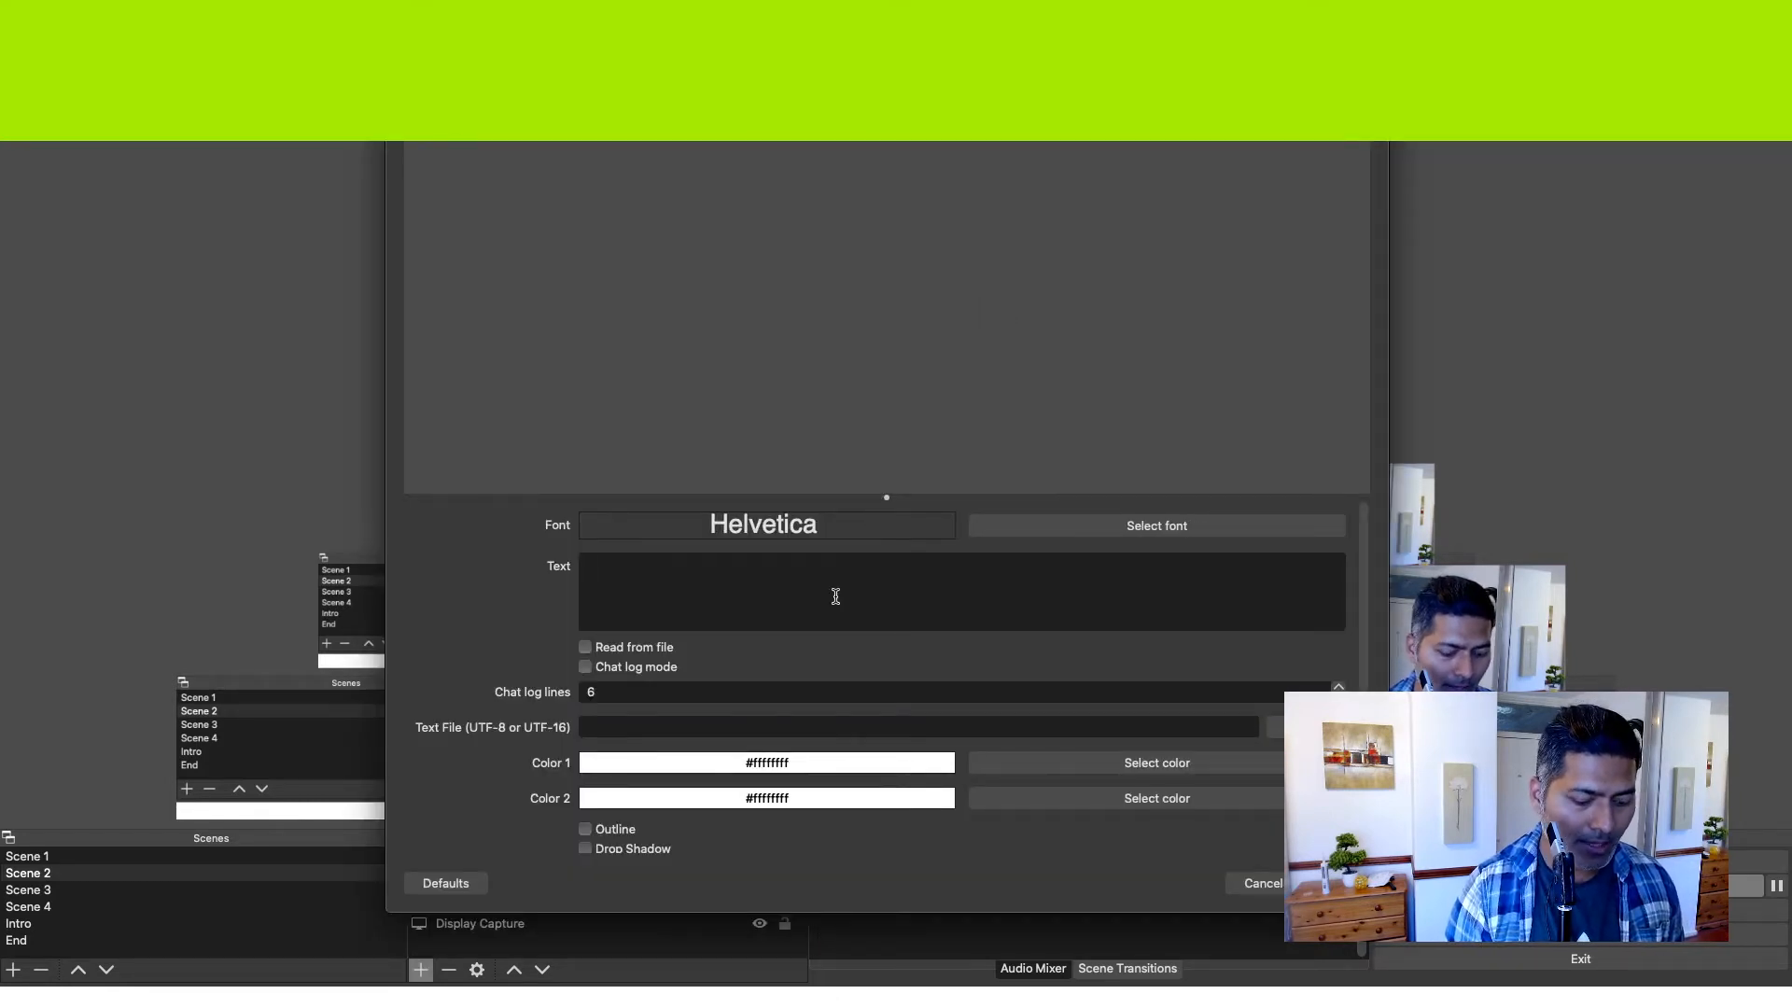
{"action": "type", "text": "Welcome to"}
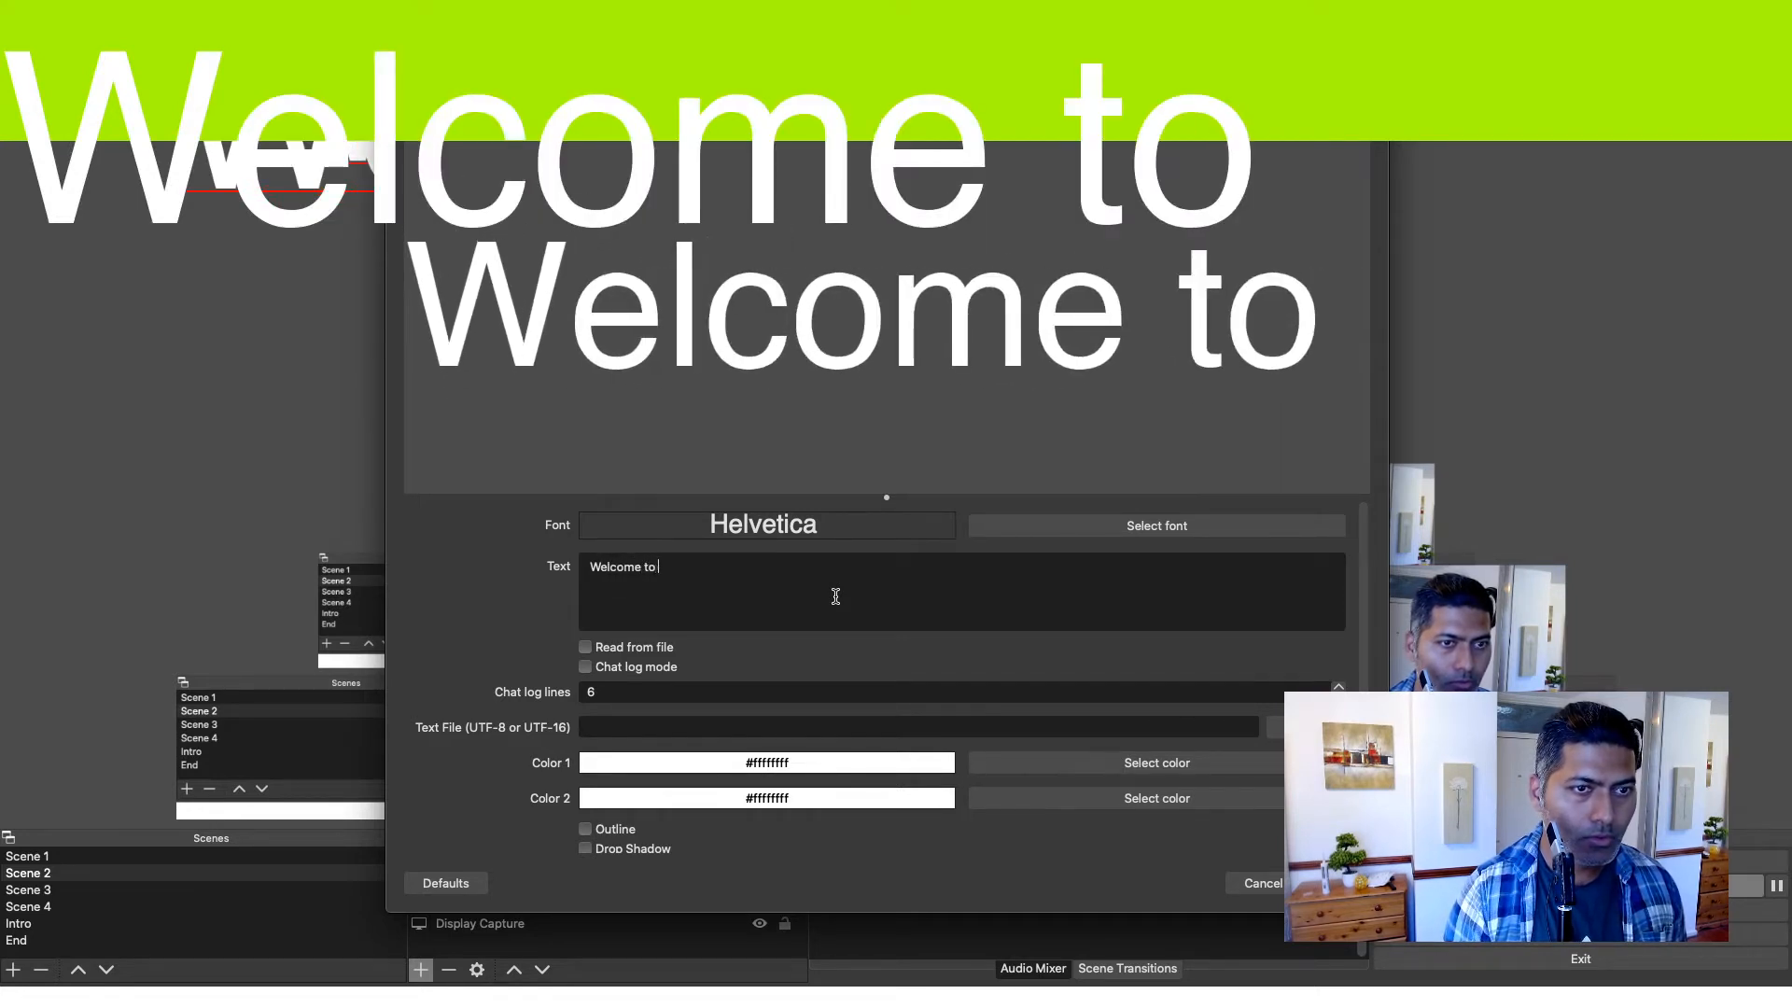
{"action": "type", "text": "my"}
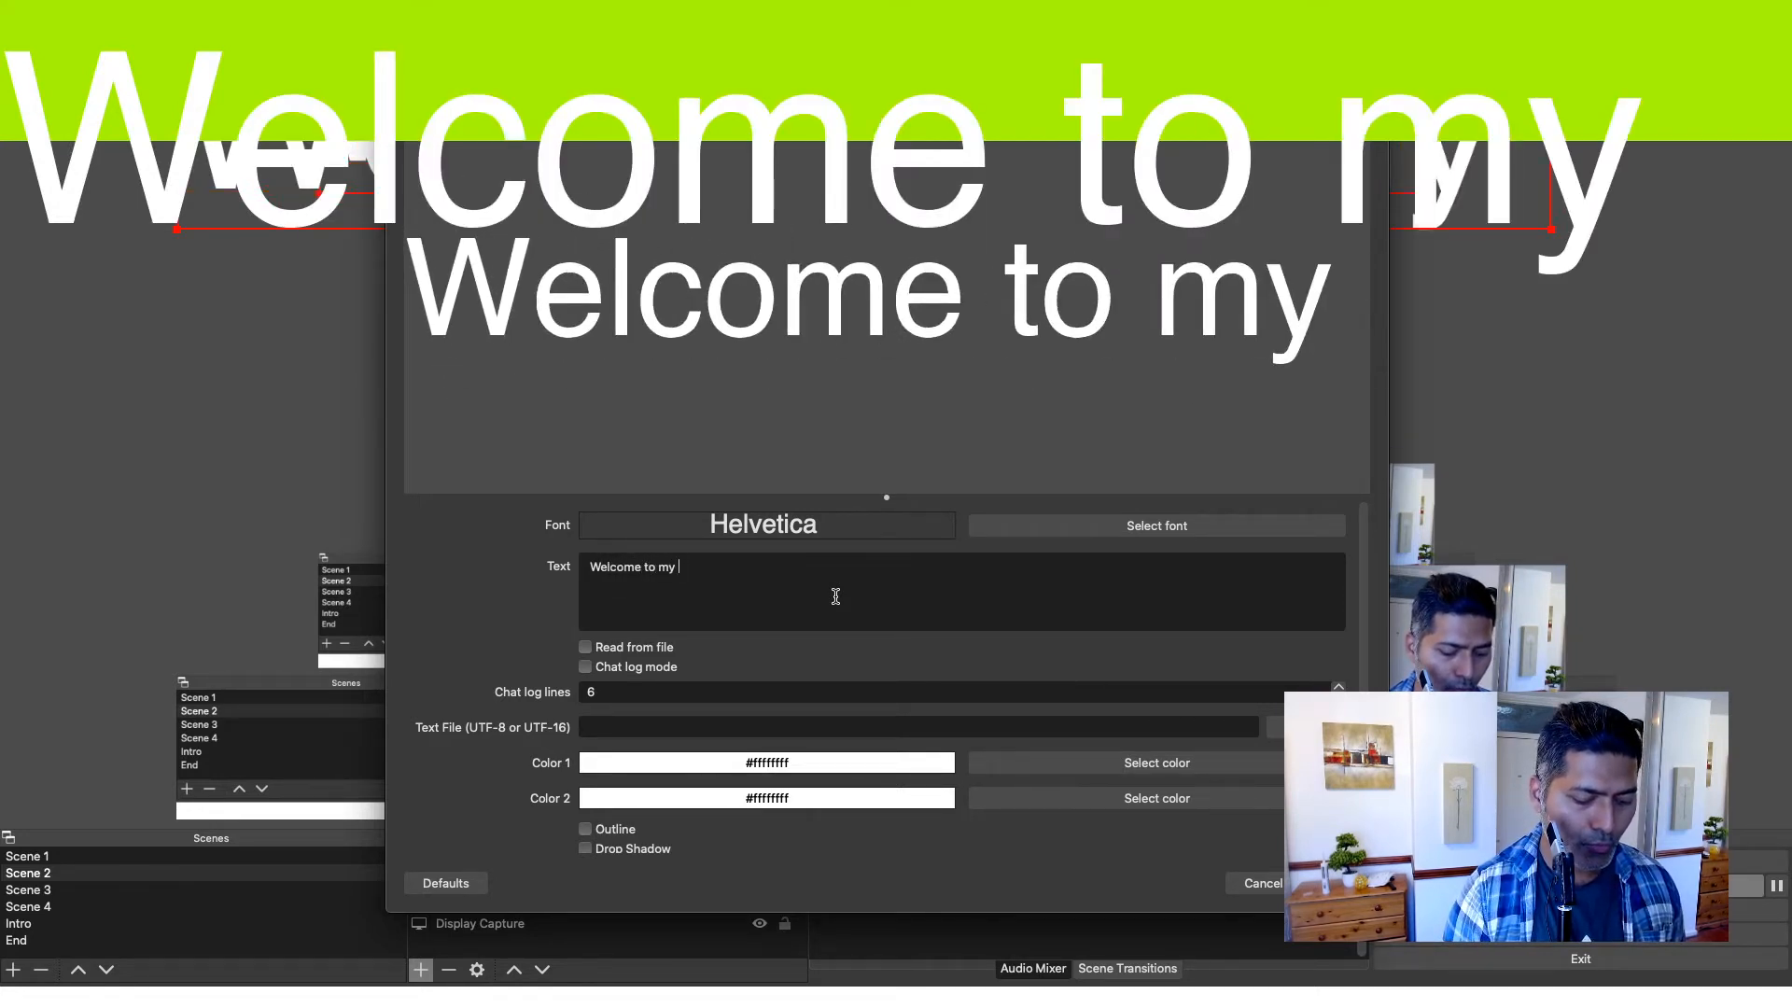
{"action": "type", "text": "channel"}
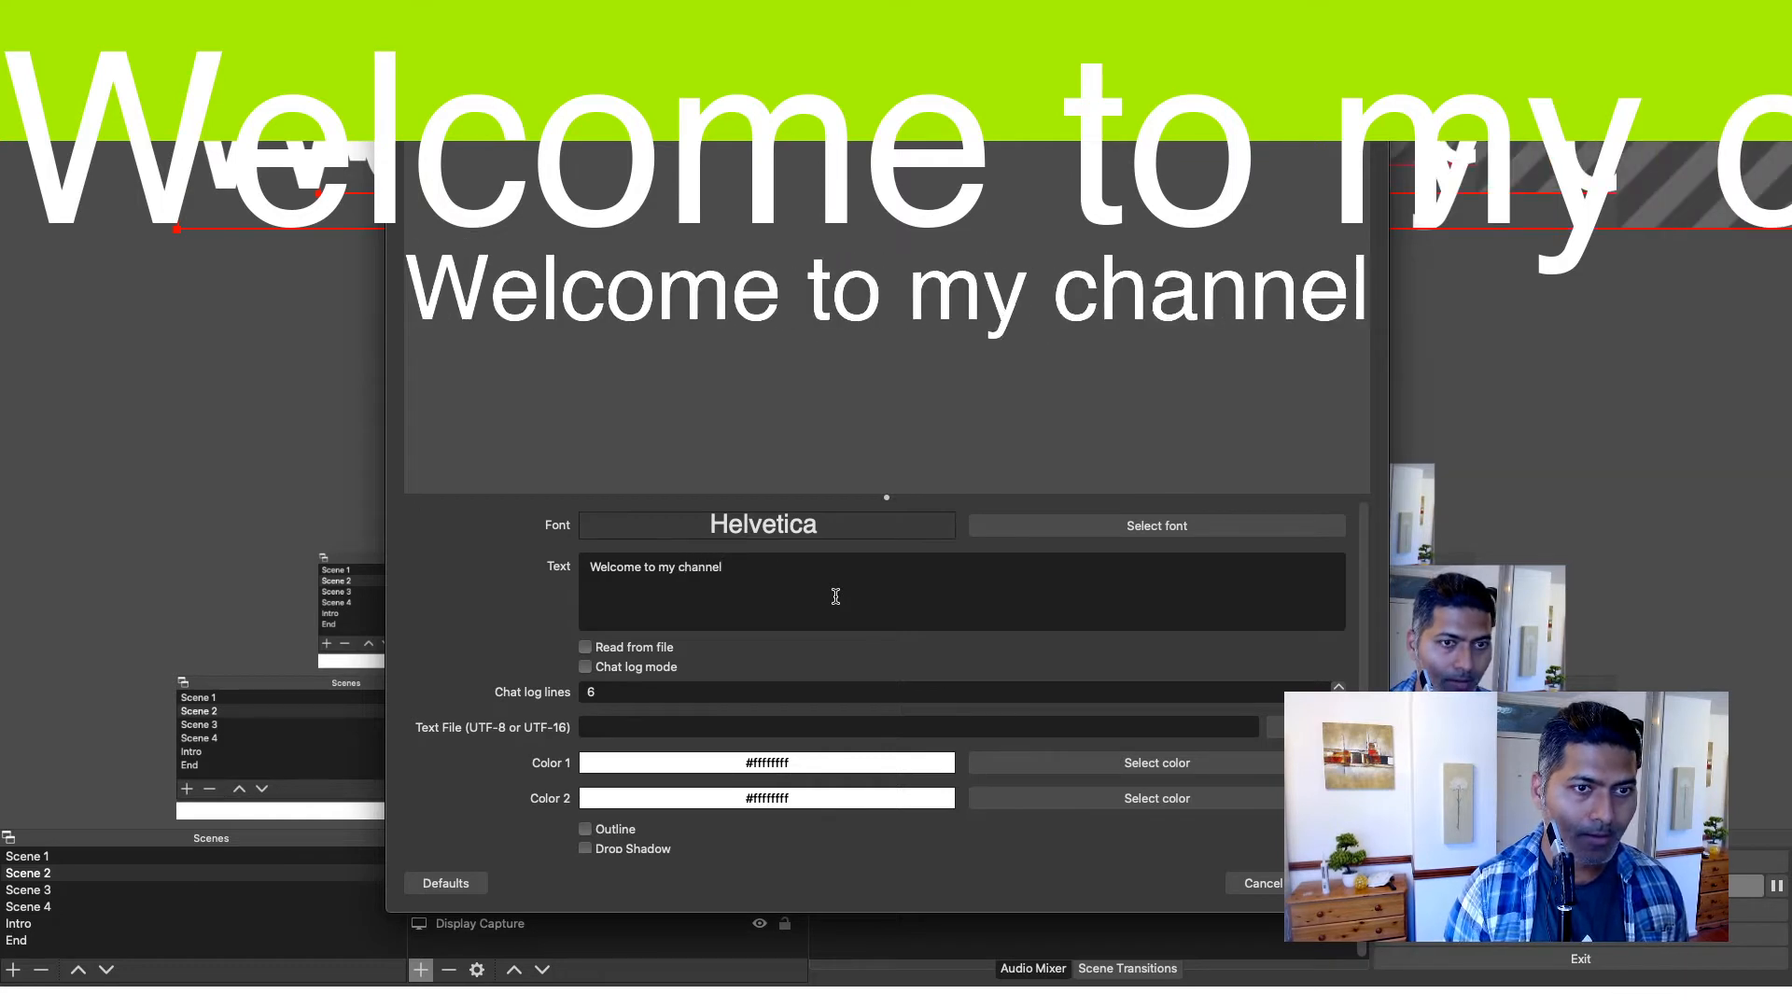
{"action": "mouse_move", "coordinate": [940, 642]}
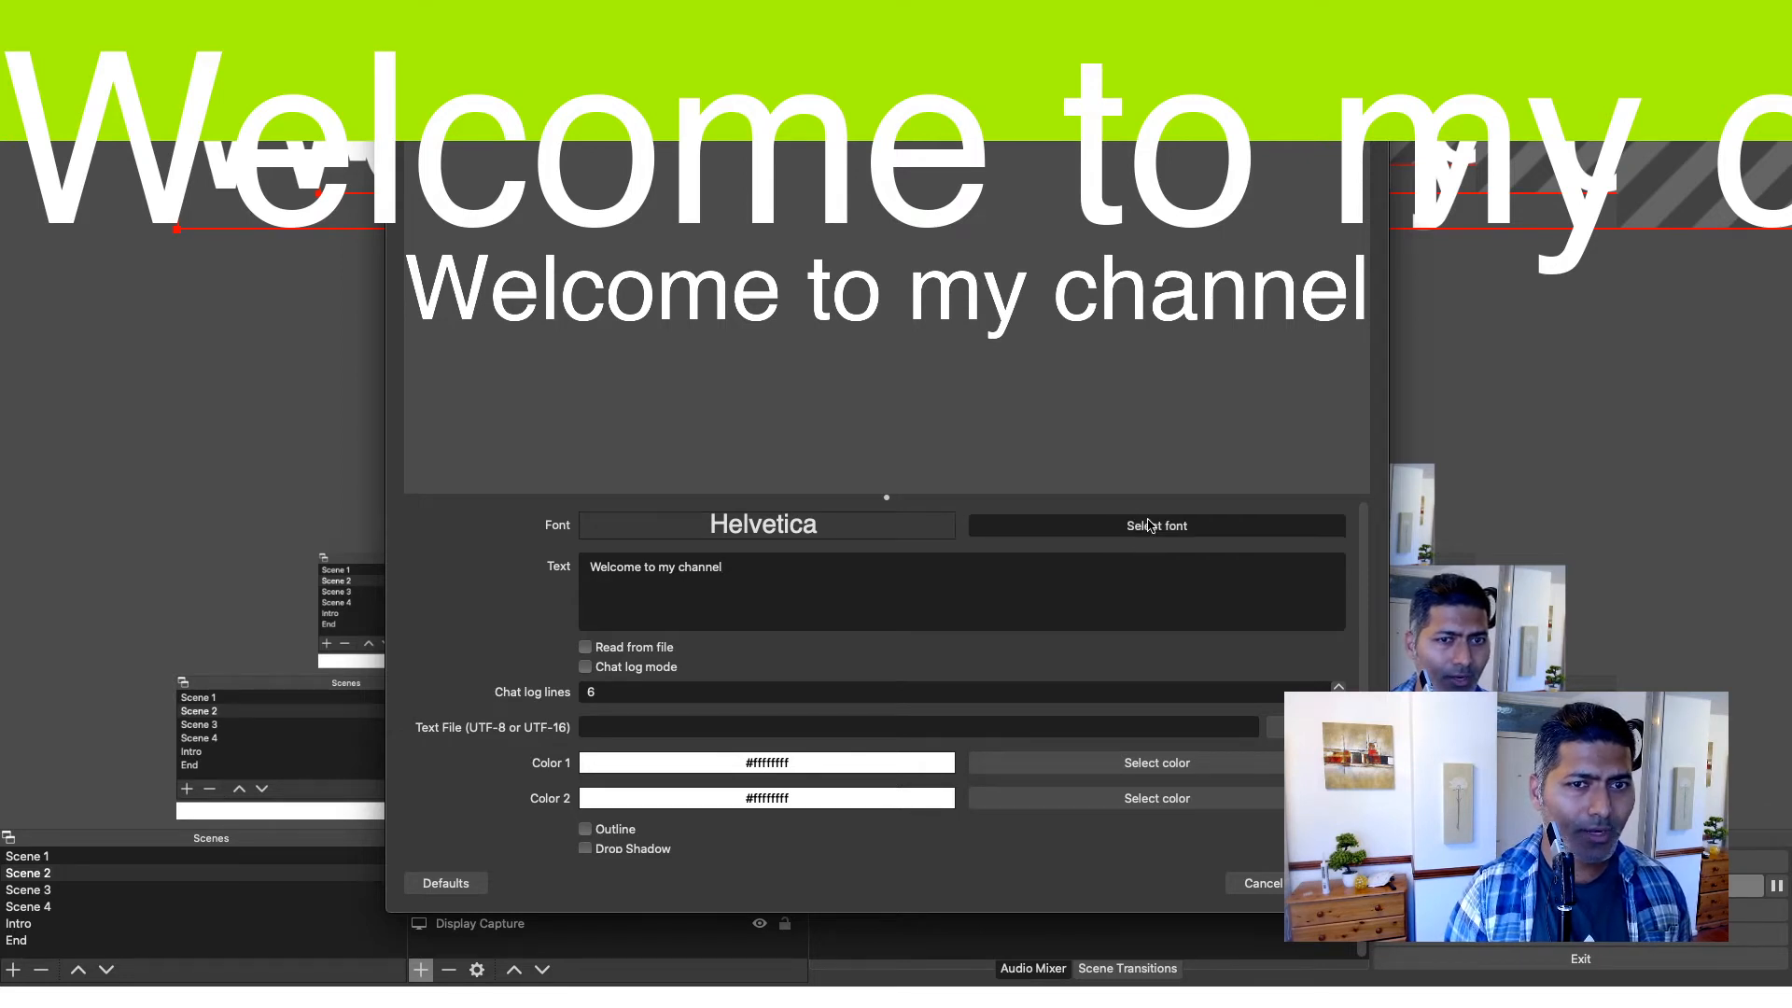
Step: Try the welcome text at Helvetica 72 and then 96 point via the font chooser
{"action": "left_click", "coordinate": [1158, 527]}
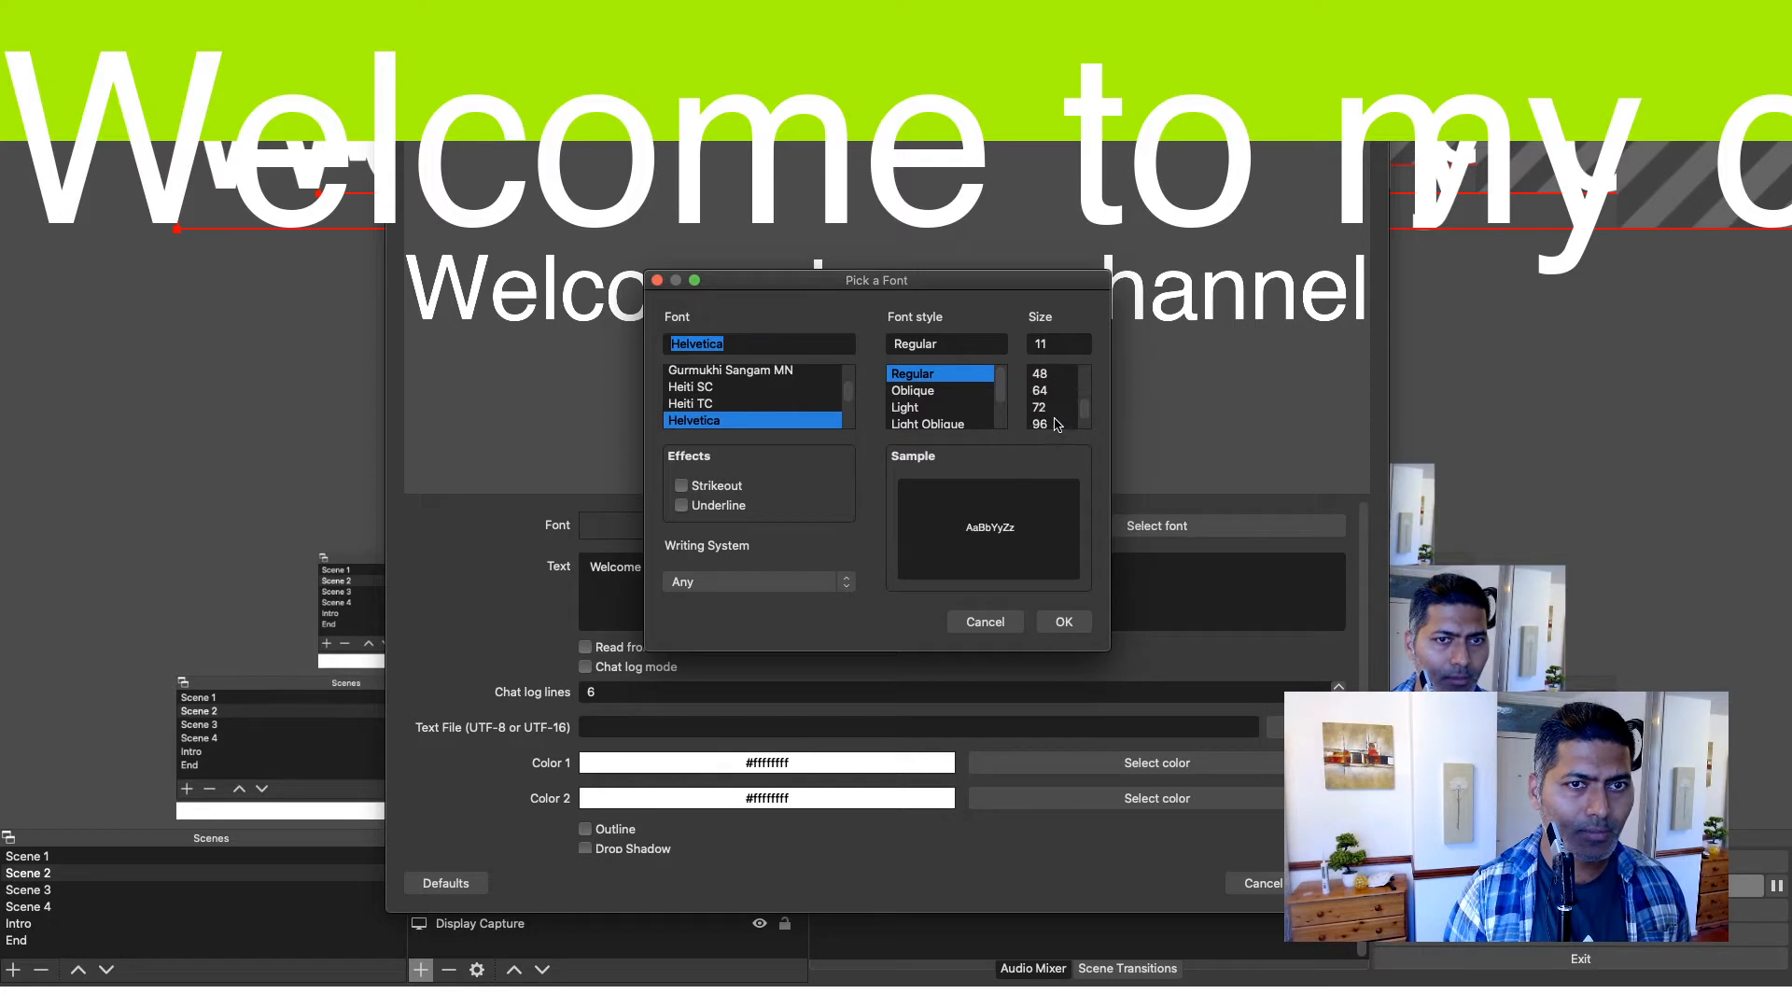
{"action": "left_click", "coordinate": [1038, 403]}
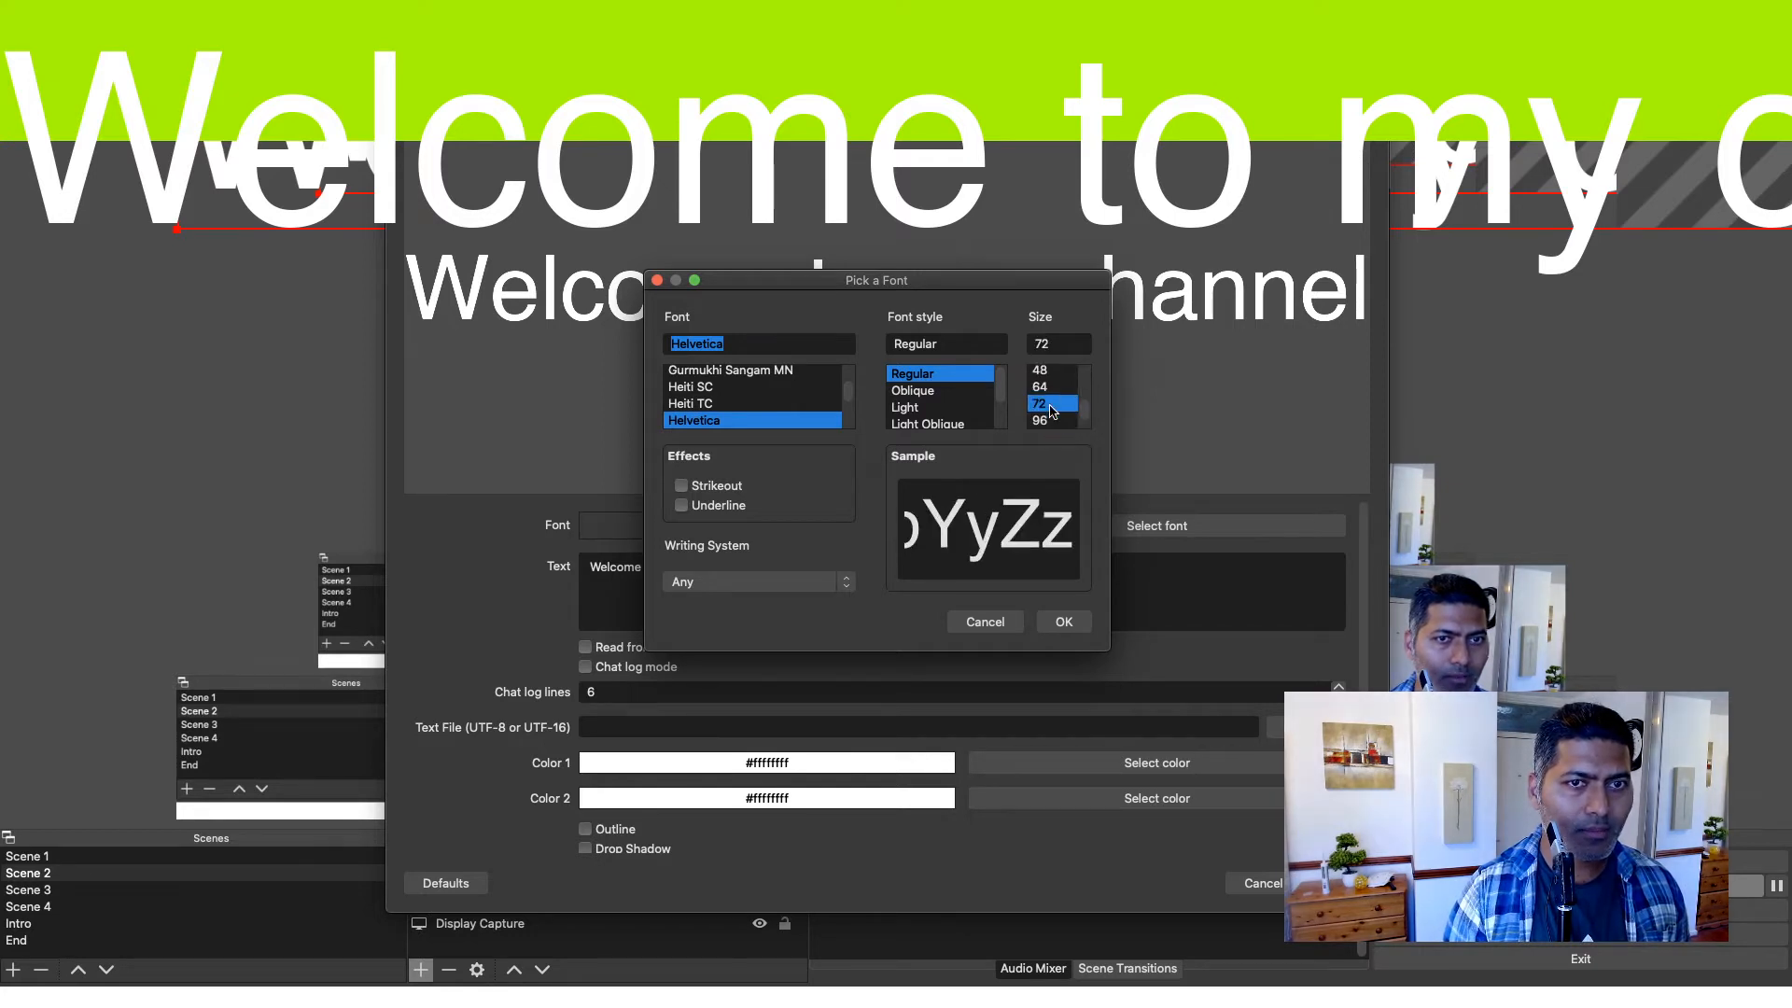
{"action": "left_click", "coordinate": [1063, 622]}
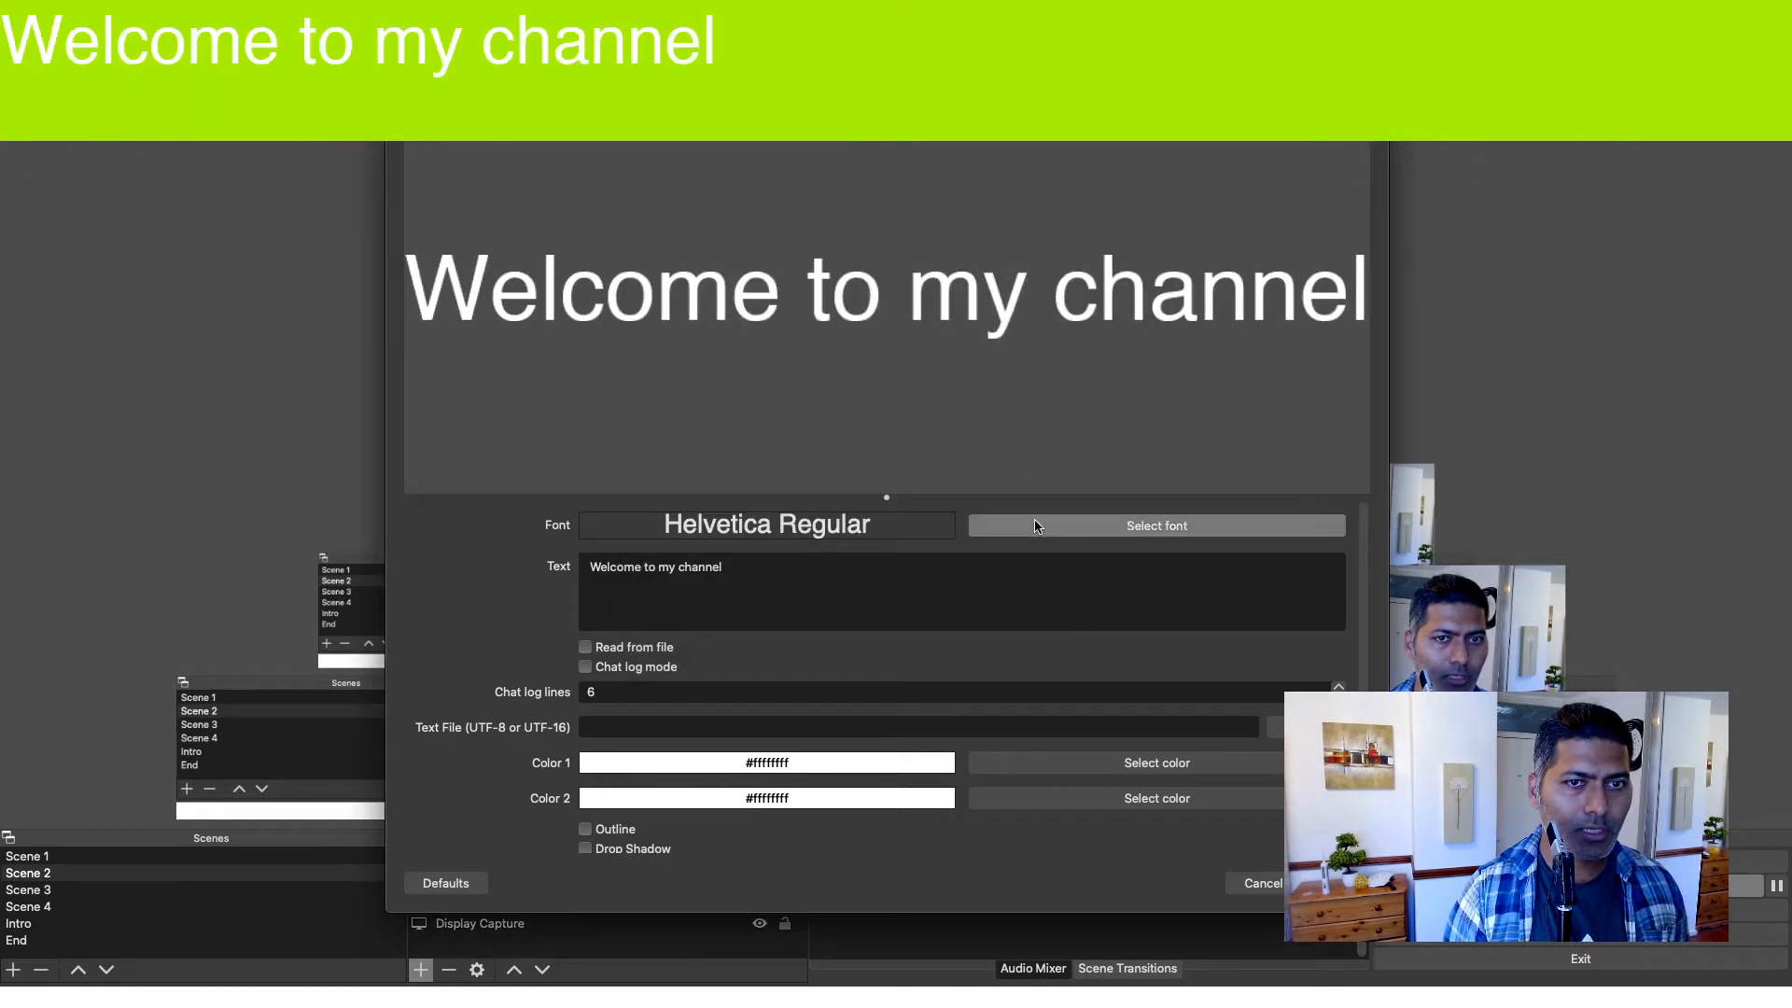
{"action": "left_click", "coordinate": [1158, 526]}
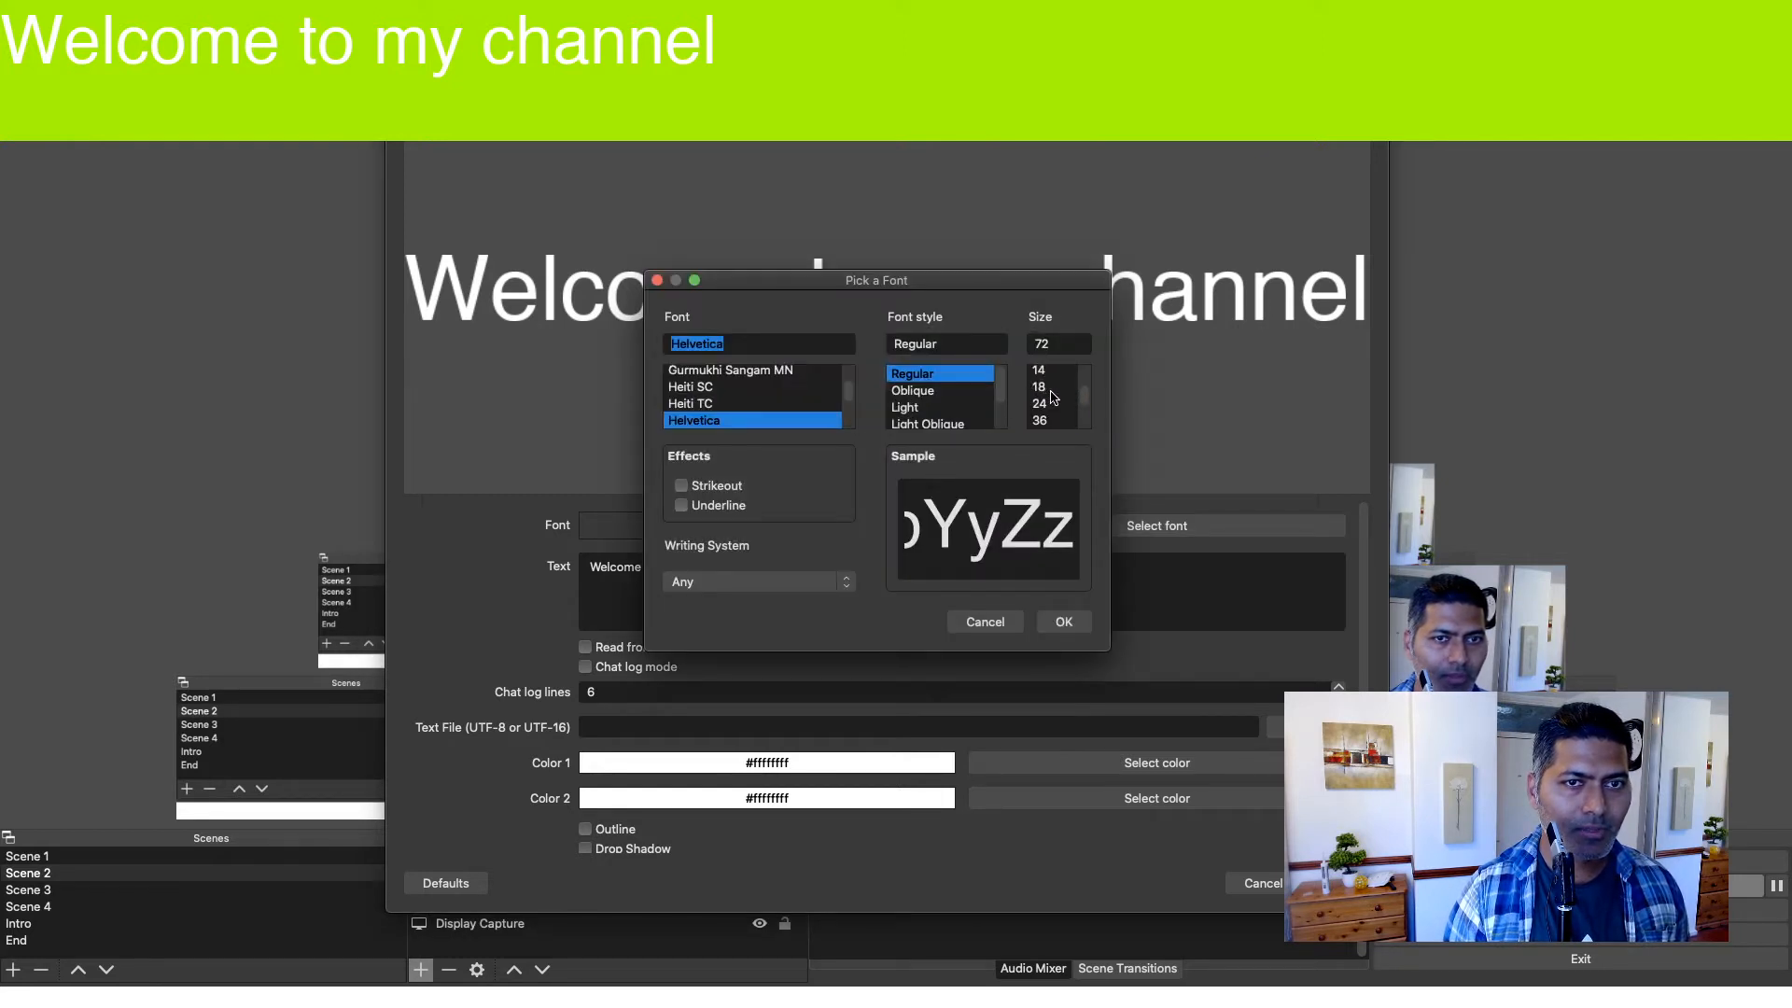
{"action": "left_click", "coordinate": [1045, 386]}
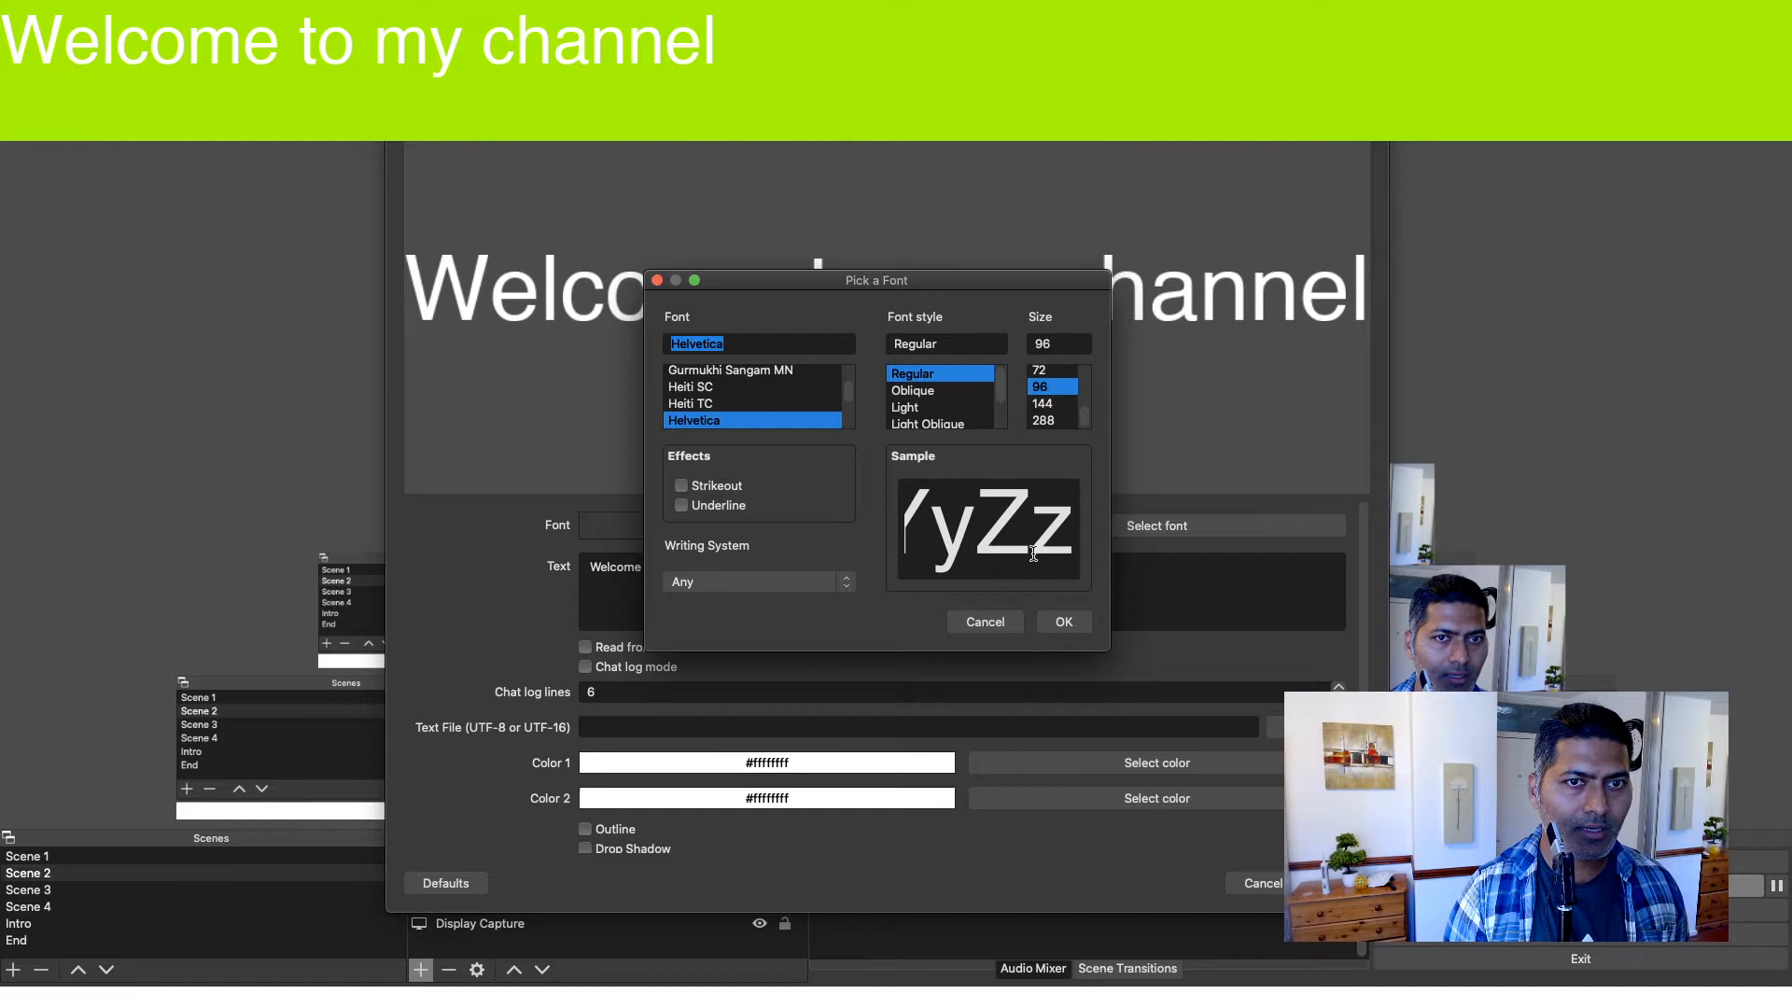
{"action": "left_click", "coordinate": [1064, 622]}
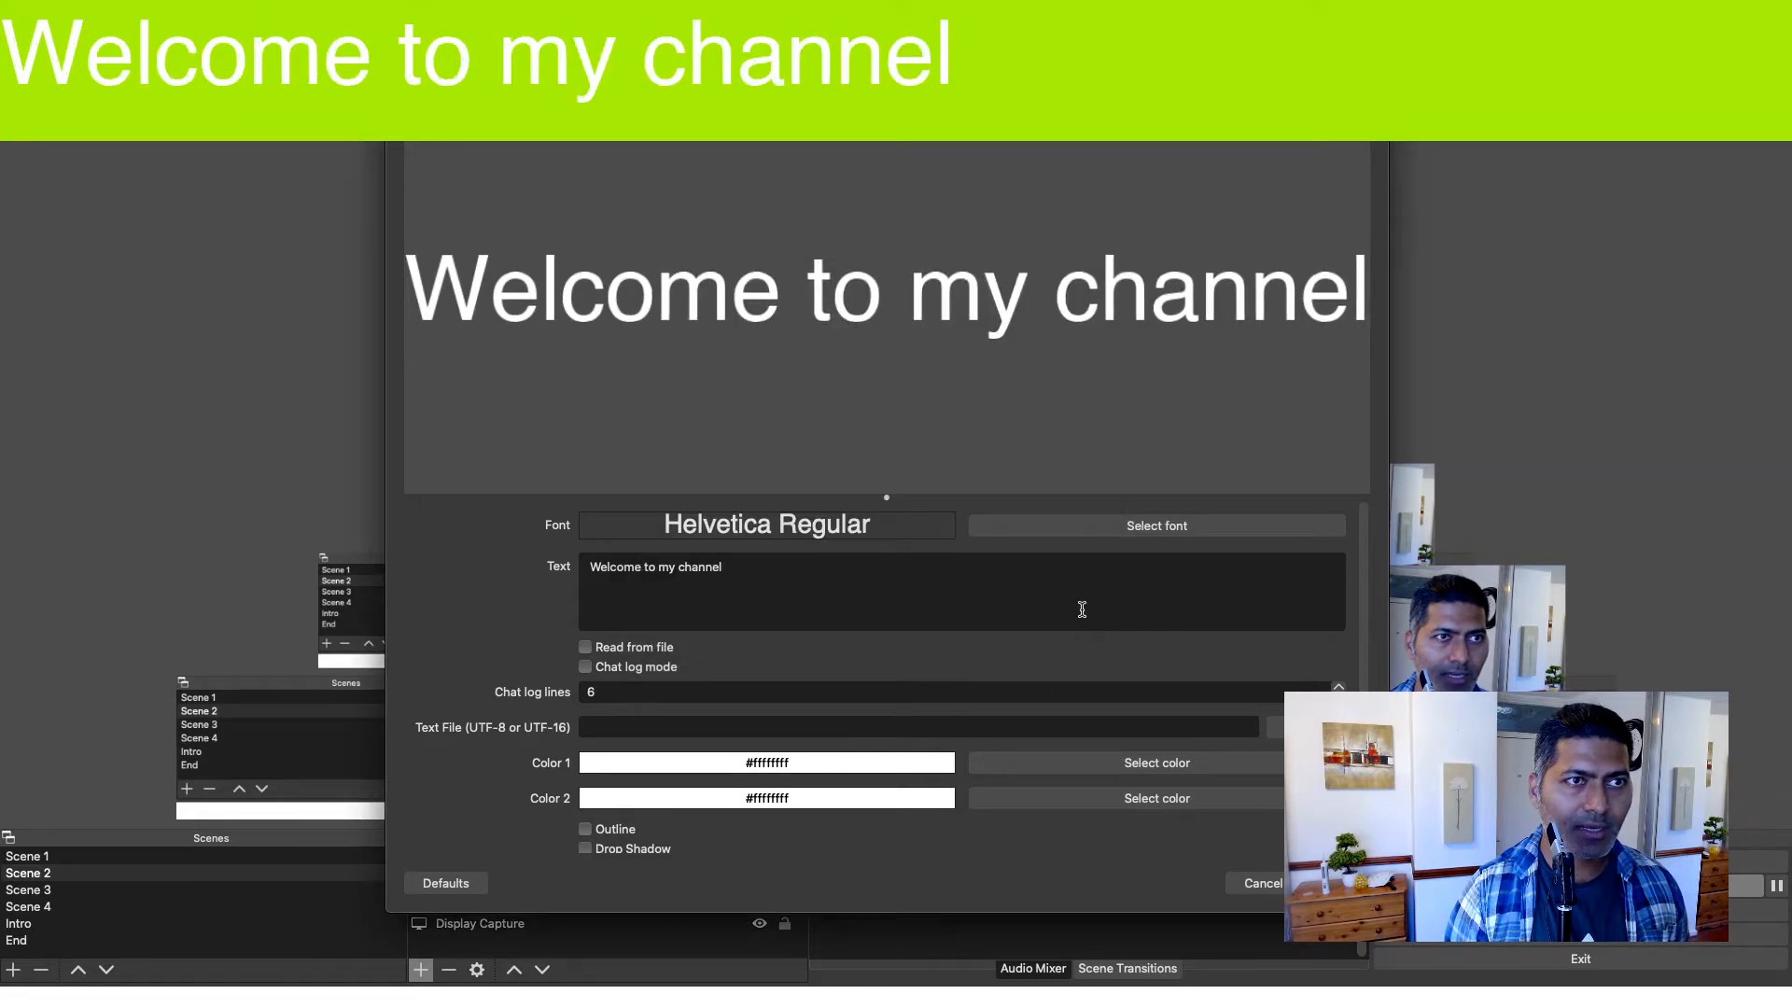
Step: Settle on a 120-point Helvetica size for the welcome text
{"action": "left_click", "coordinate": [1157, 527]}
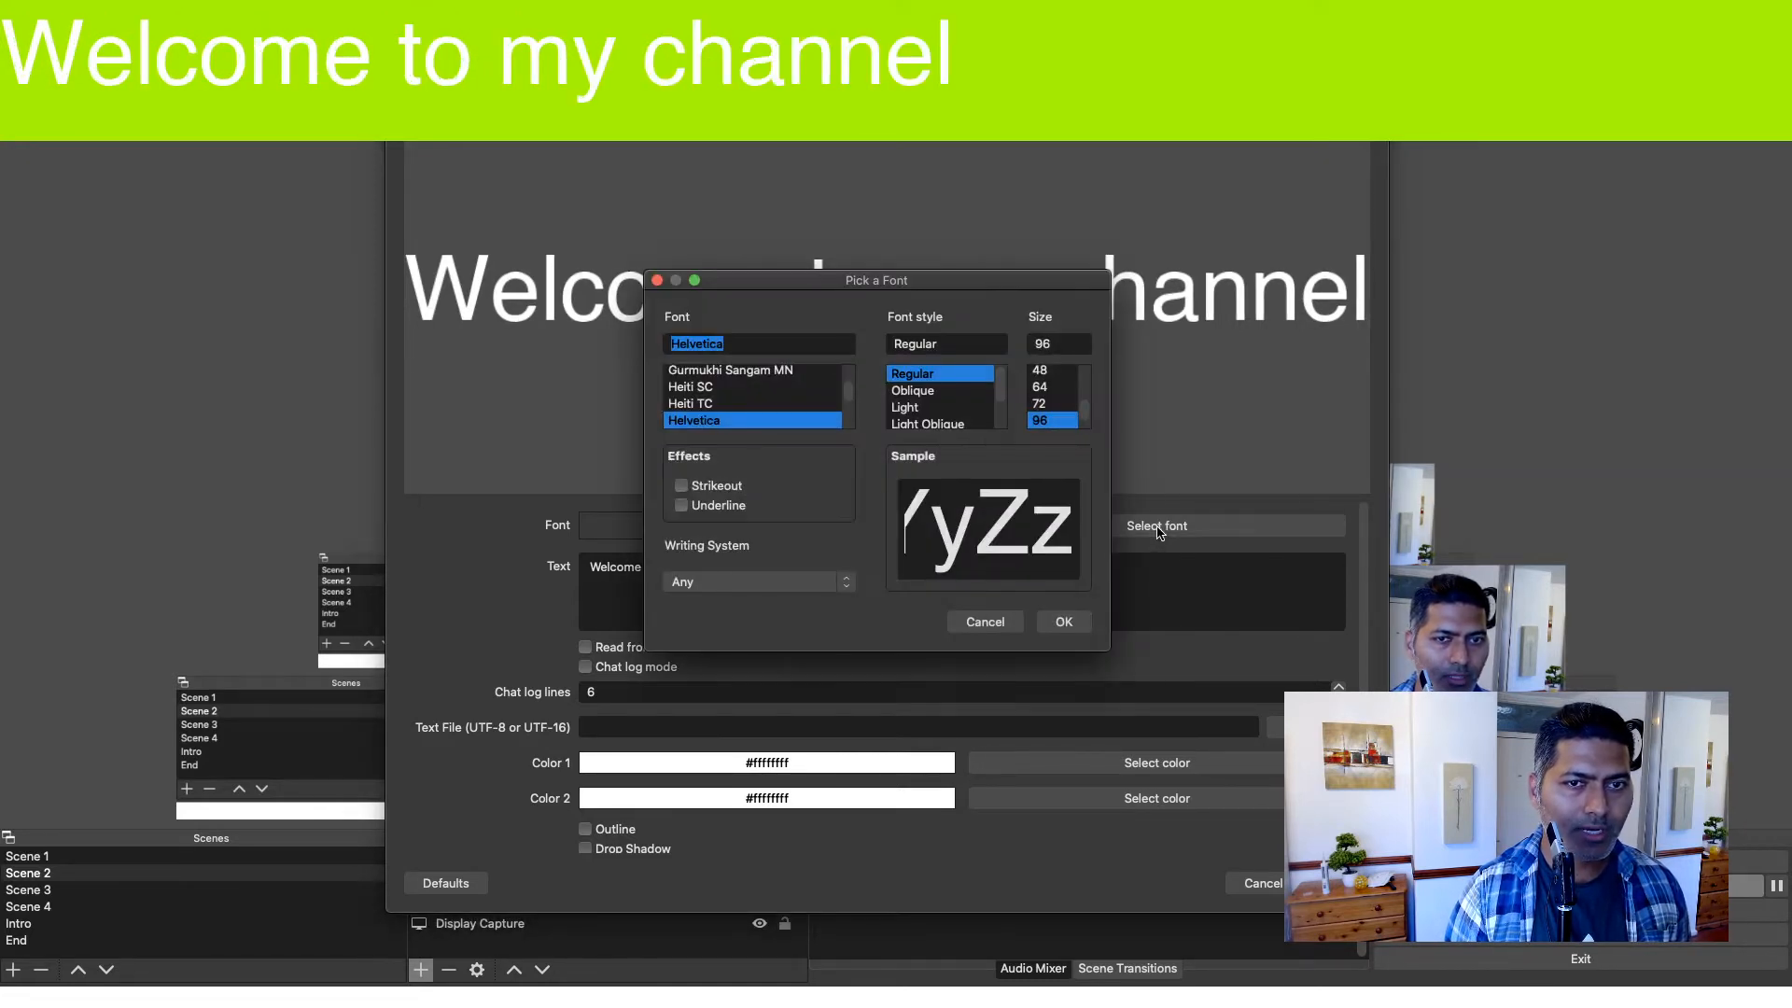
{"action": "left_click", "coordinate": [1058, 344]}
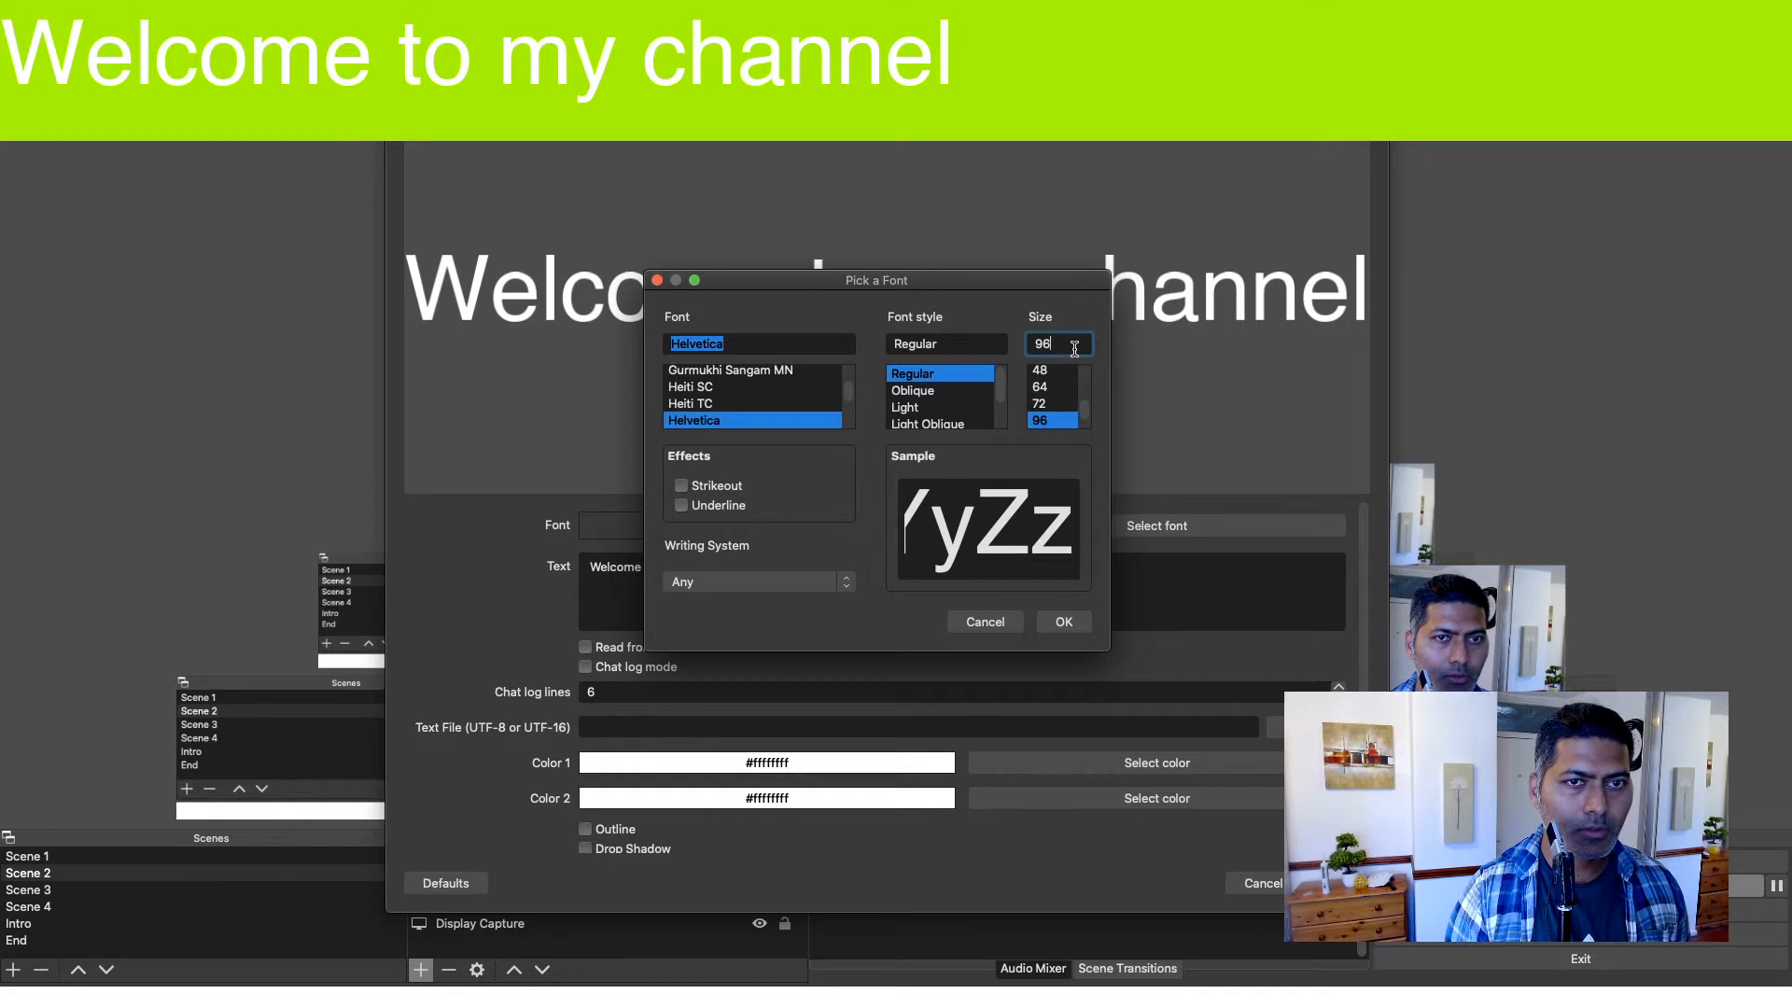
{"action": "type", "text": "100"}
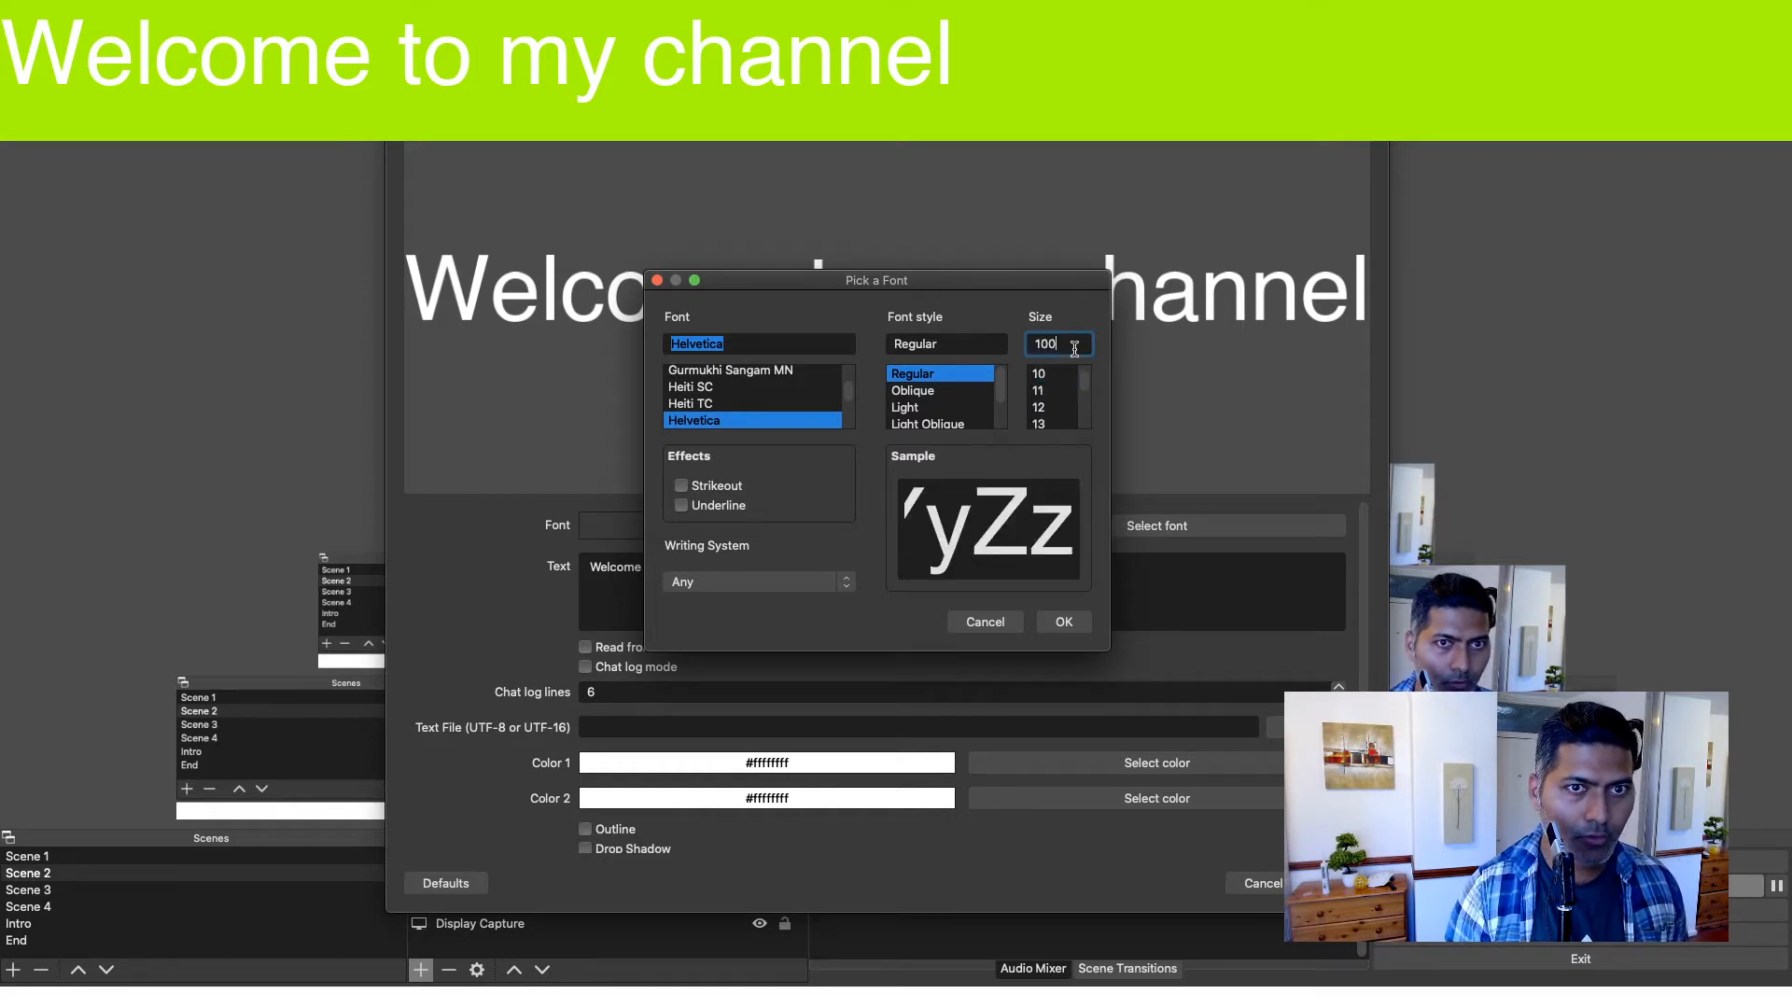
{"action": "type", "text": "120"}
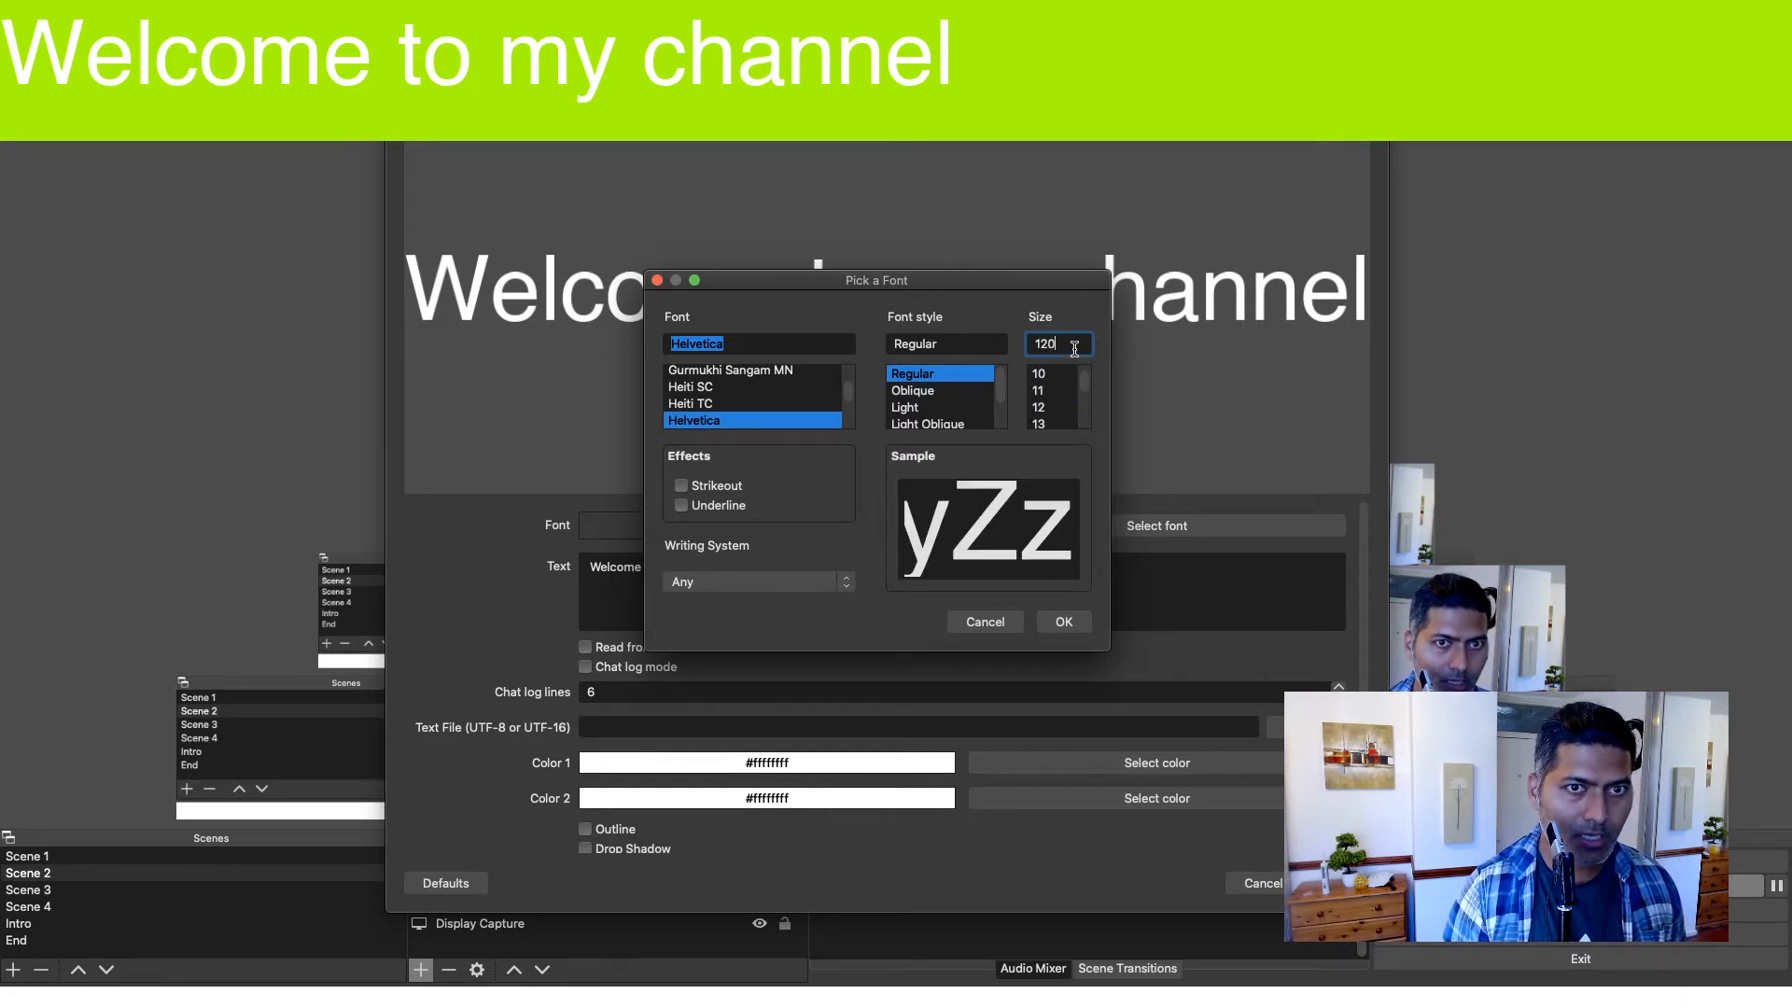
{"action": "left_click", "coordinate": [1064, 621]}
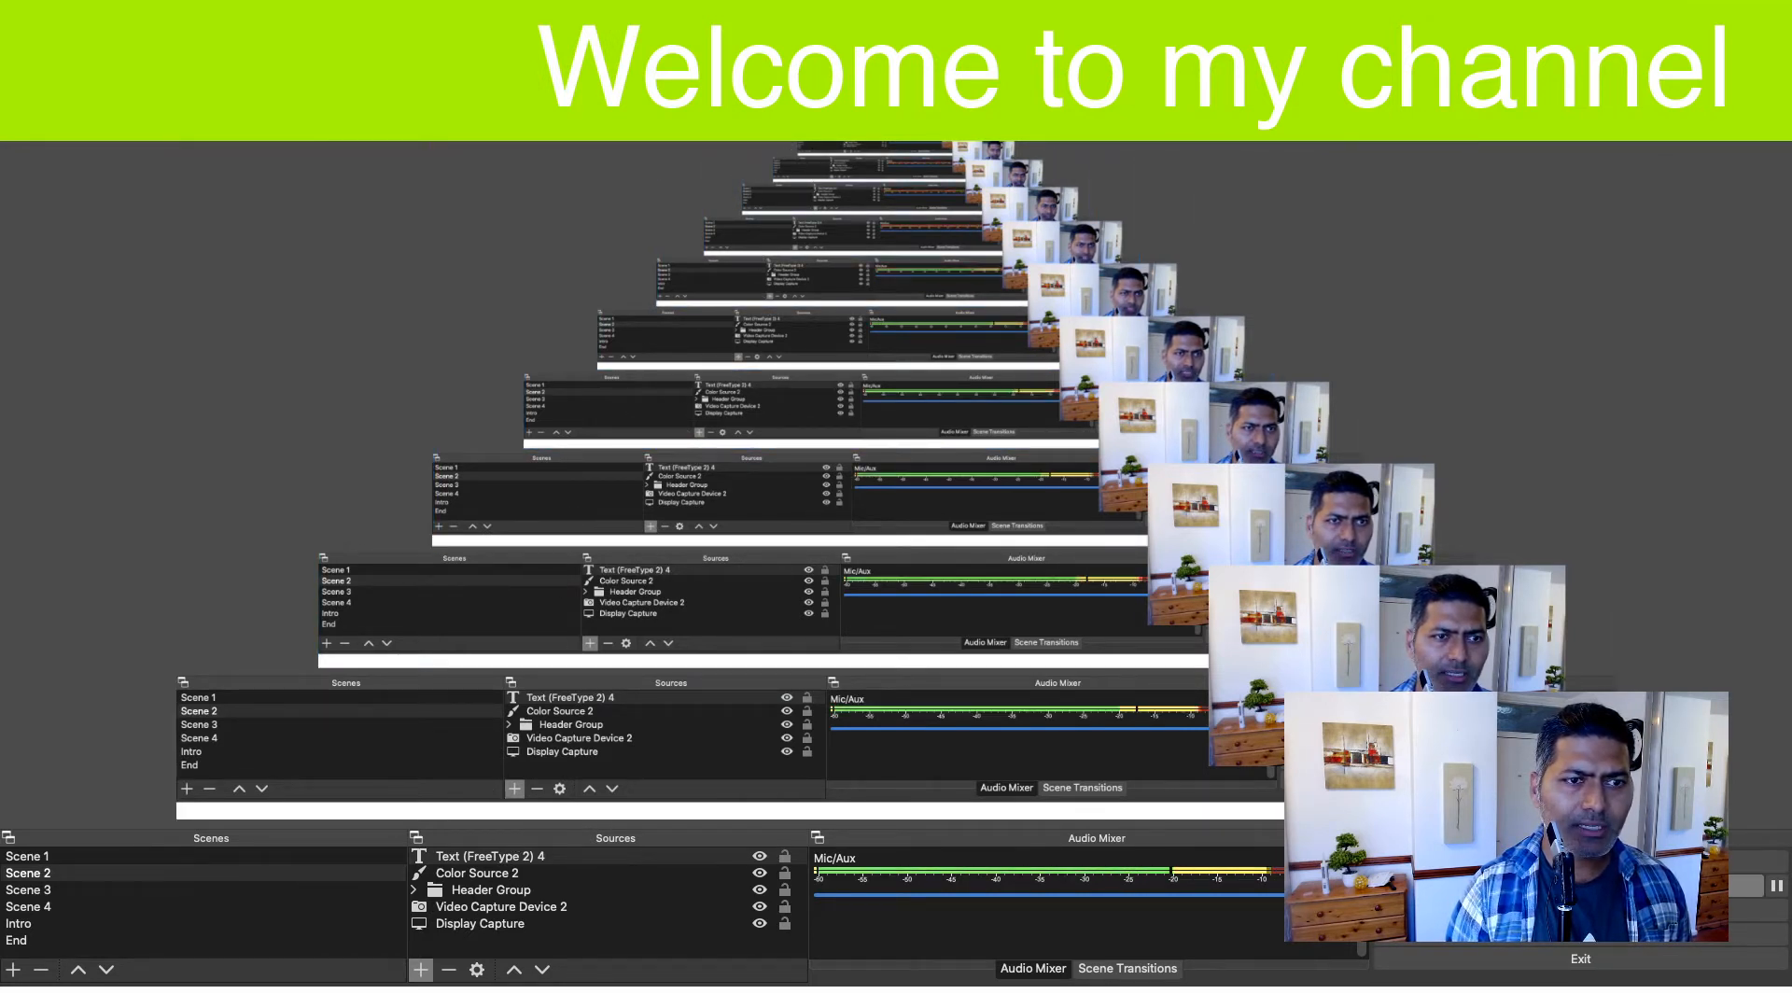
Step: Set both Color 1 and Color 2 of the welcome text to red
{"action": "left_click", "coordinate": [491, 855]}
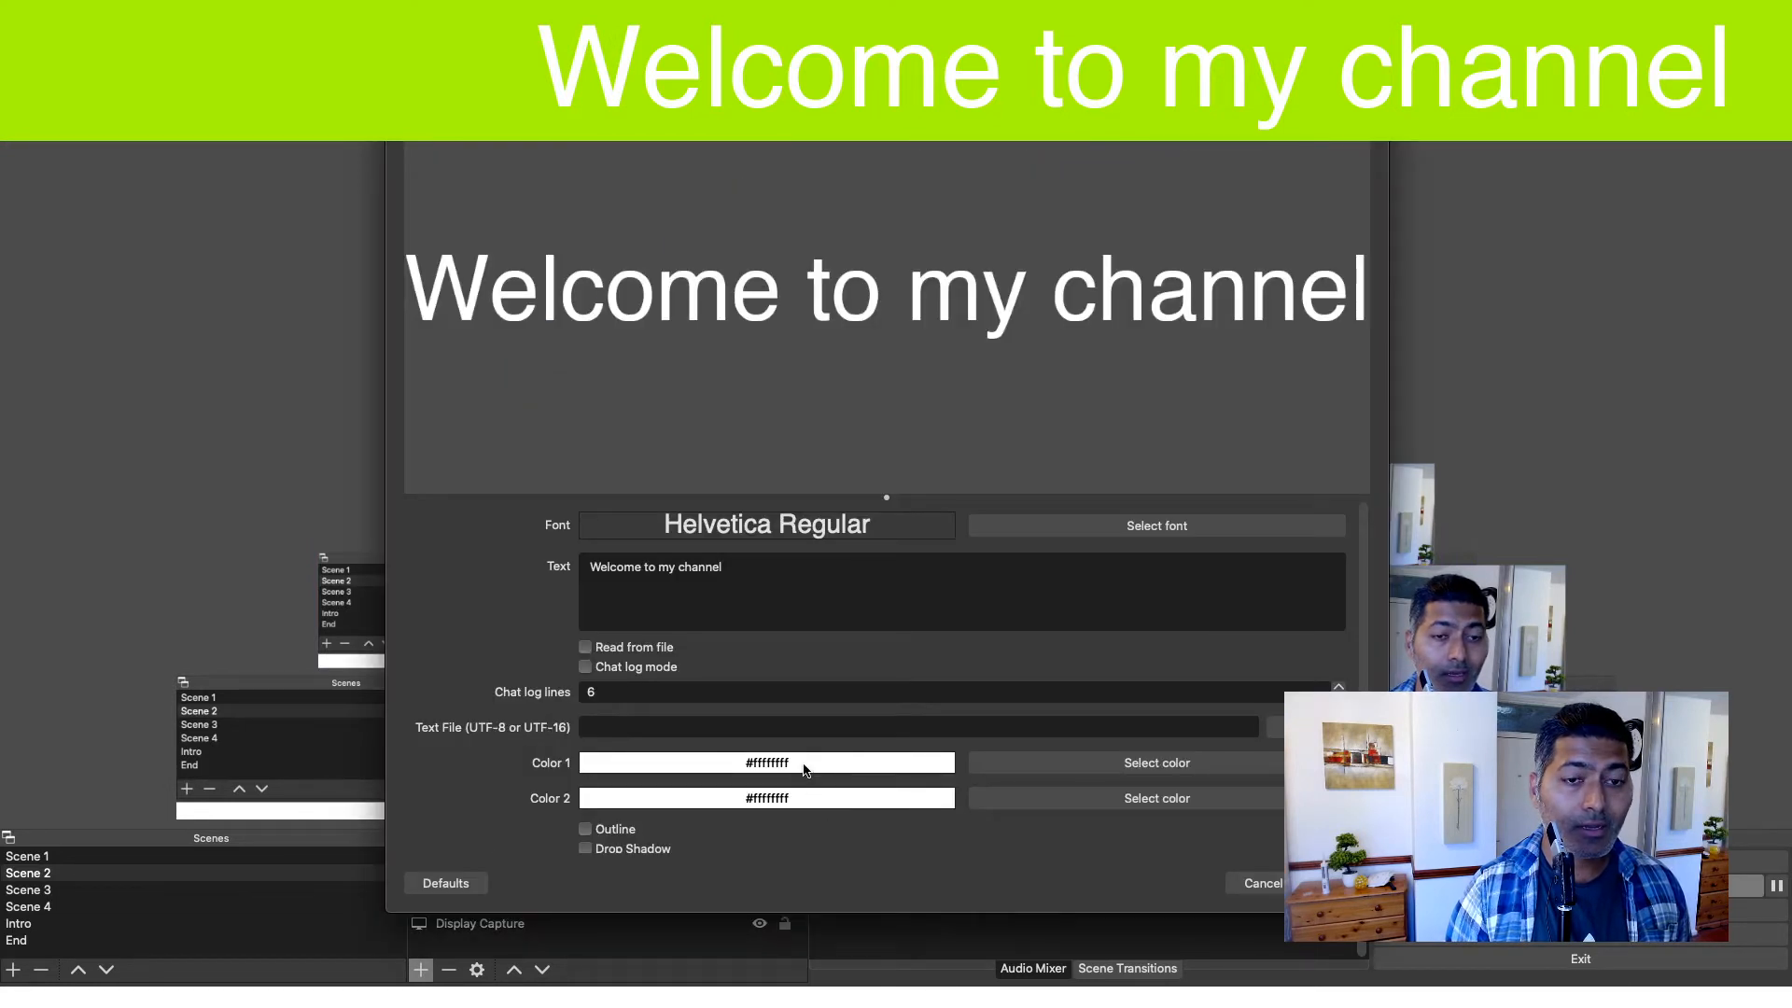
{"action": "mouse_move", "coordinate": [974, 765]}
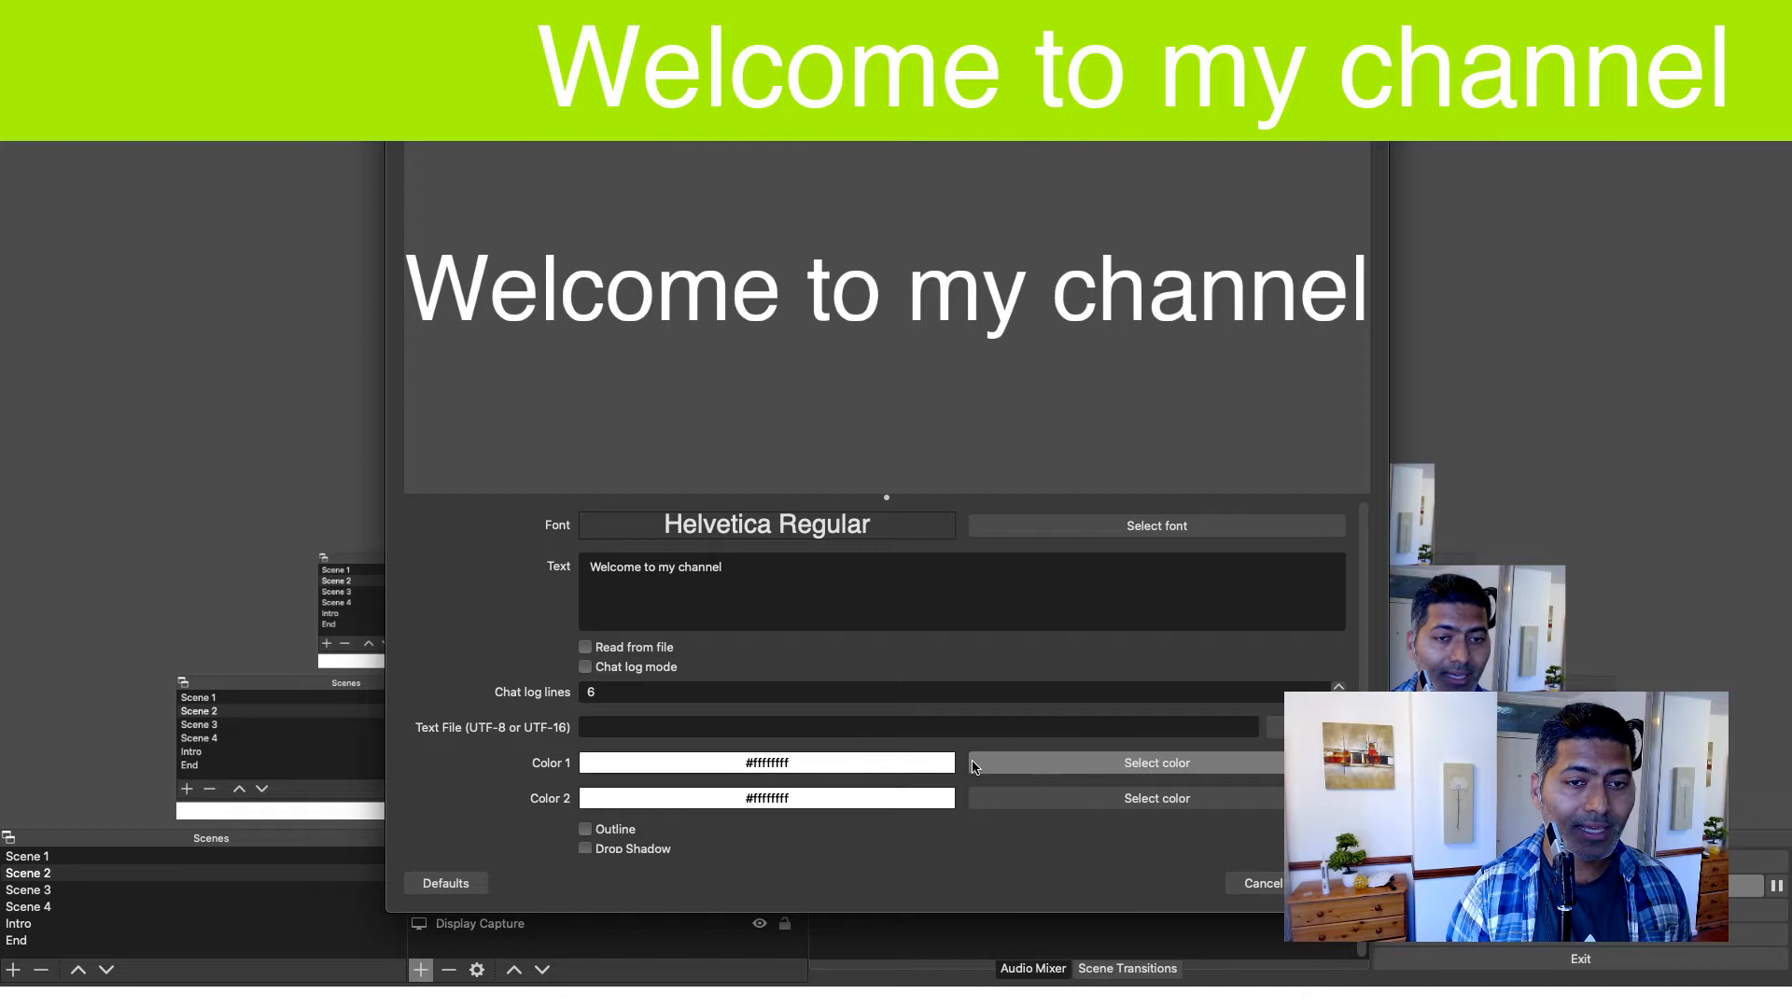
{"action": "left_click", "coordinate": [1158, 761]}
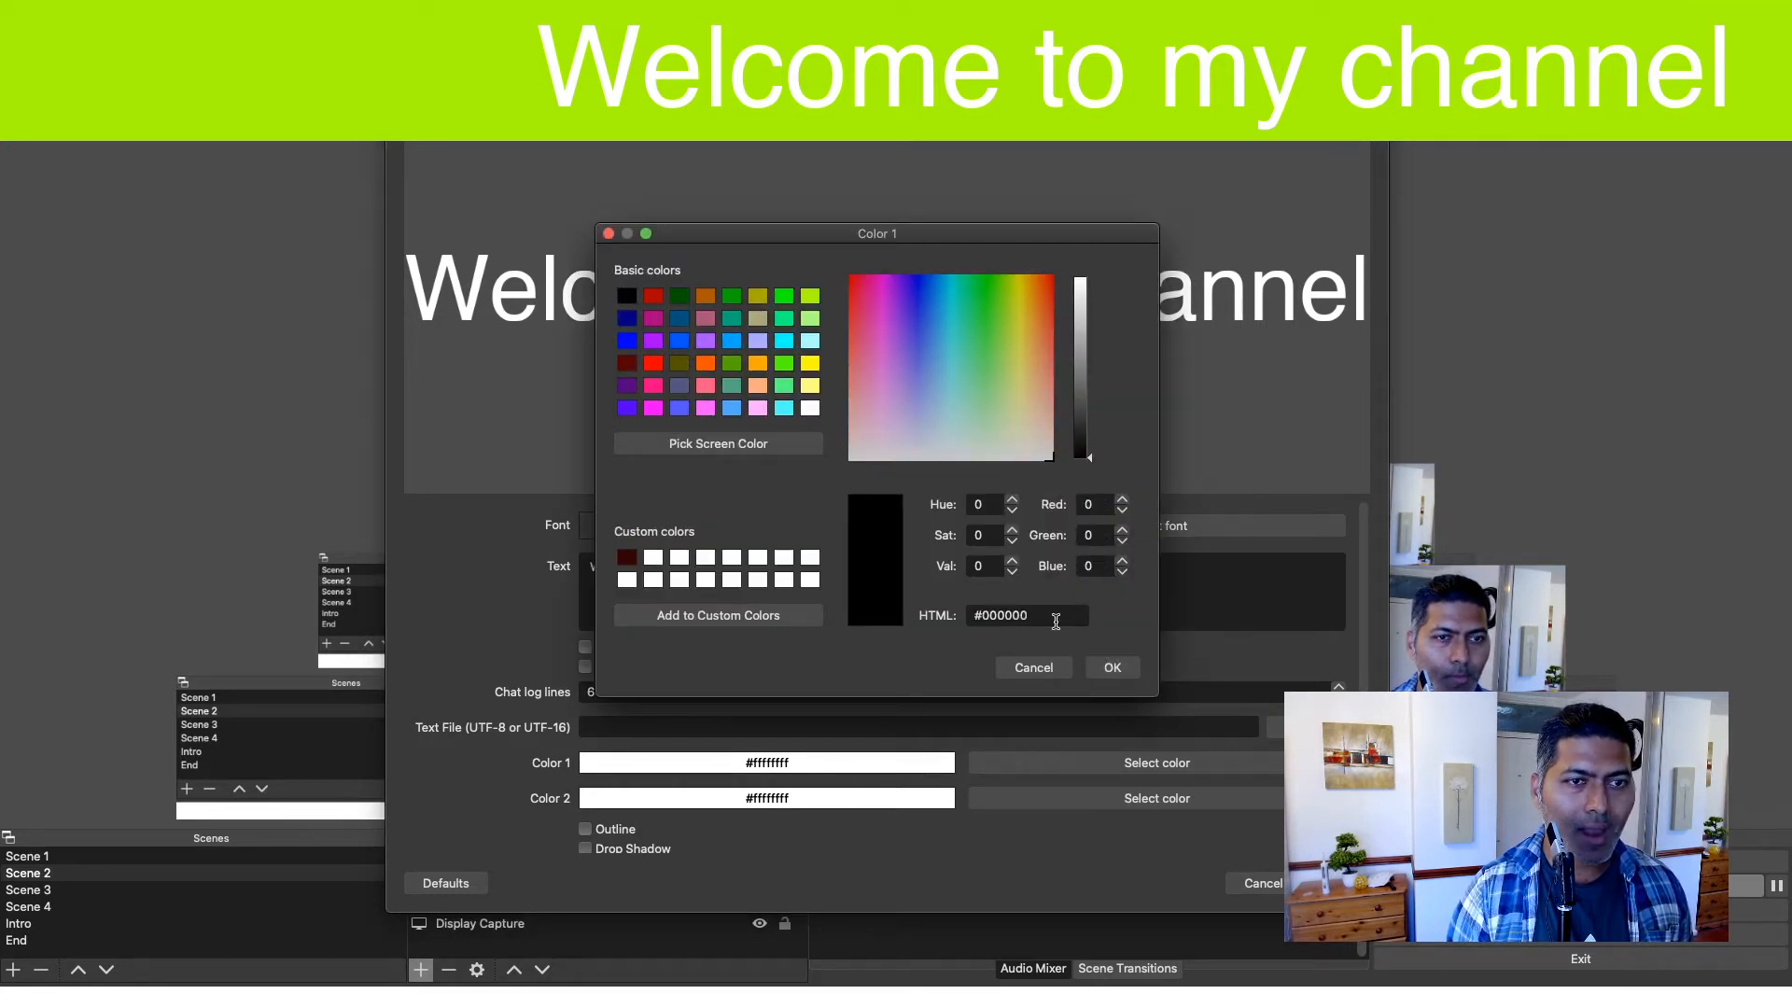
{"action": "left_click", "coordinate": [1110, 666]}
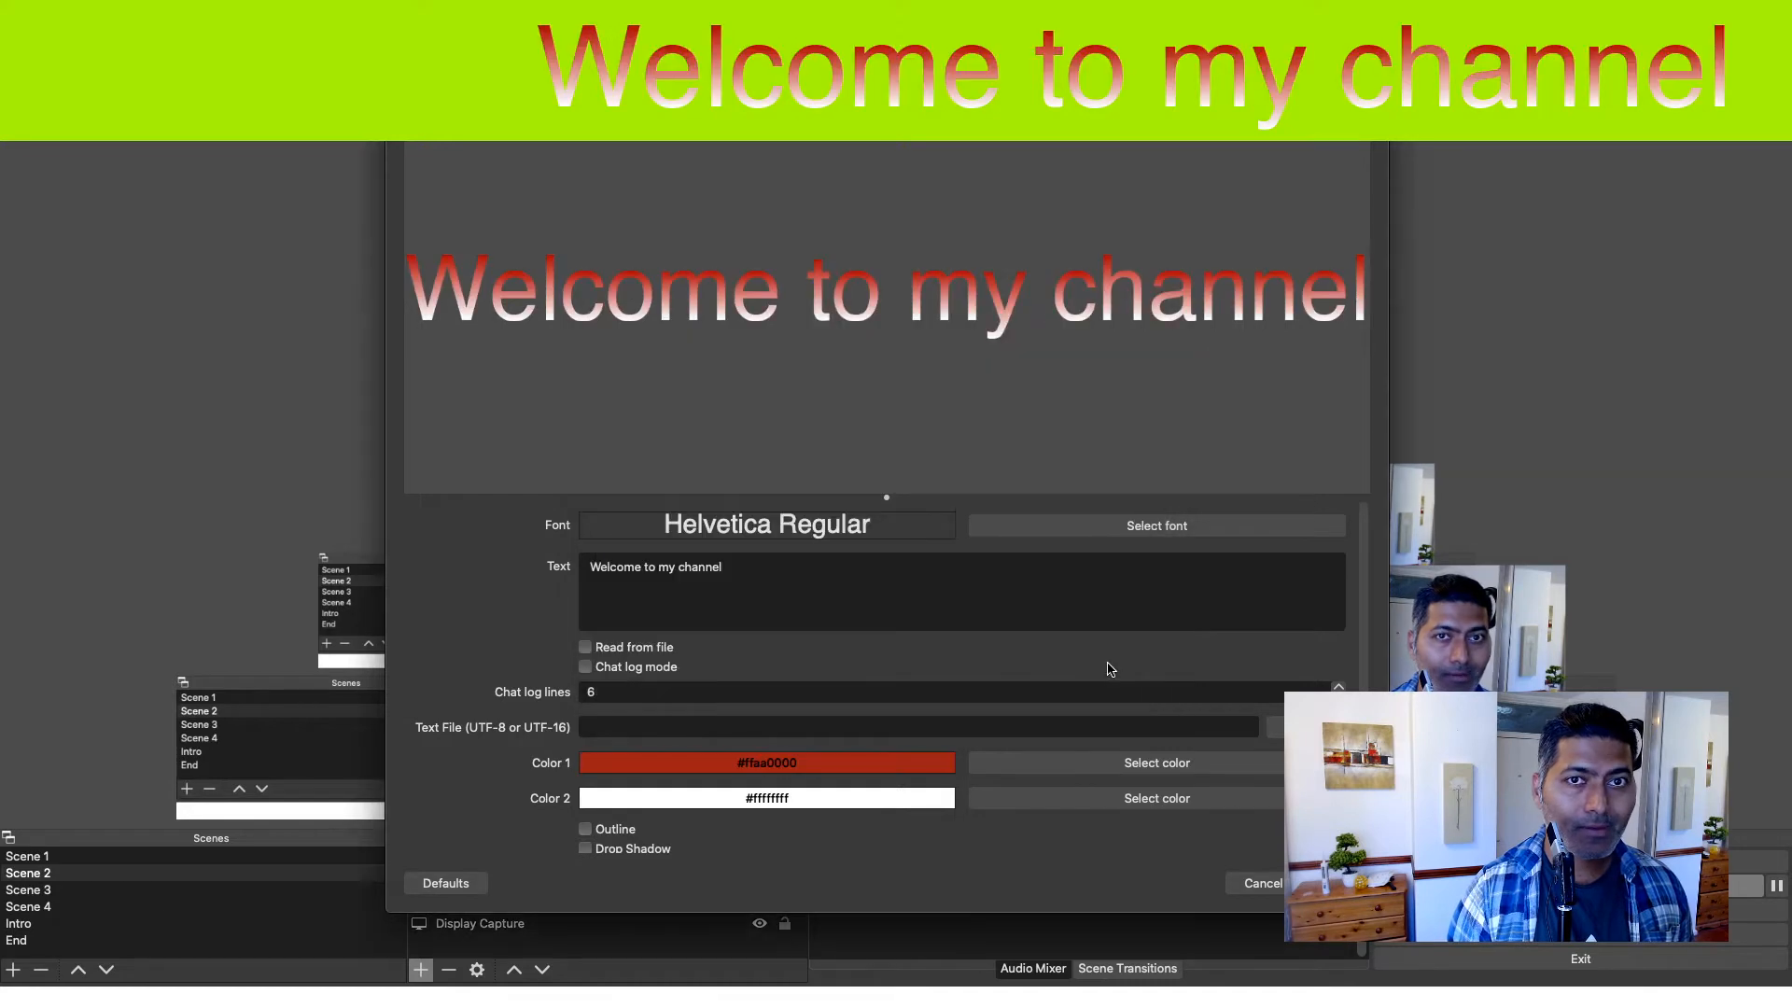
{"action": "left_click", "coordinate": [1157, 799]}
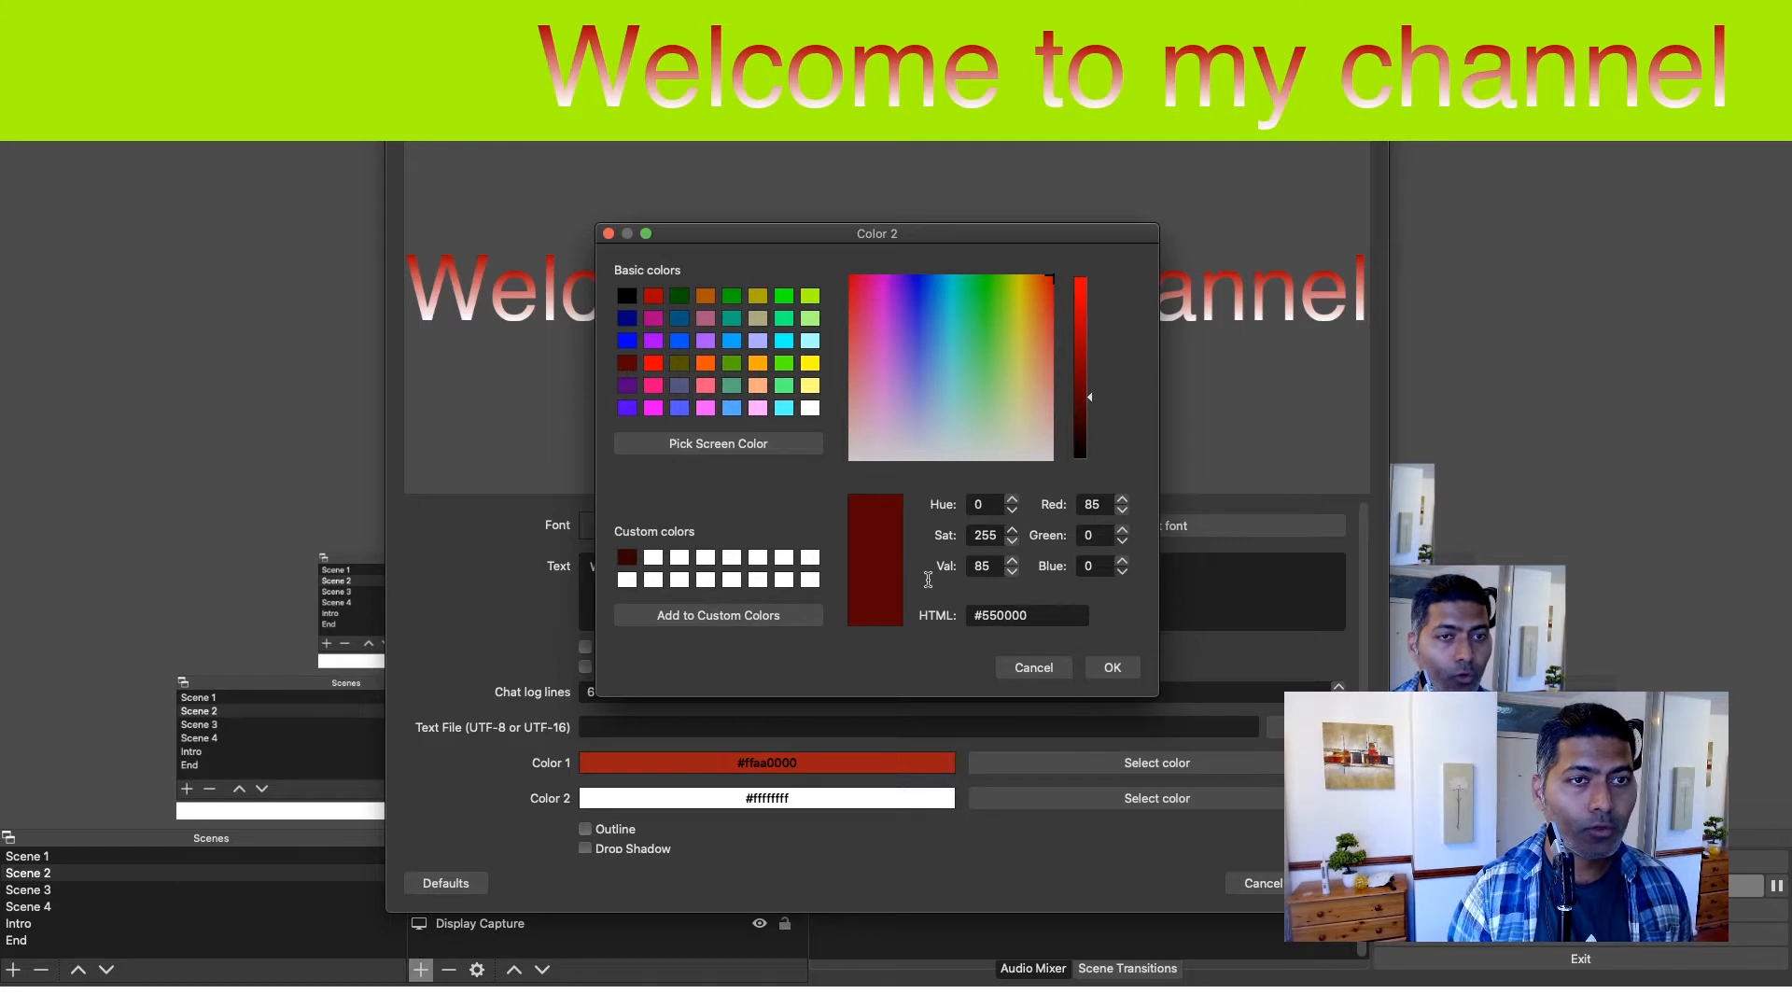
{"action": "left_click", "coordinate": [1111, 667]}
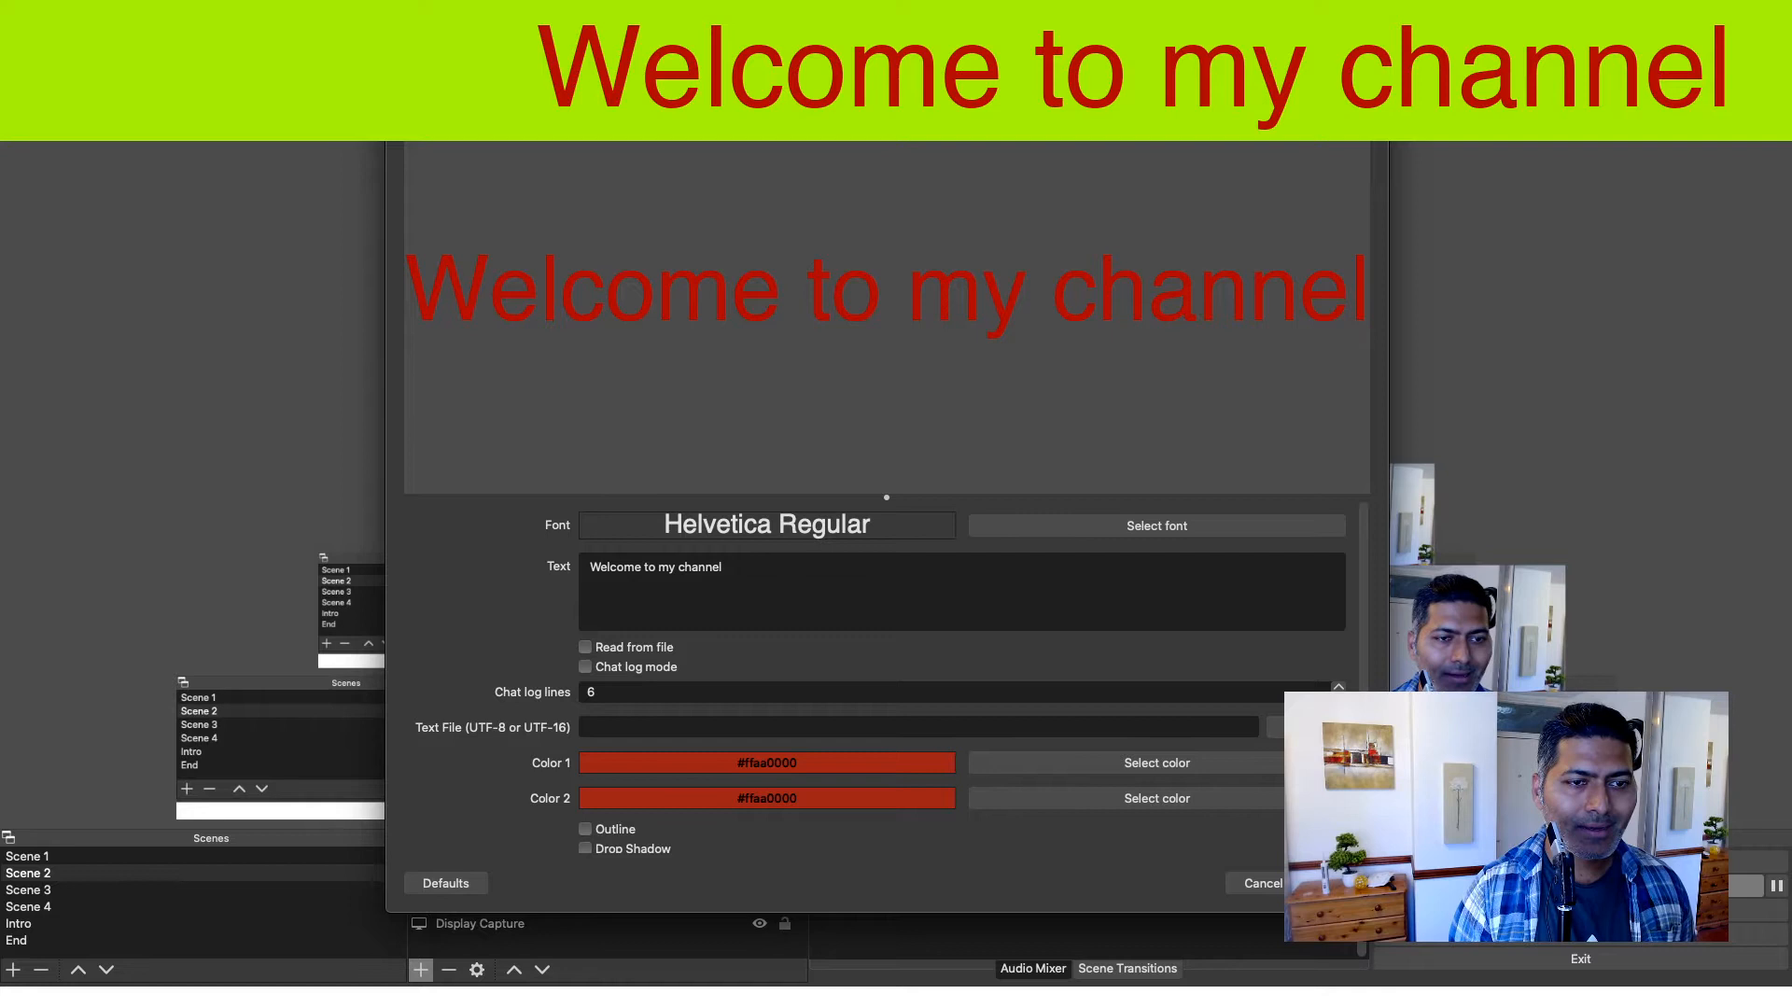
{"action": "scroll", "scroll_direction": "down", "scroll_amount": 3}
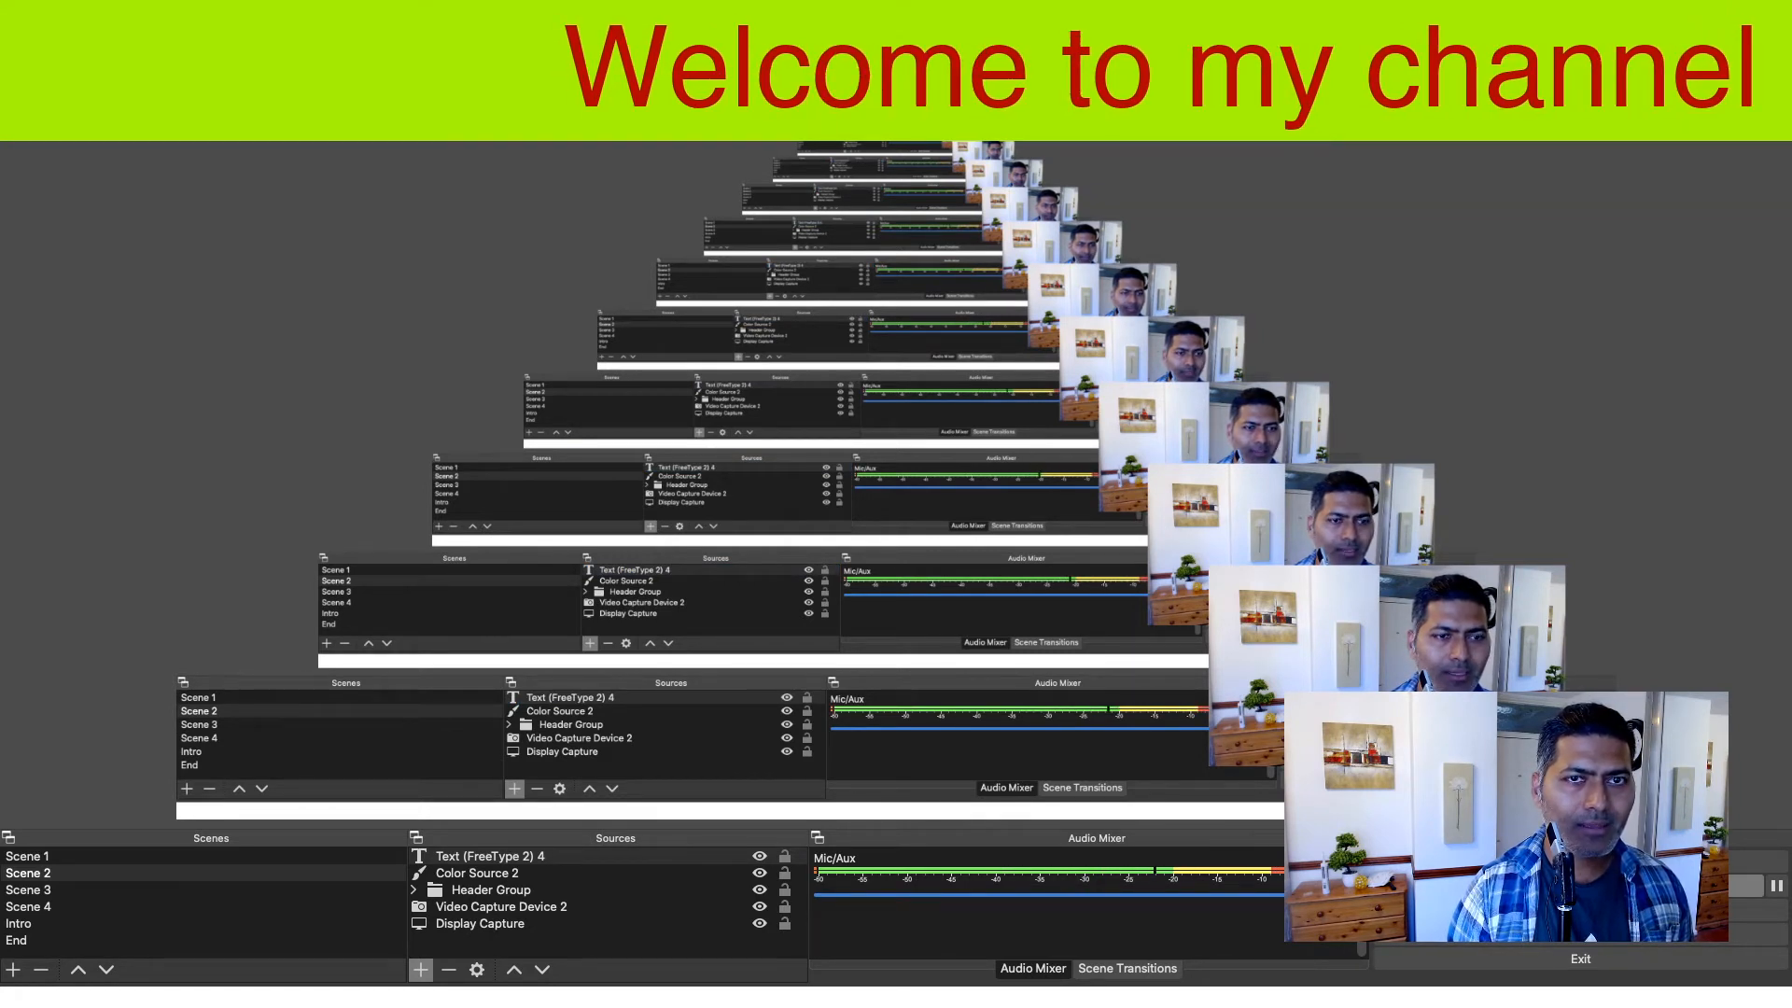
Step: Add an Image source for the Ravi Sagar logo at the banner's left
{"action": "left_click", "coordinate": [422, 969]}
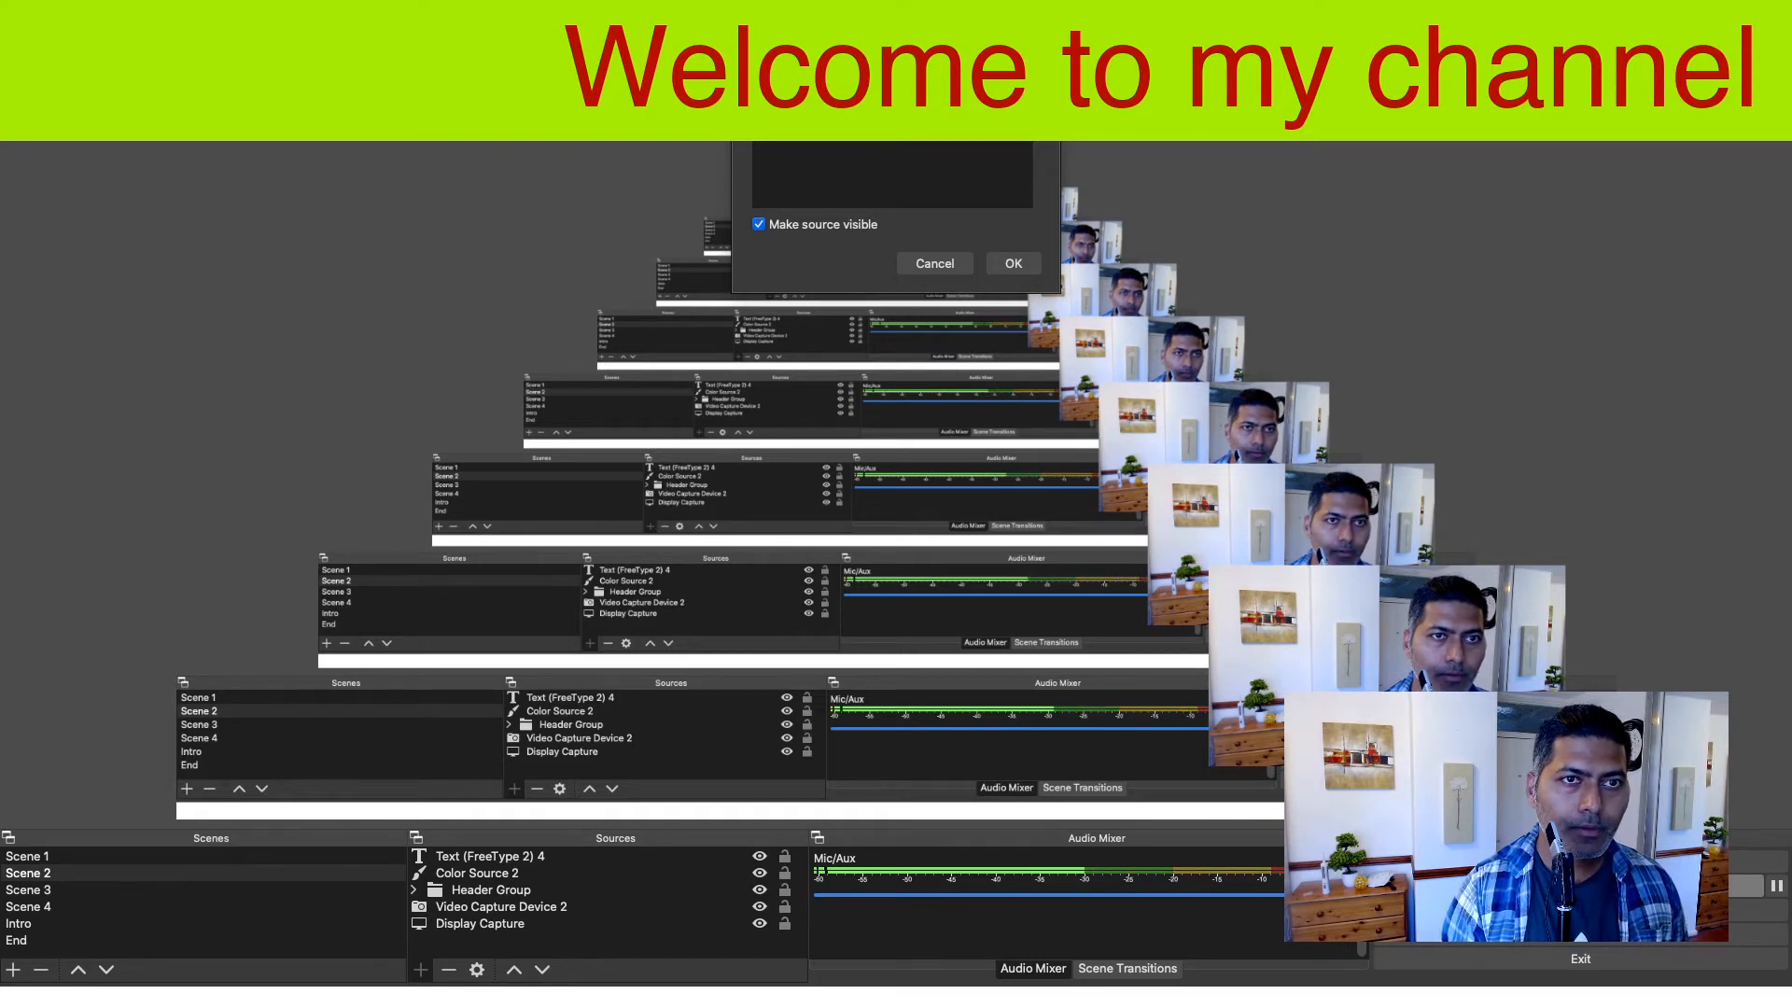
{"action": "left_click", "coordinate": [1013, 261]}
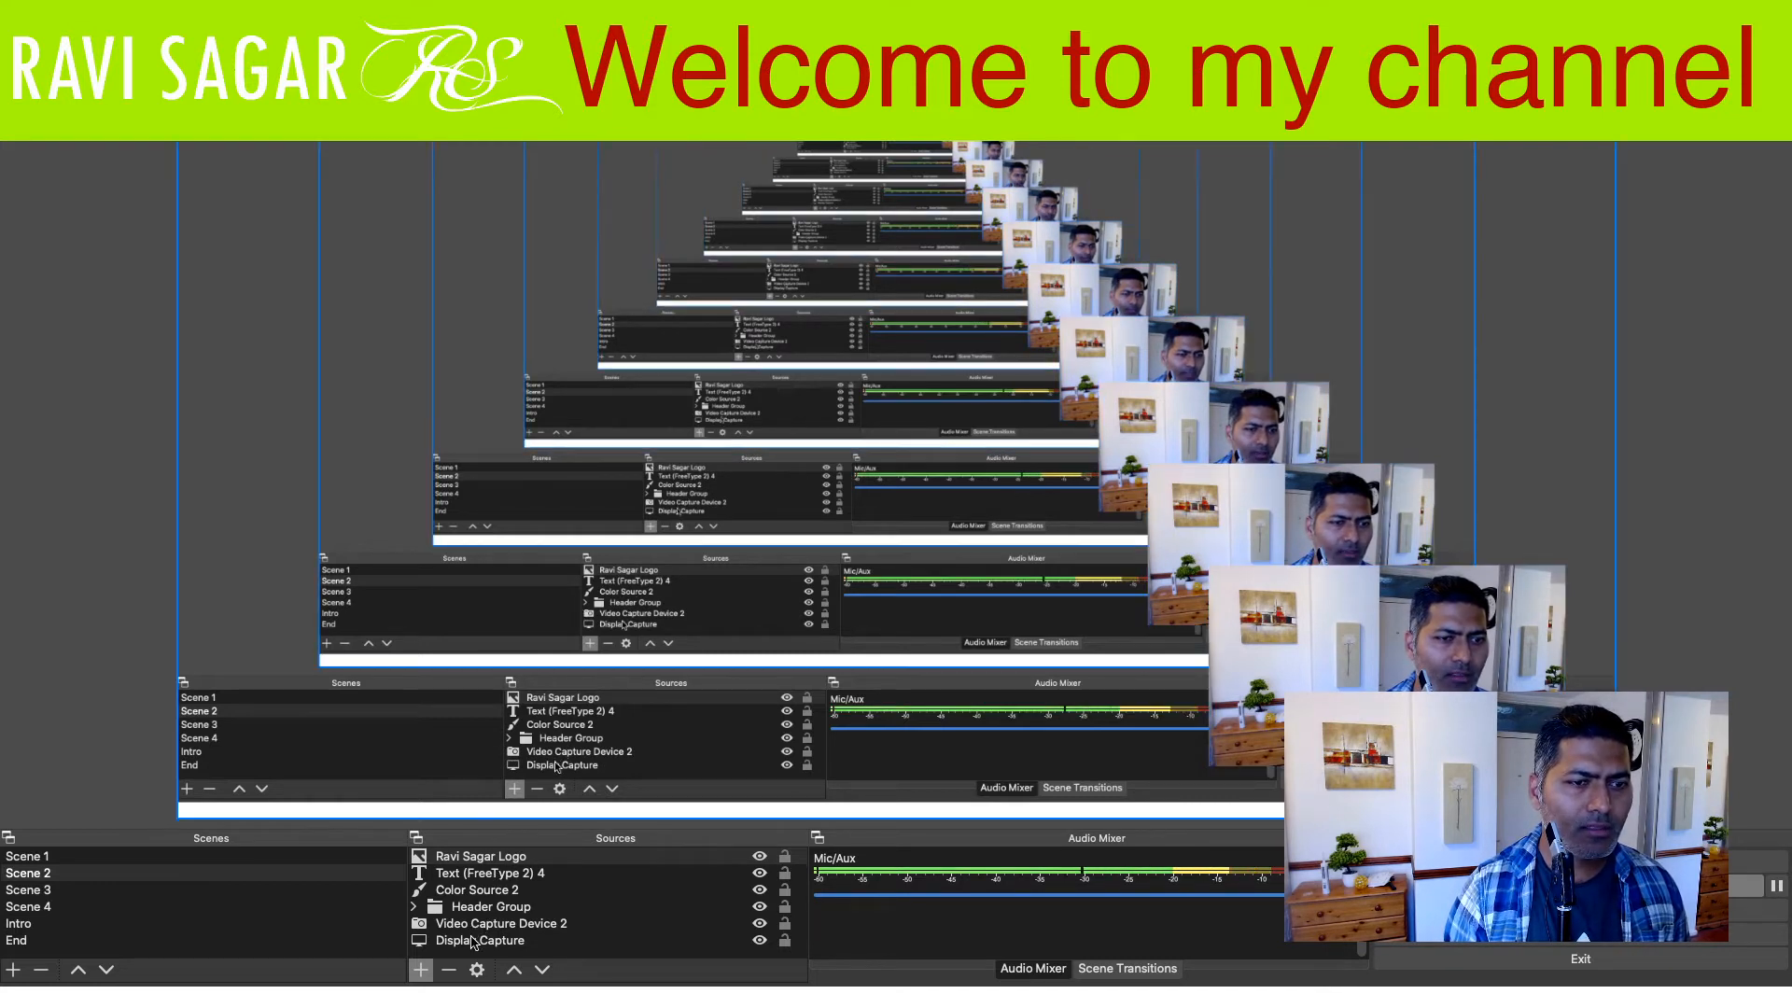
Step: Change the Color Source banner from lime green to purple #55007f
{"action": "left_click", "coordinate": [481, 938]}
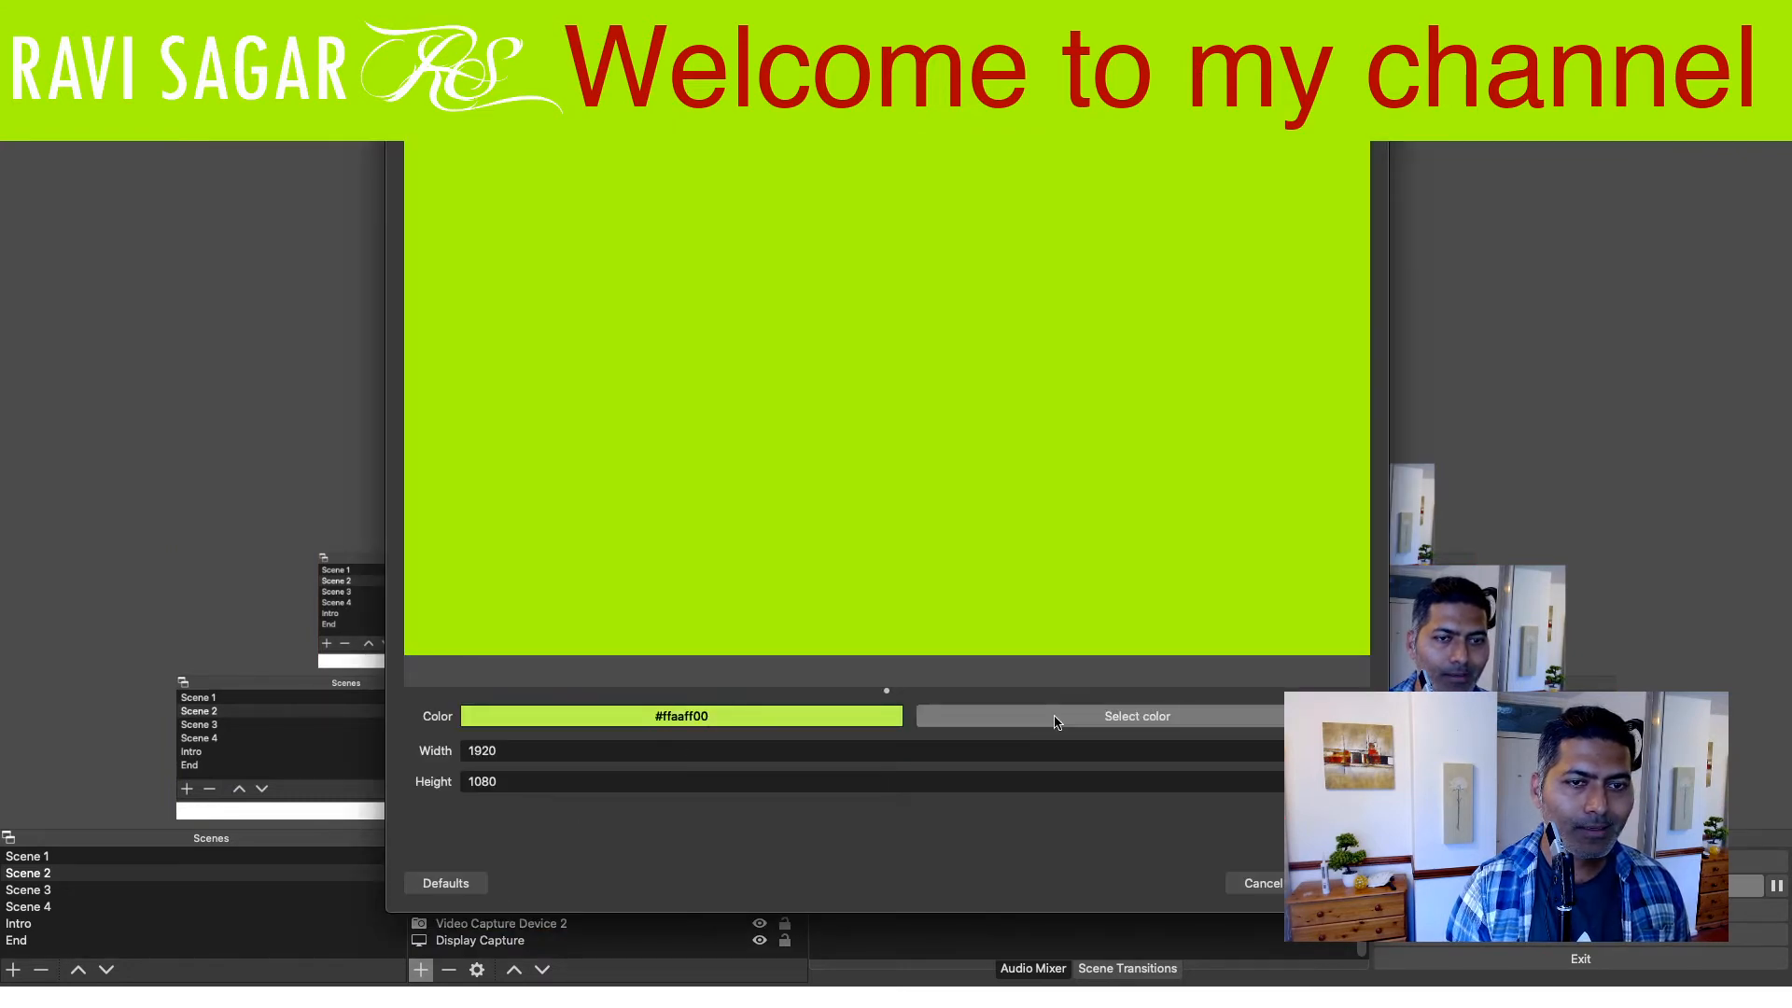
{"action": "left_click", "coordinate": [1137, 717]}
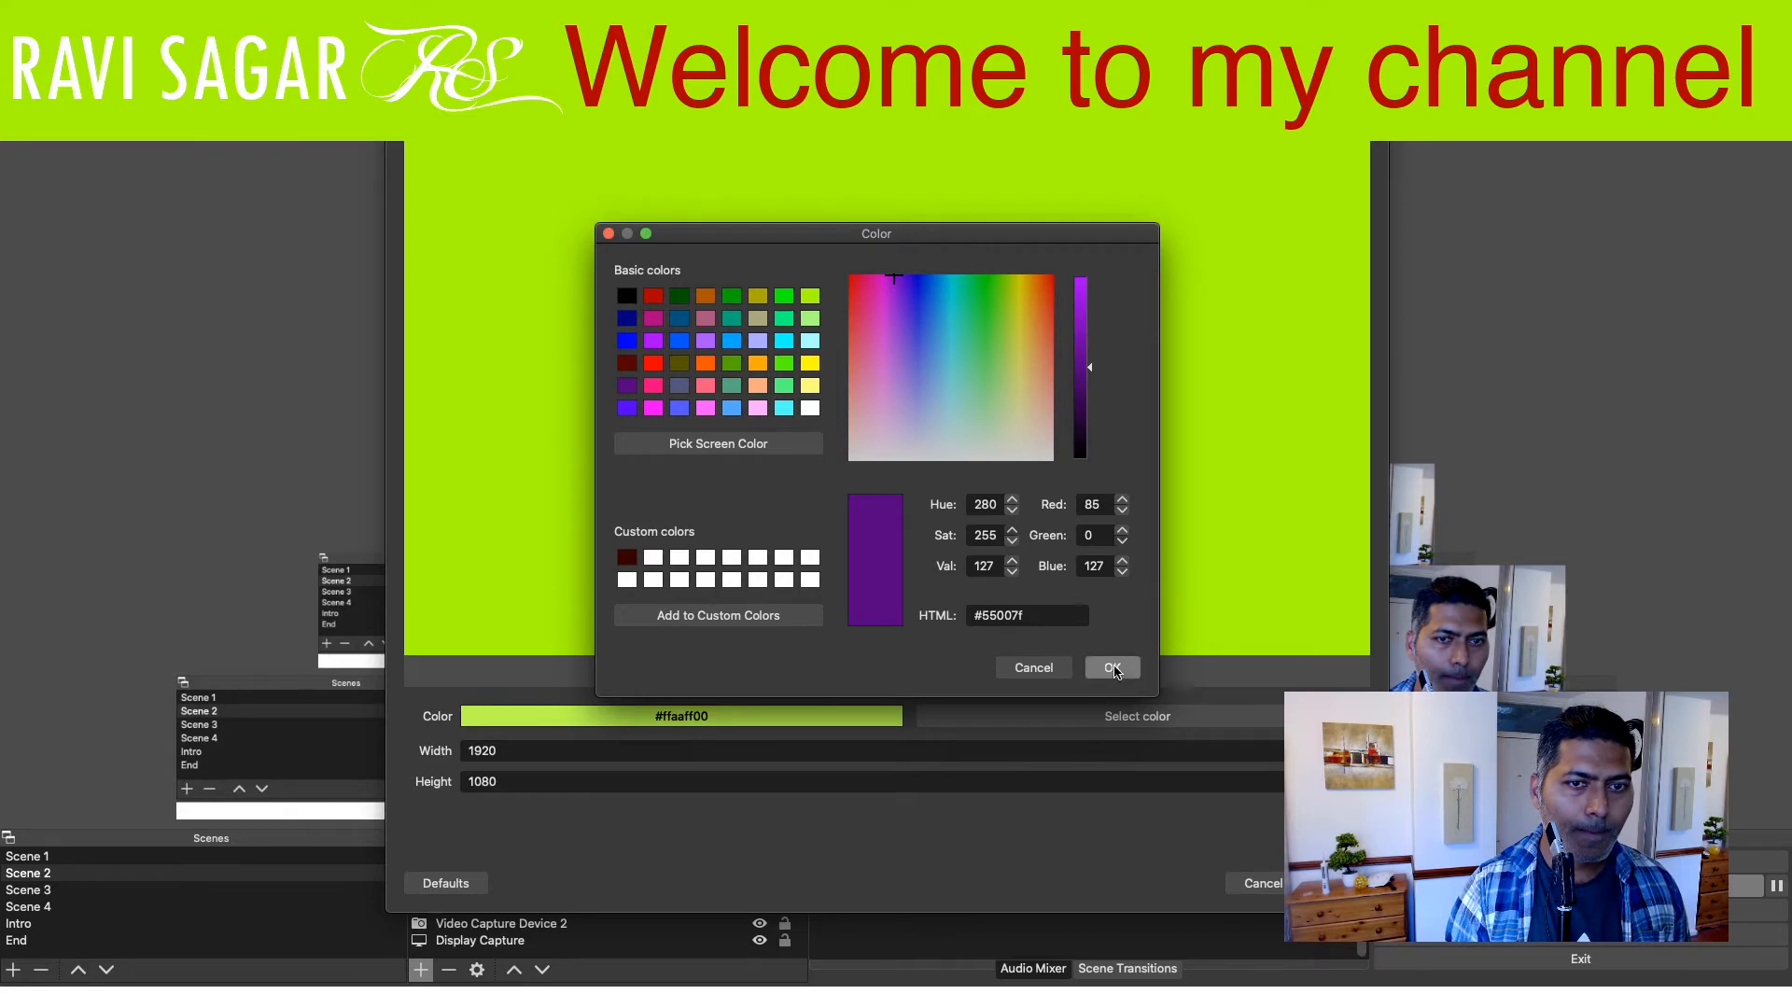
{"action": "left_click", "coordinate": [1113, 667]}
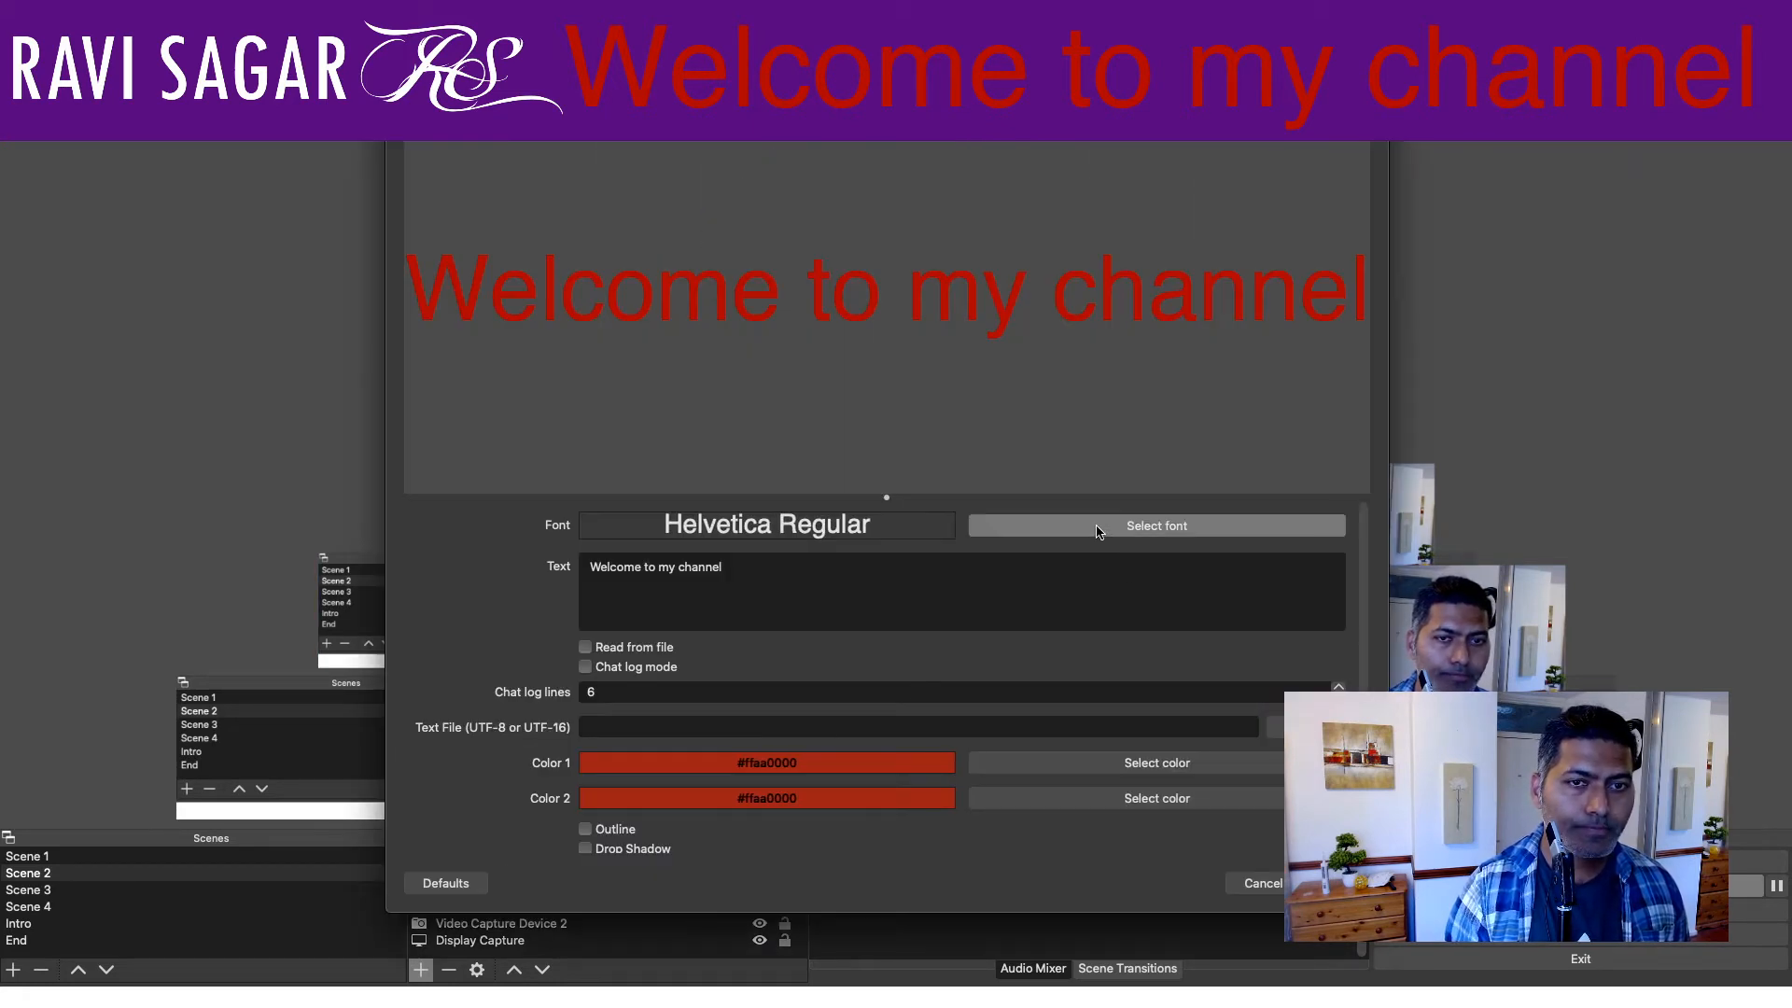
Step: Set both welcome text colours to white #ffffff and close the properties
{"action": "left_click", "coordinate": [1157, 761]}
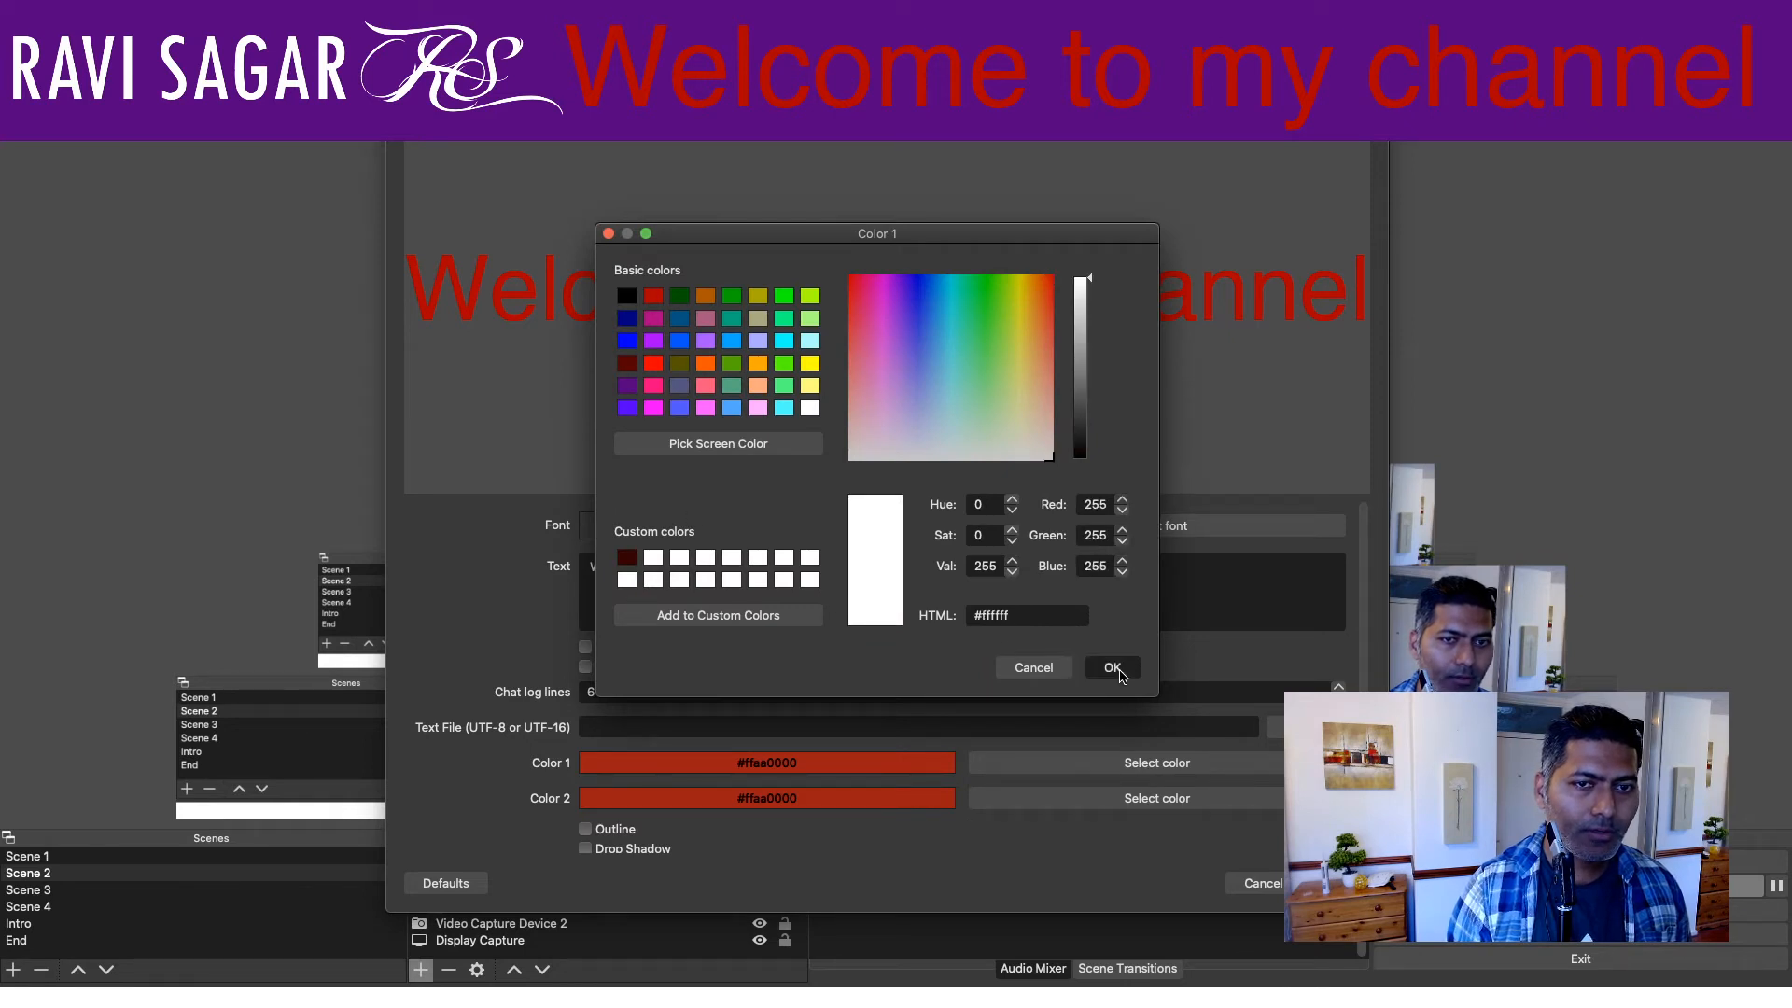
{"action": "left_click", "coordinate": [1110, 667]}
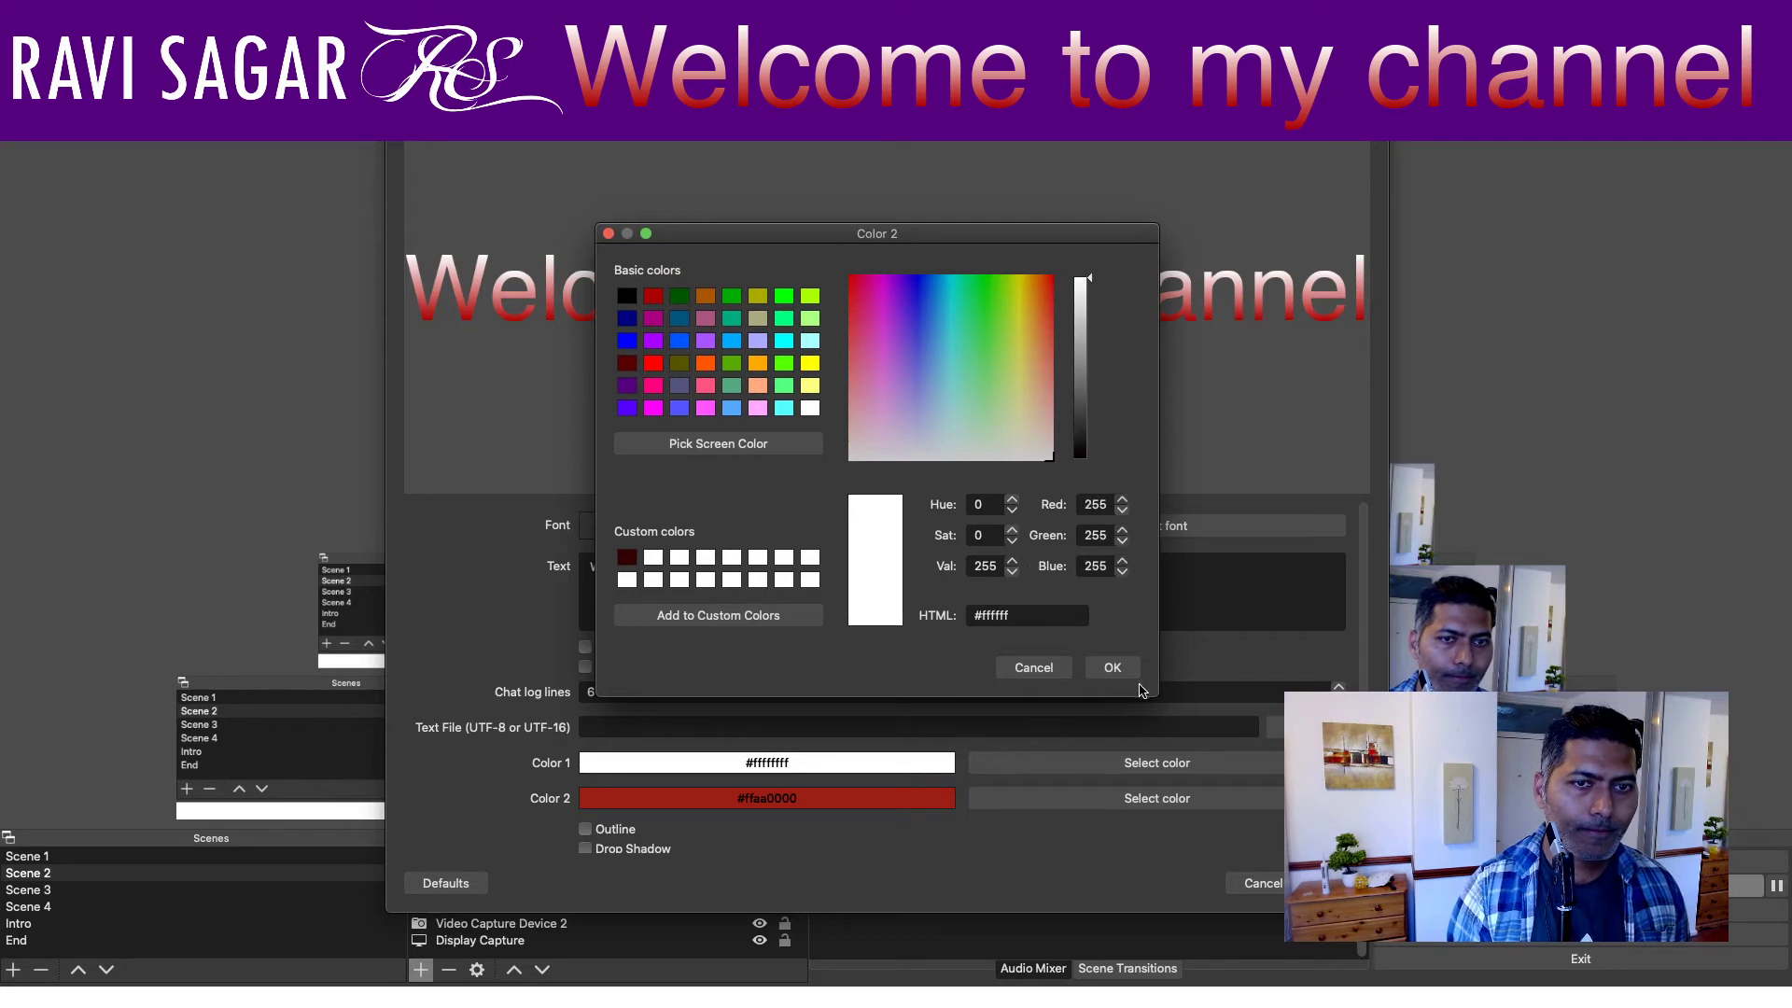
{"action": "left_click", "coordinate": [1112, 666]}
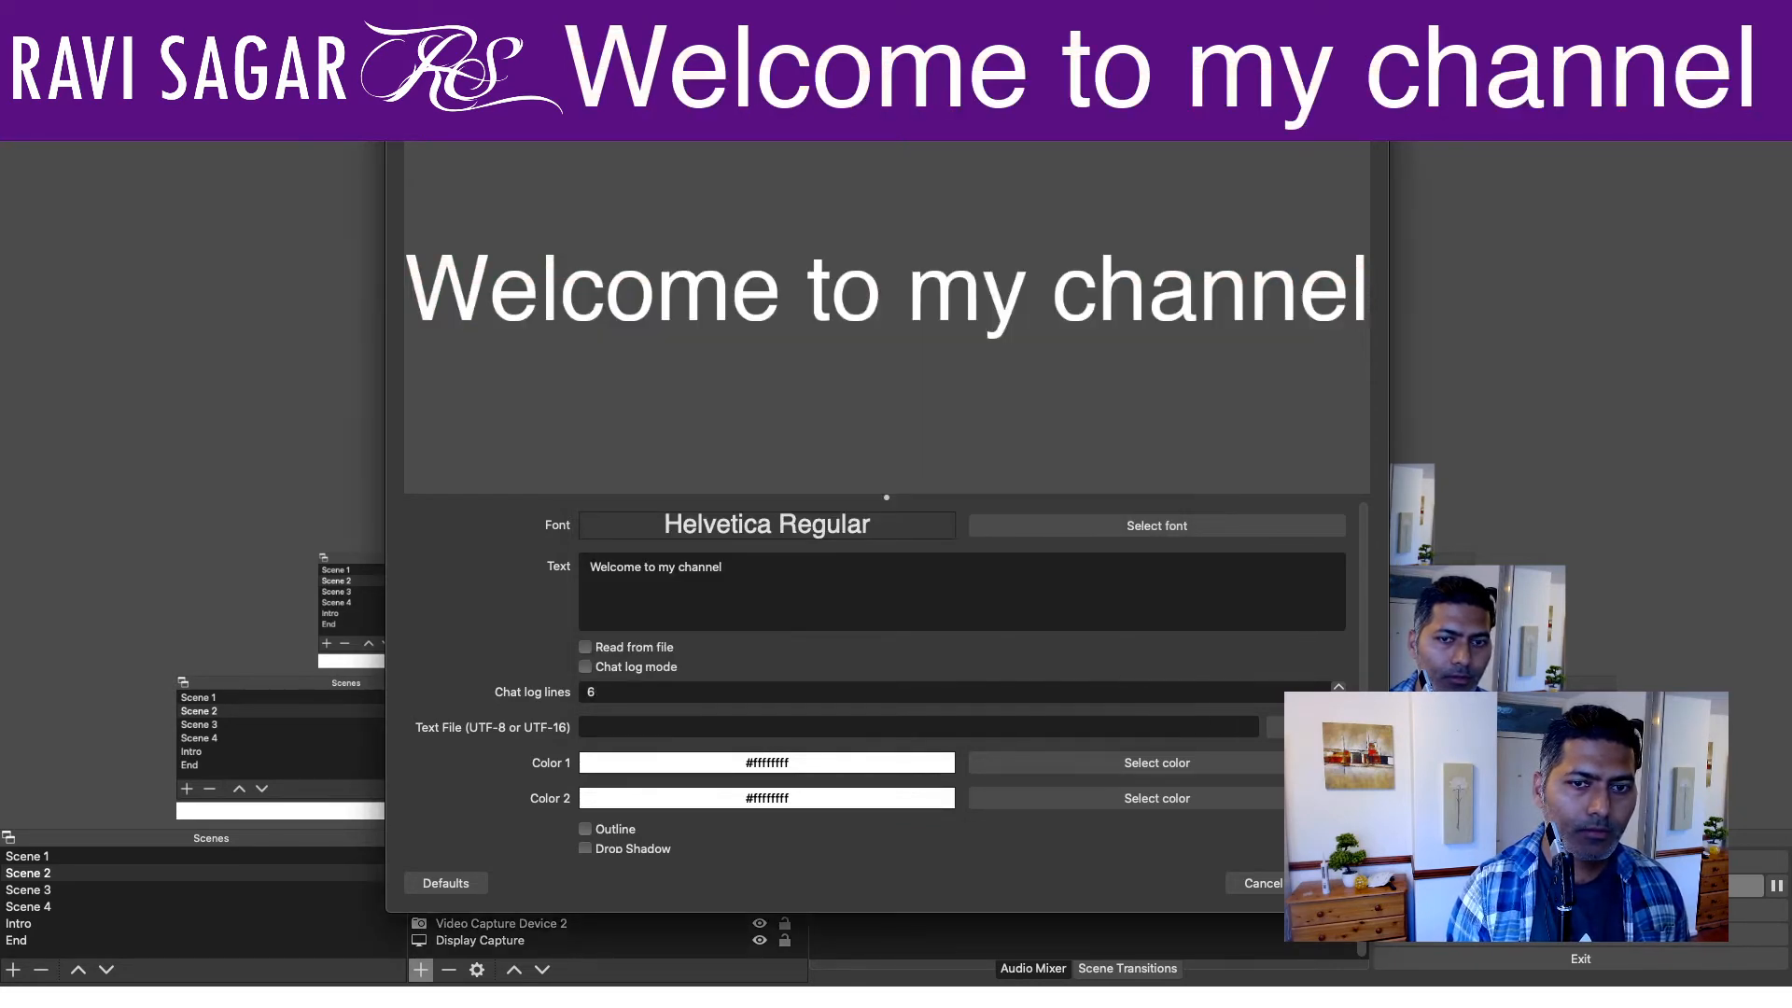
{"action": "left_click", "coordinate": [1262, 883]}
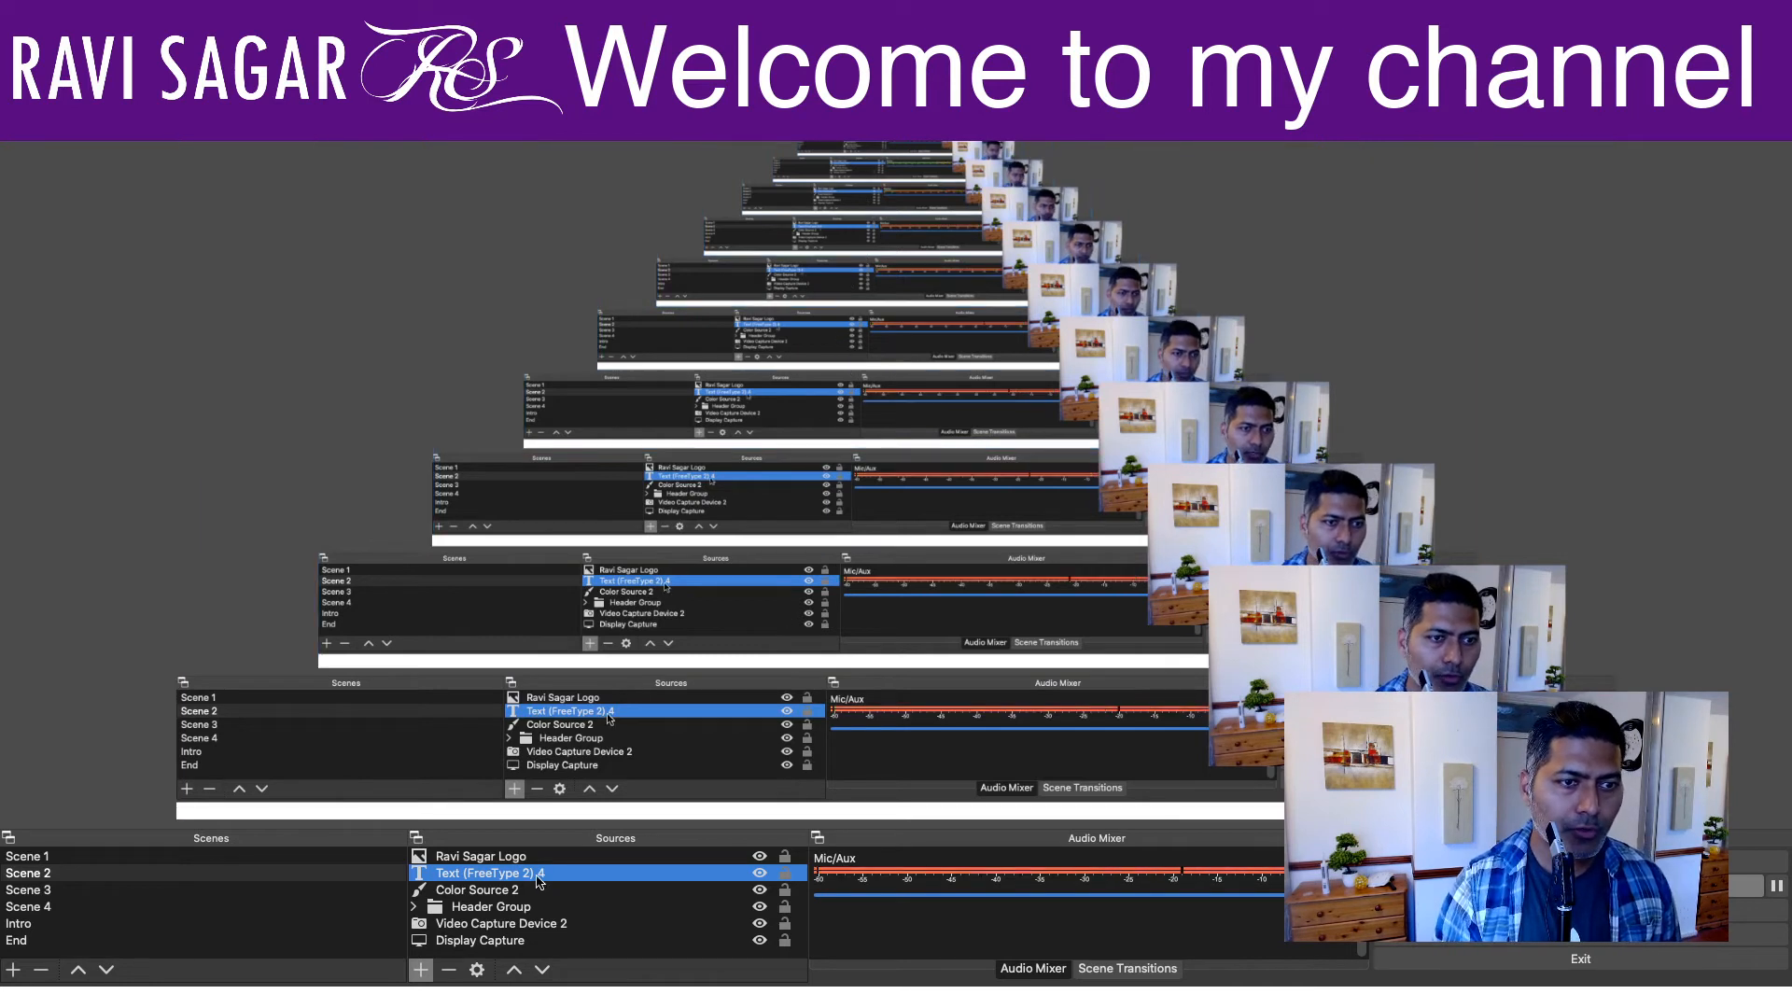
Step: Switch the welcome text's font from Helvetica to Impact
{"action": "double_click", "coordinate": [500, 873]}
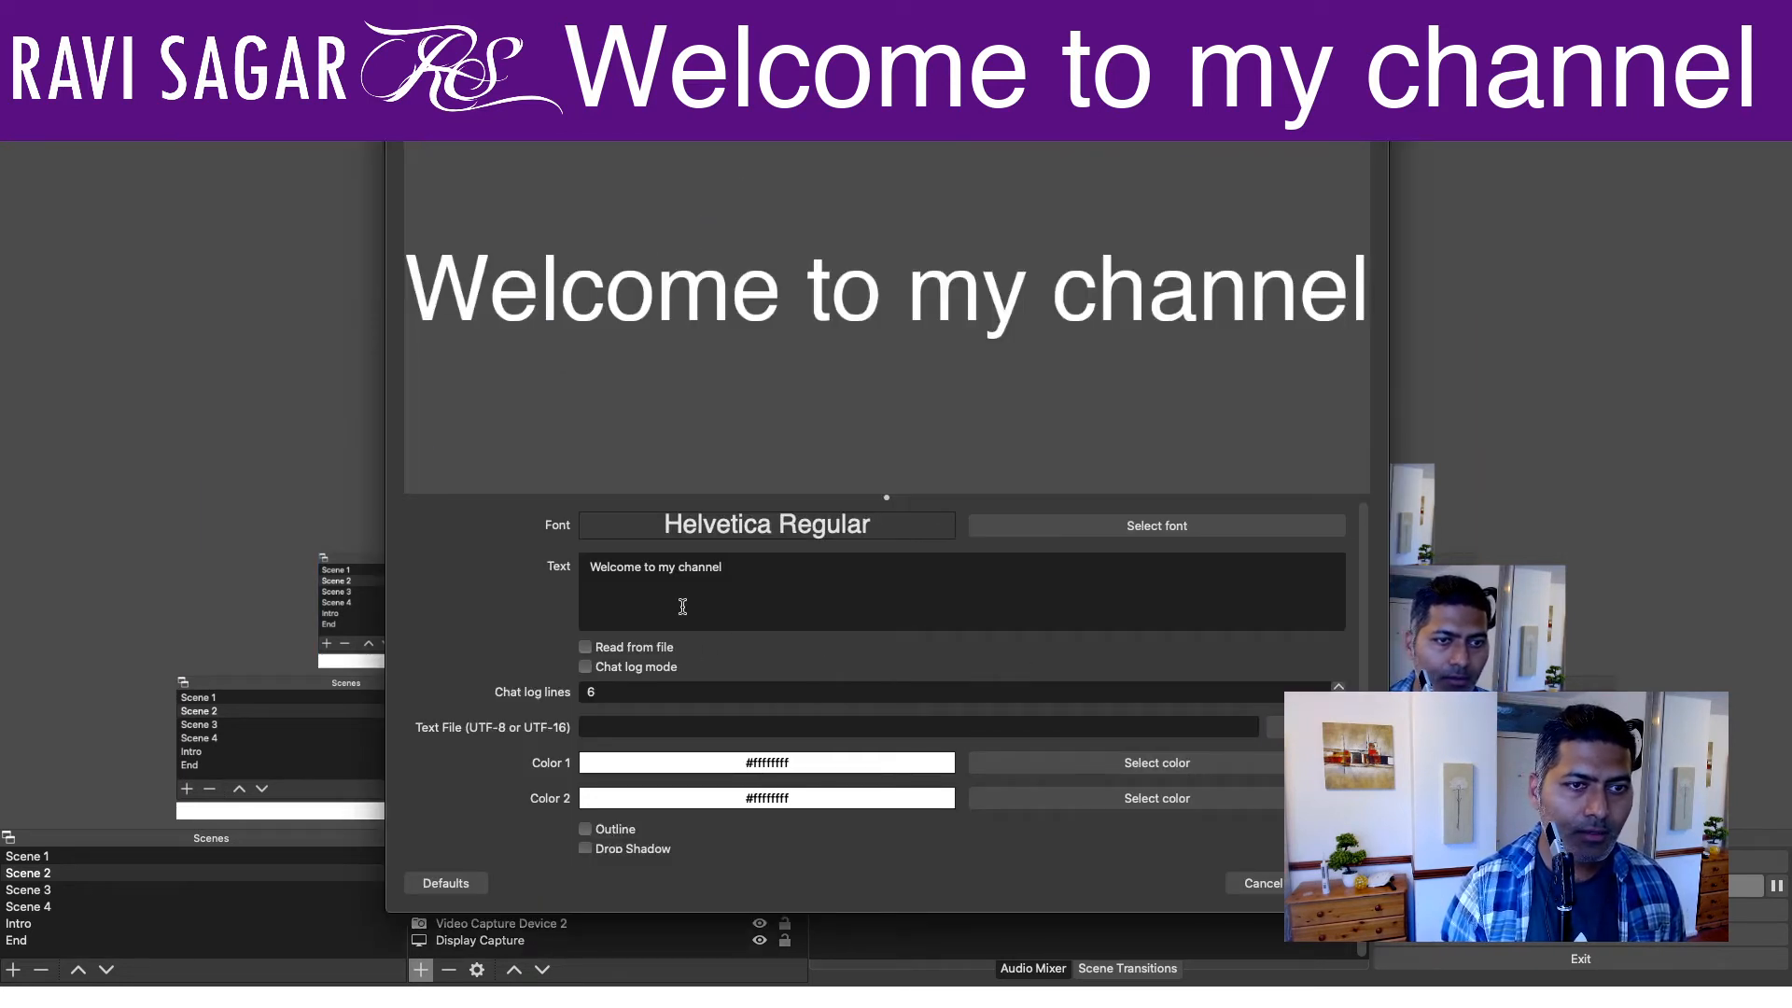
{"action": "left_click", "coordinate": [1157, 526]}
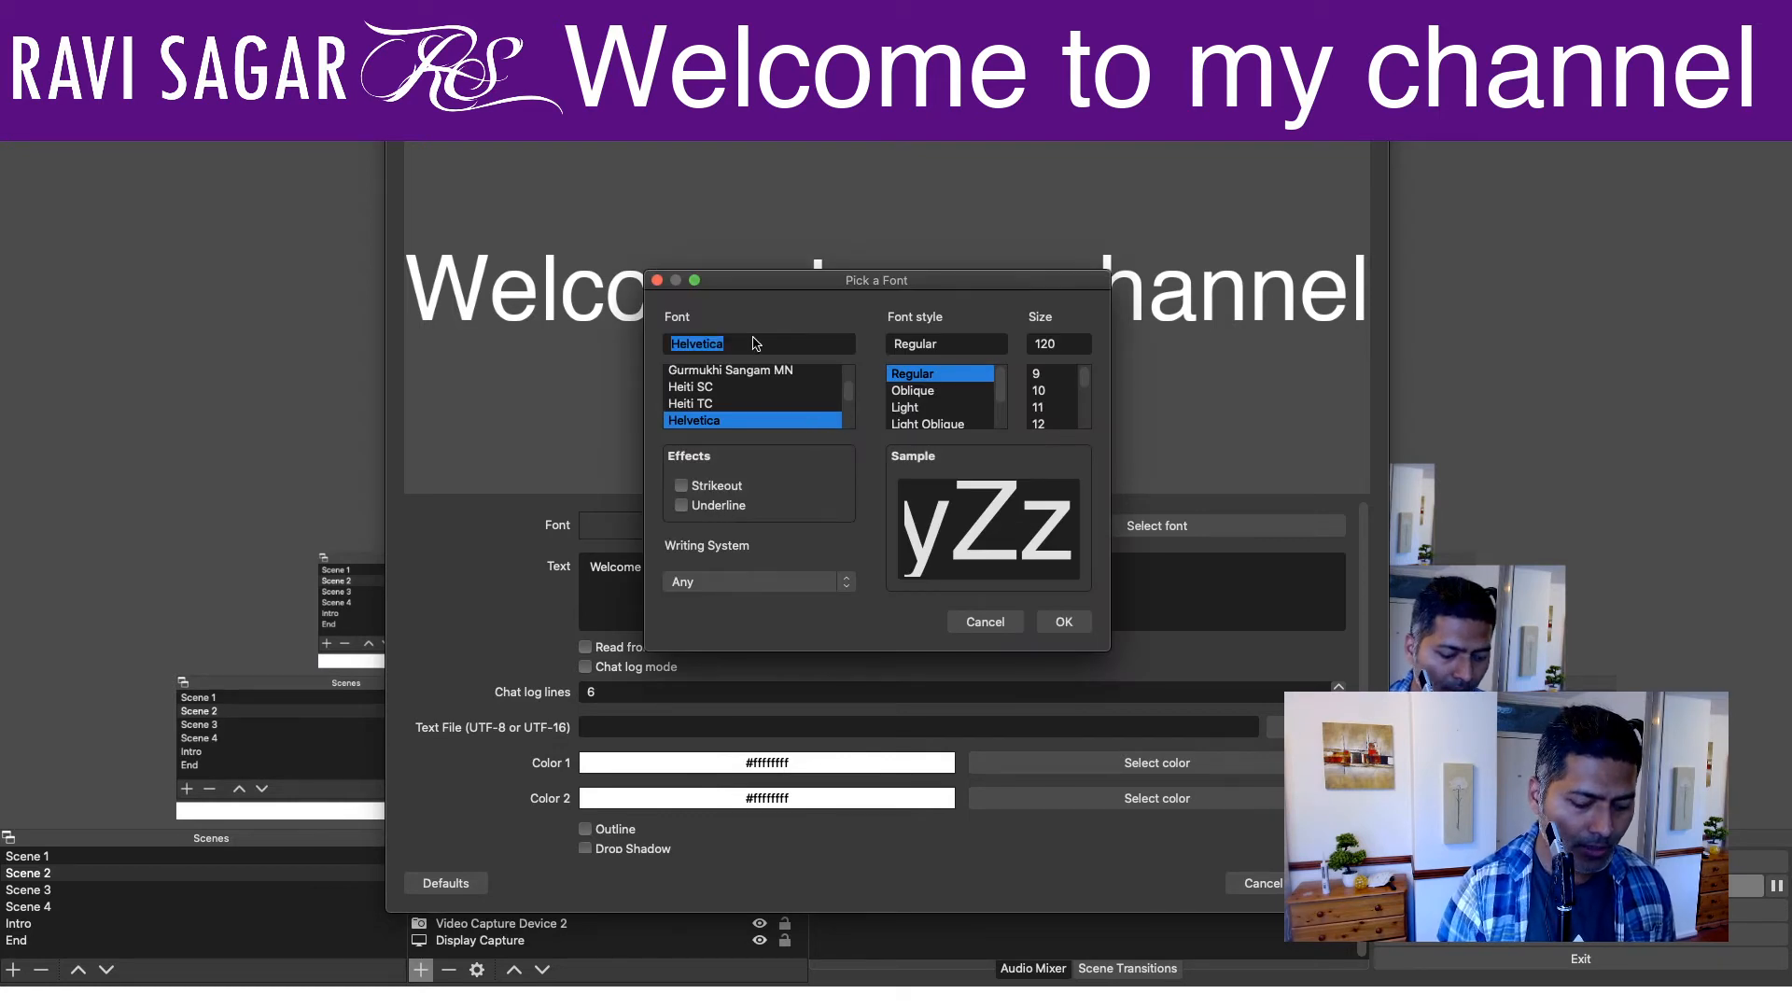
{"action": "left_click", "coordinate": [687, 420]}
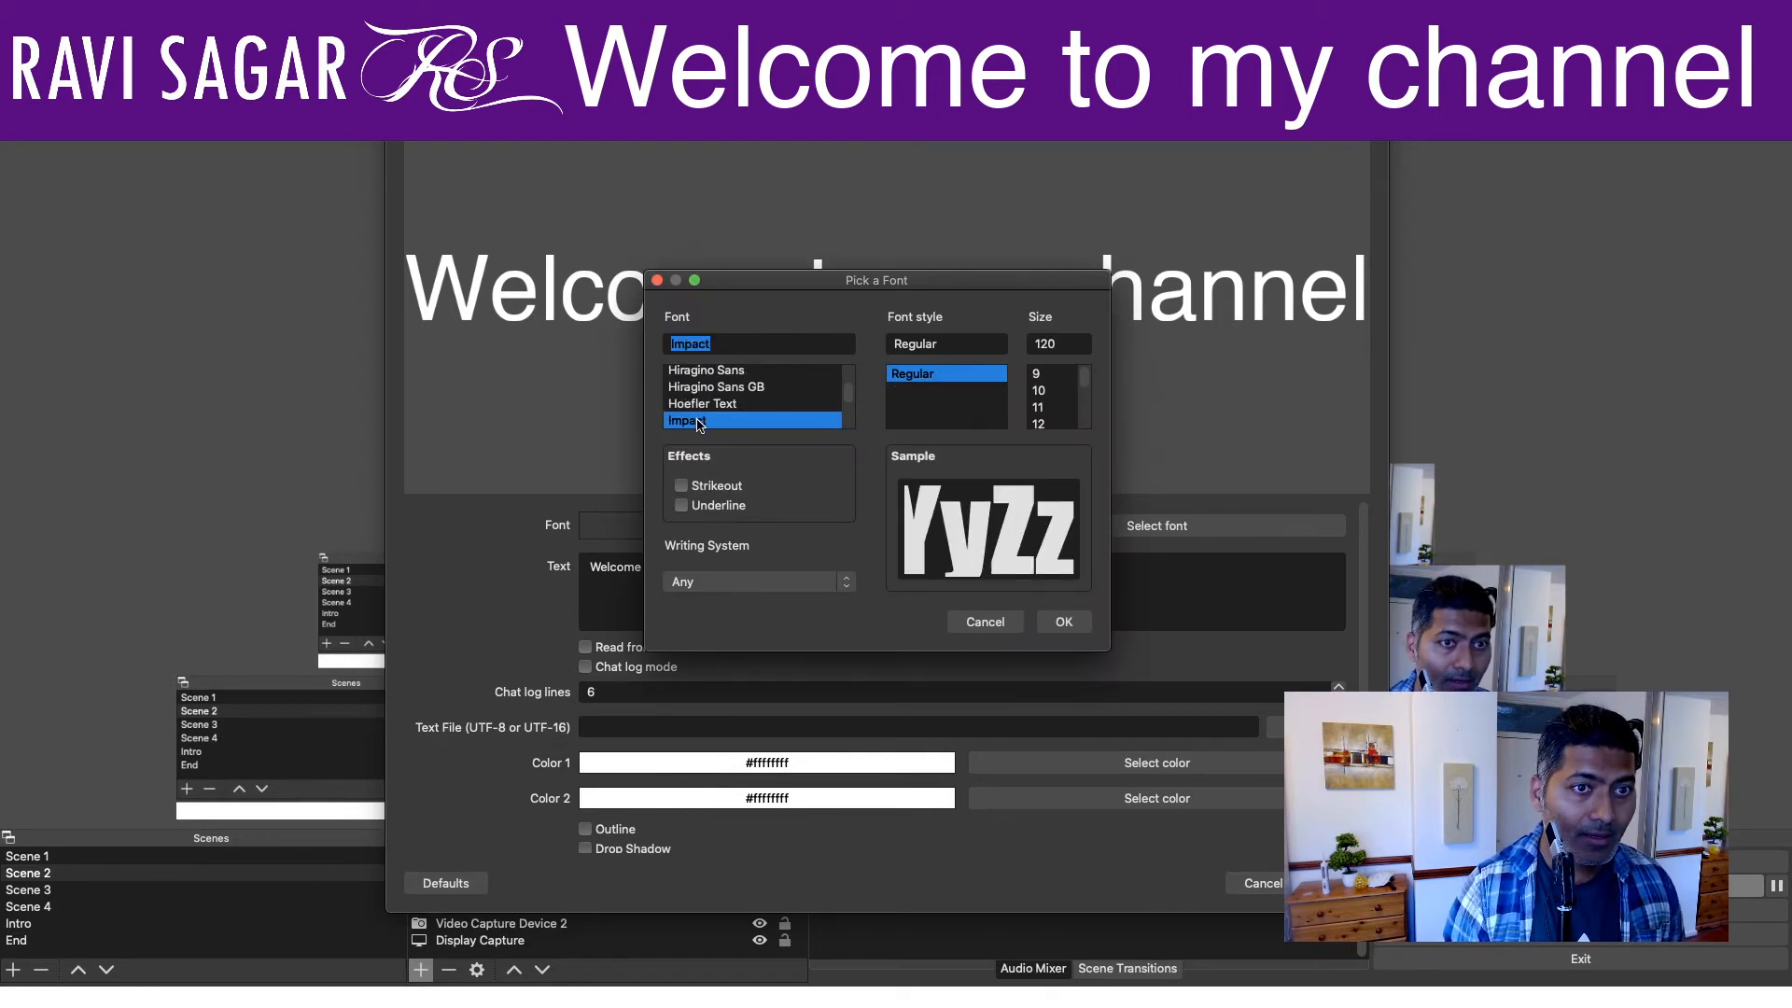
{"action": "left_click", "coordinate": [1064, 621]}
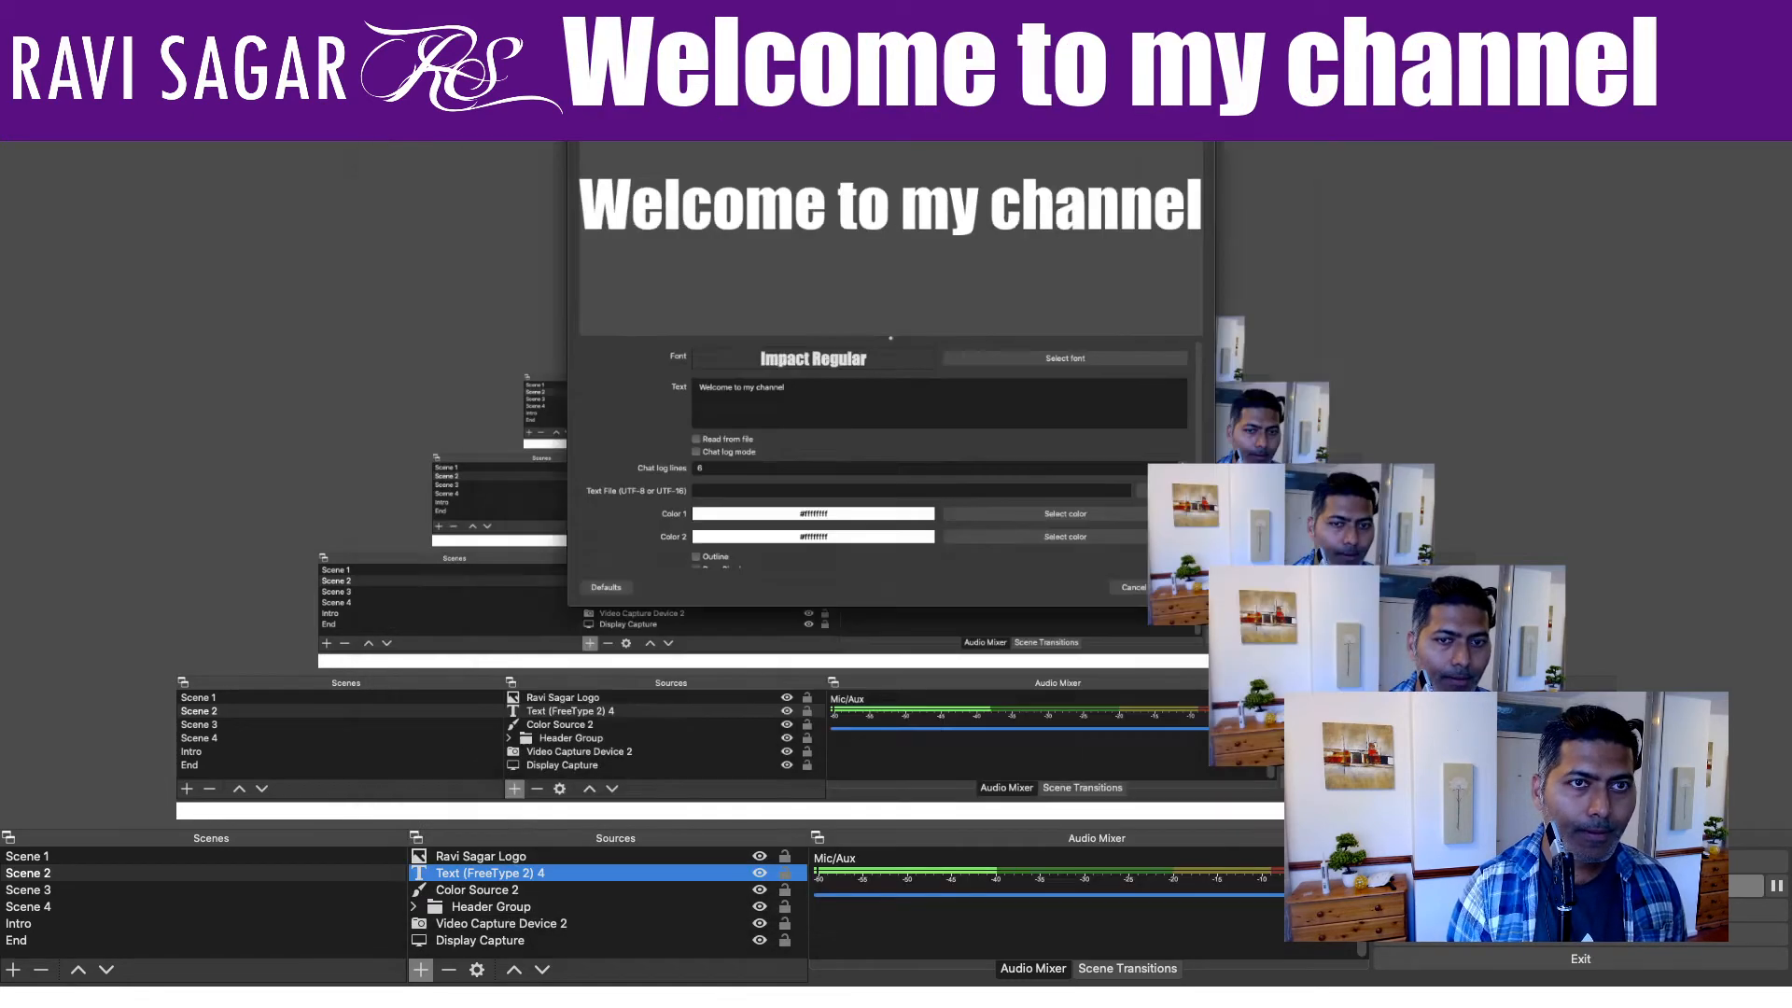
{"action": "left_click", "coordinate": [1131, 586]}
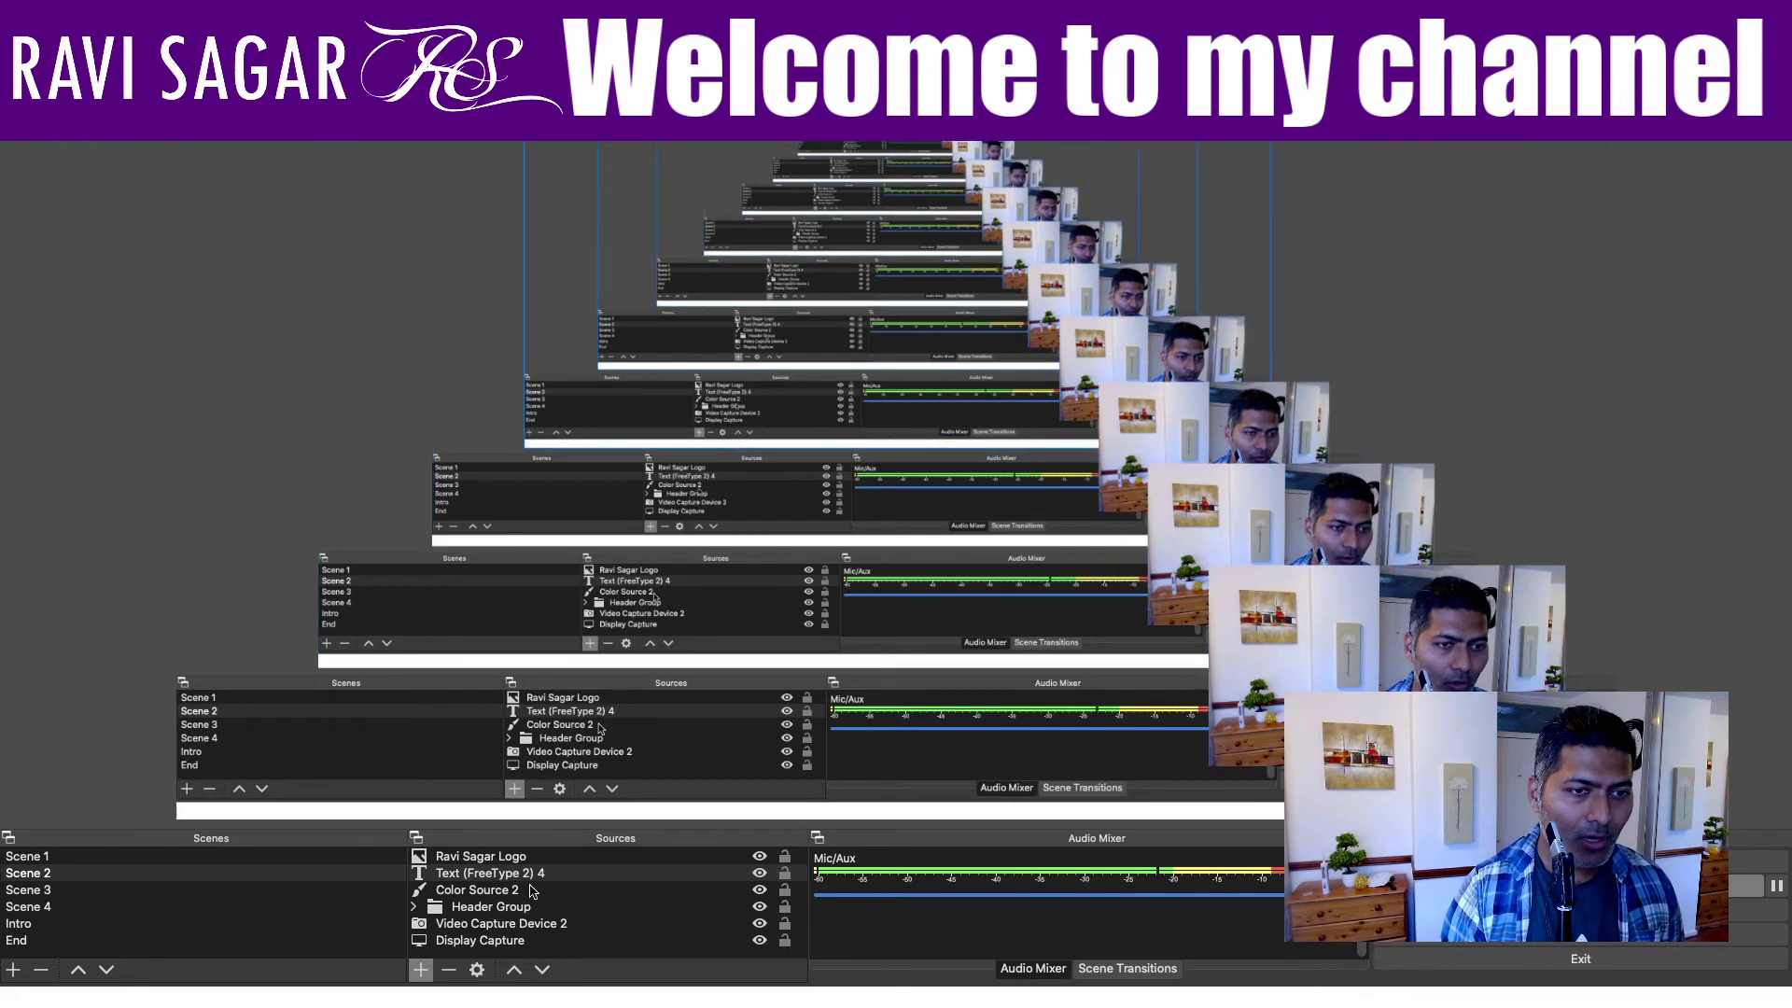
Step: Add a Scroll filter with the default name to the welcome text source
{"action": "right_click", "coordinate": [487, 874]}
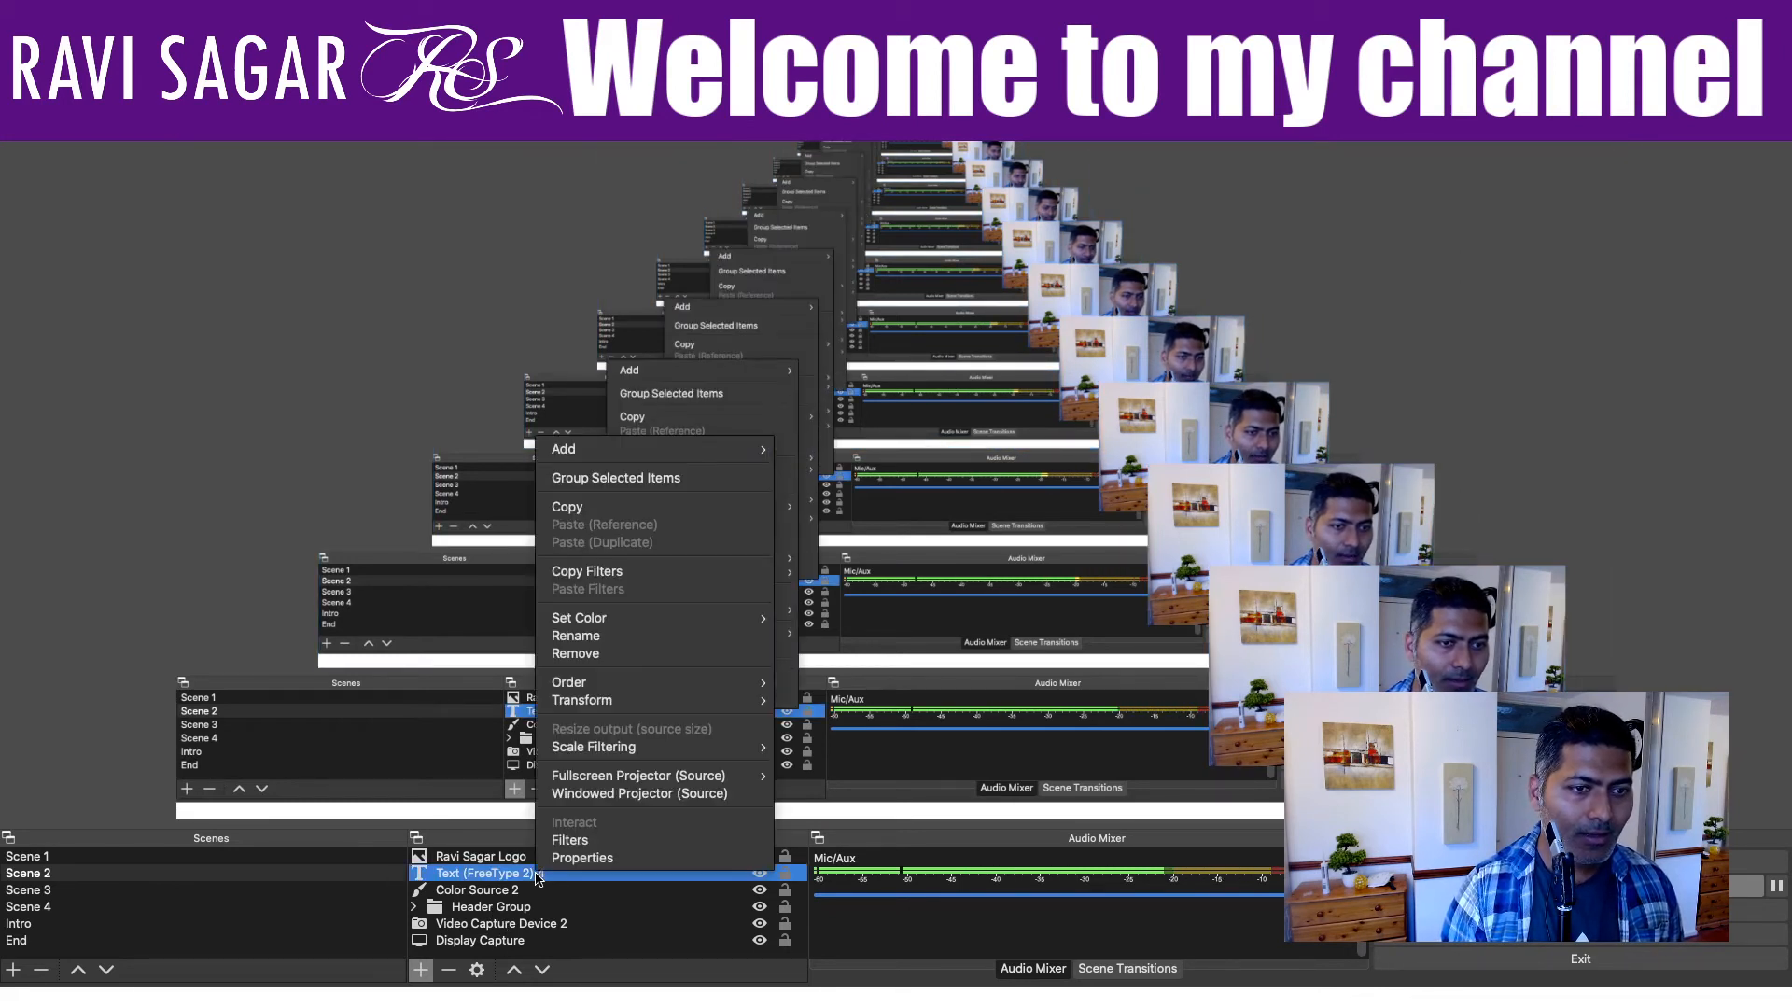
{"action": "mouse_move", "coordinate": [592, 840]}
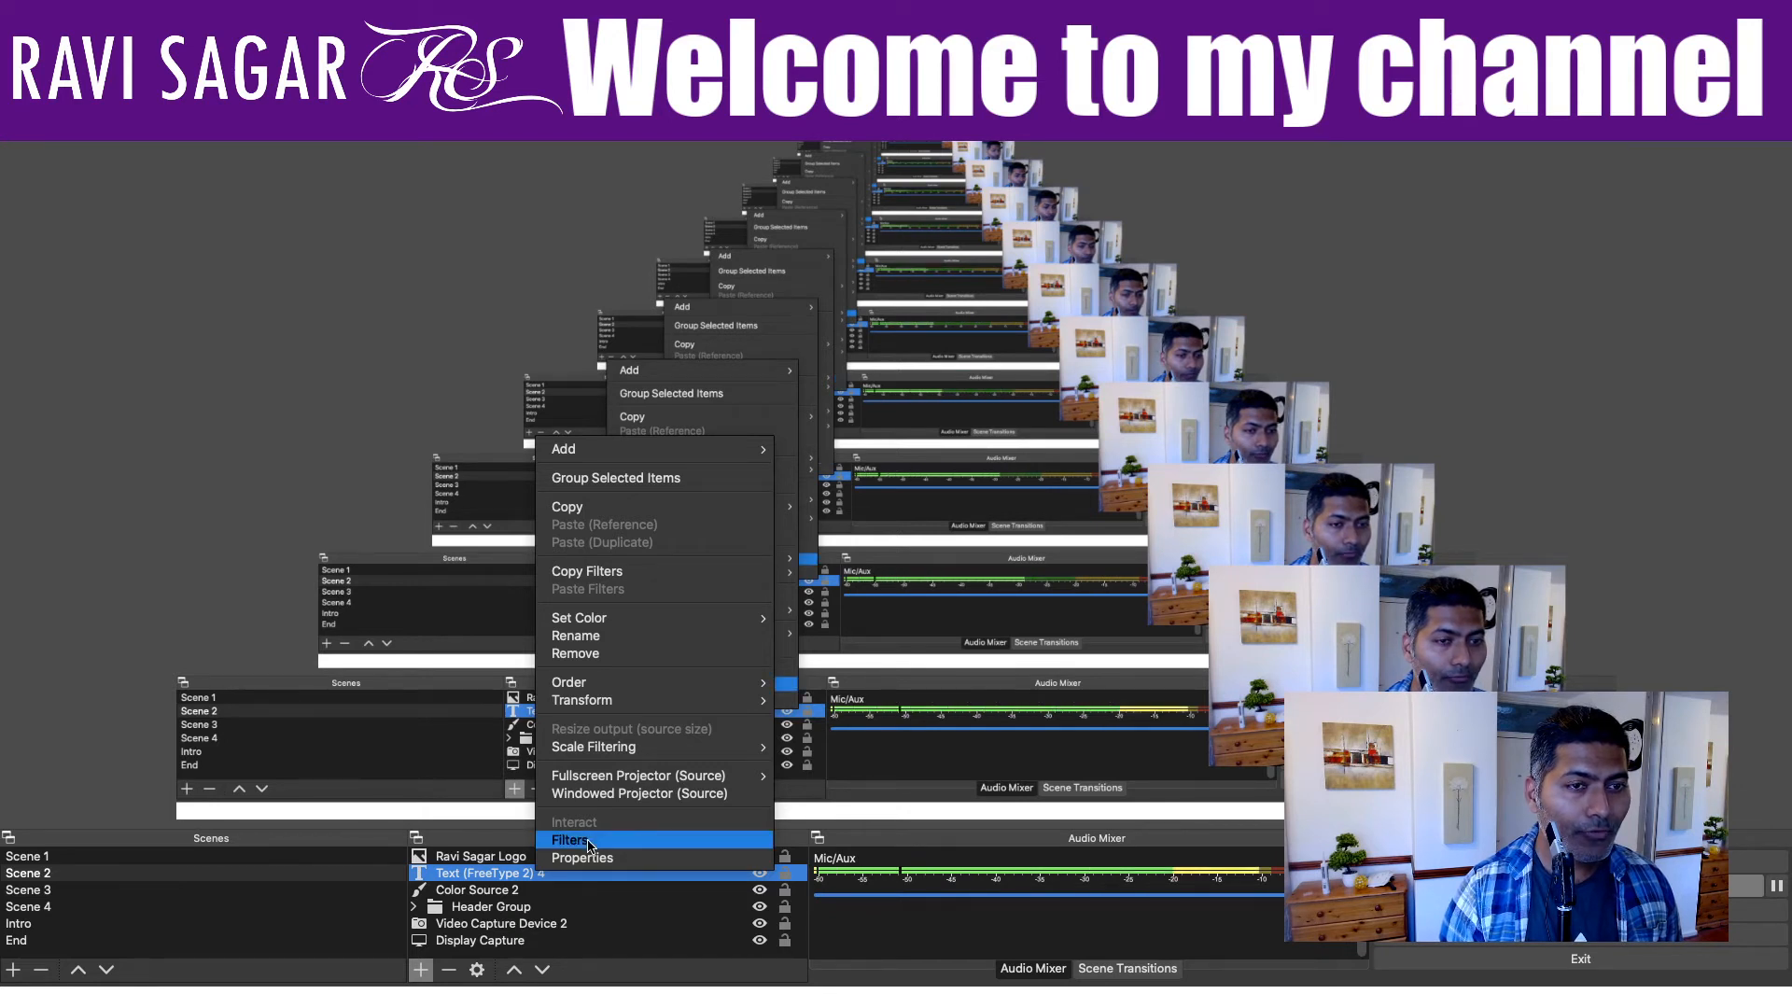
{"action": "left_click", "coordinate": [569, 839]}
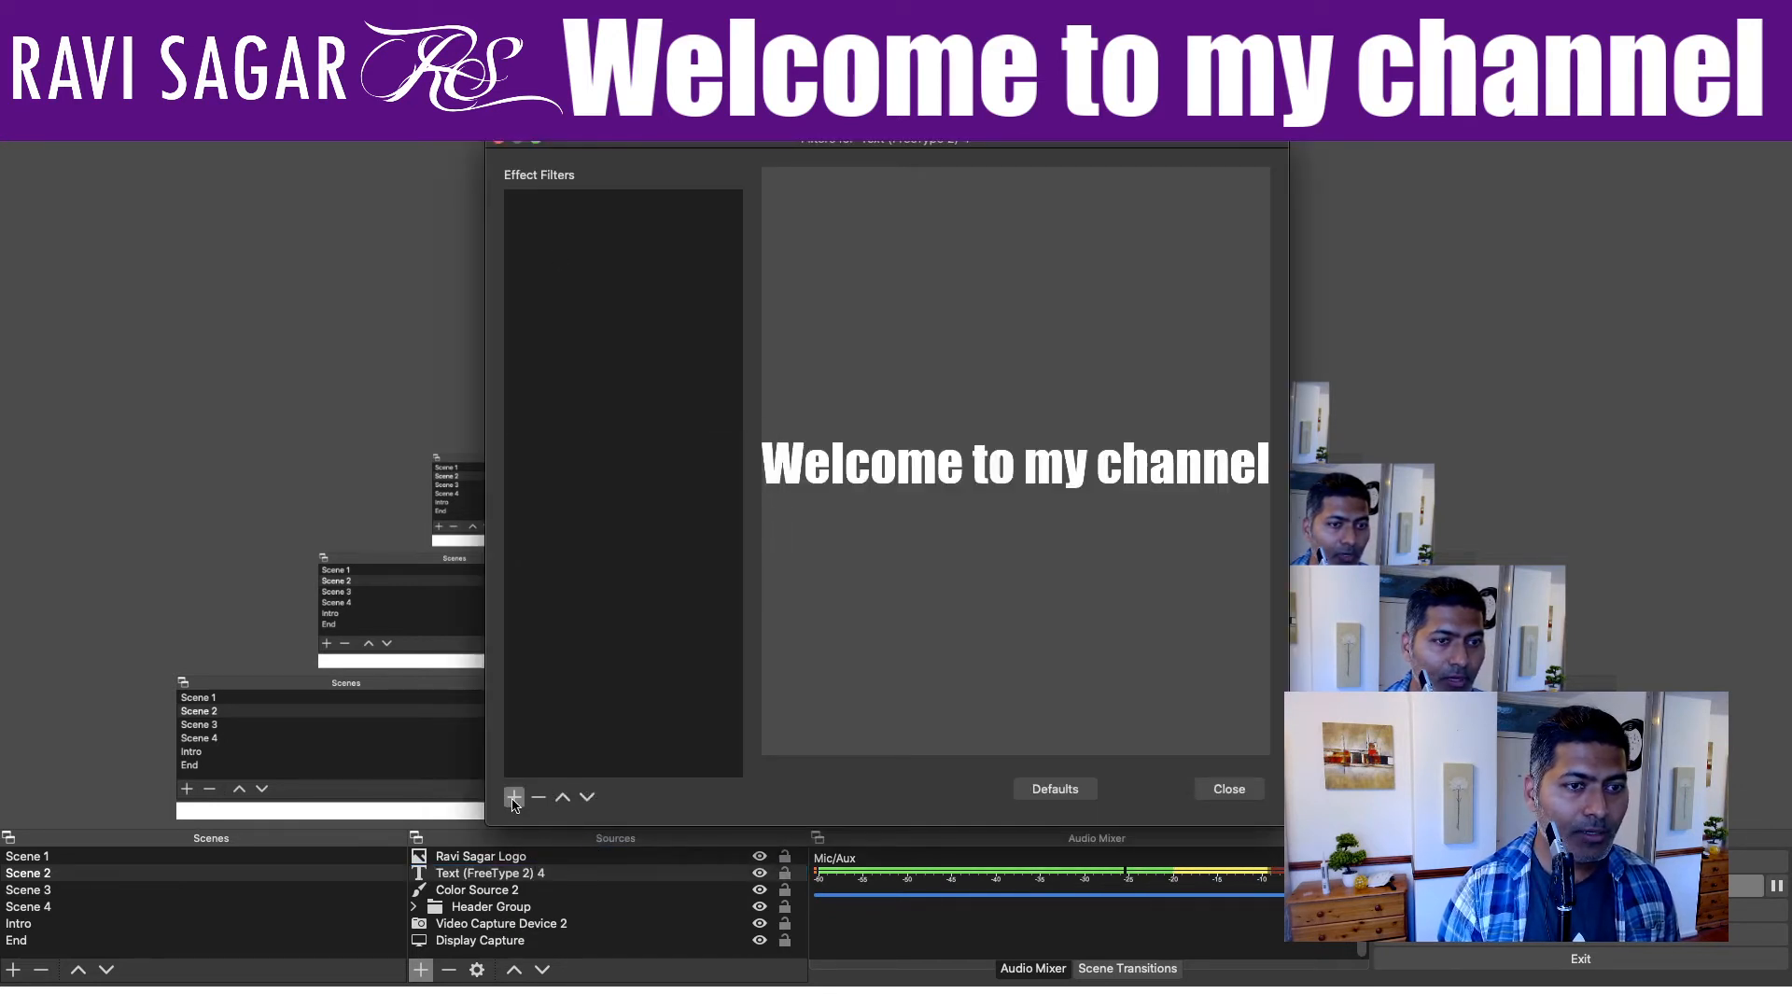
{"action": "left_click", "coordinate": [513, 797]}
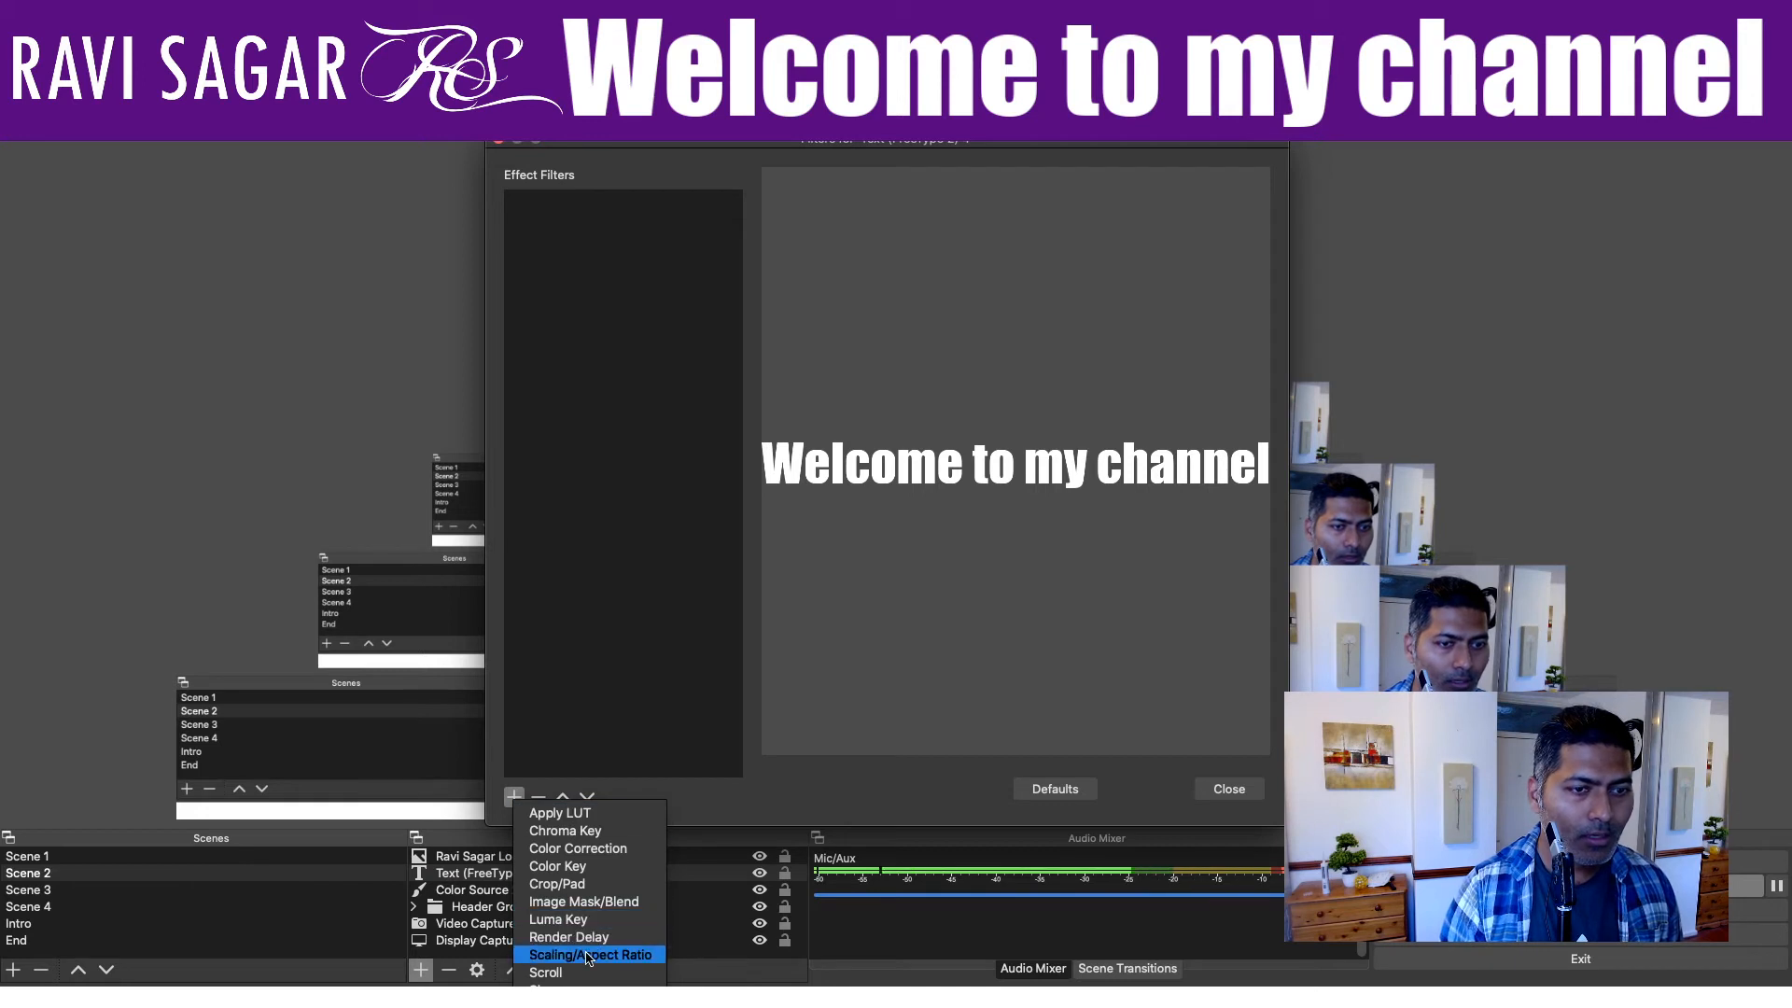
{"action": "left_click", "coordinate": [545, 974]}
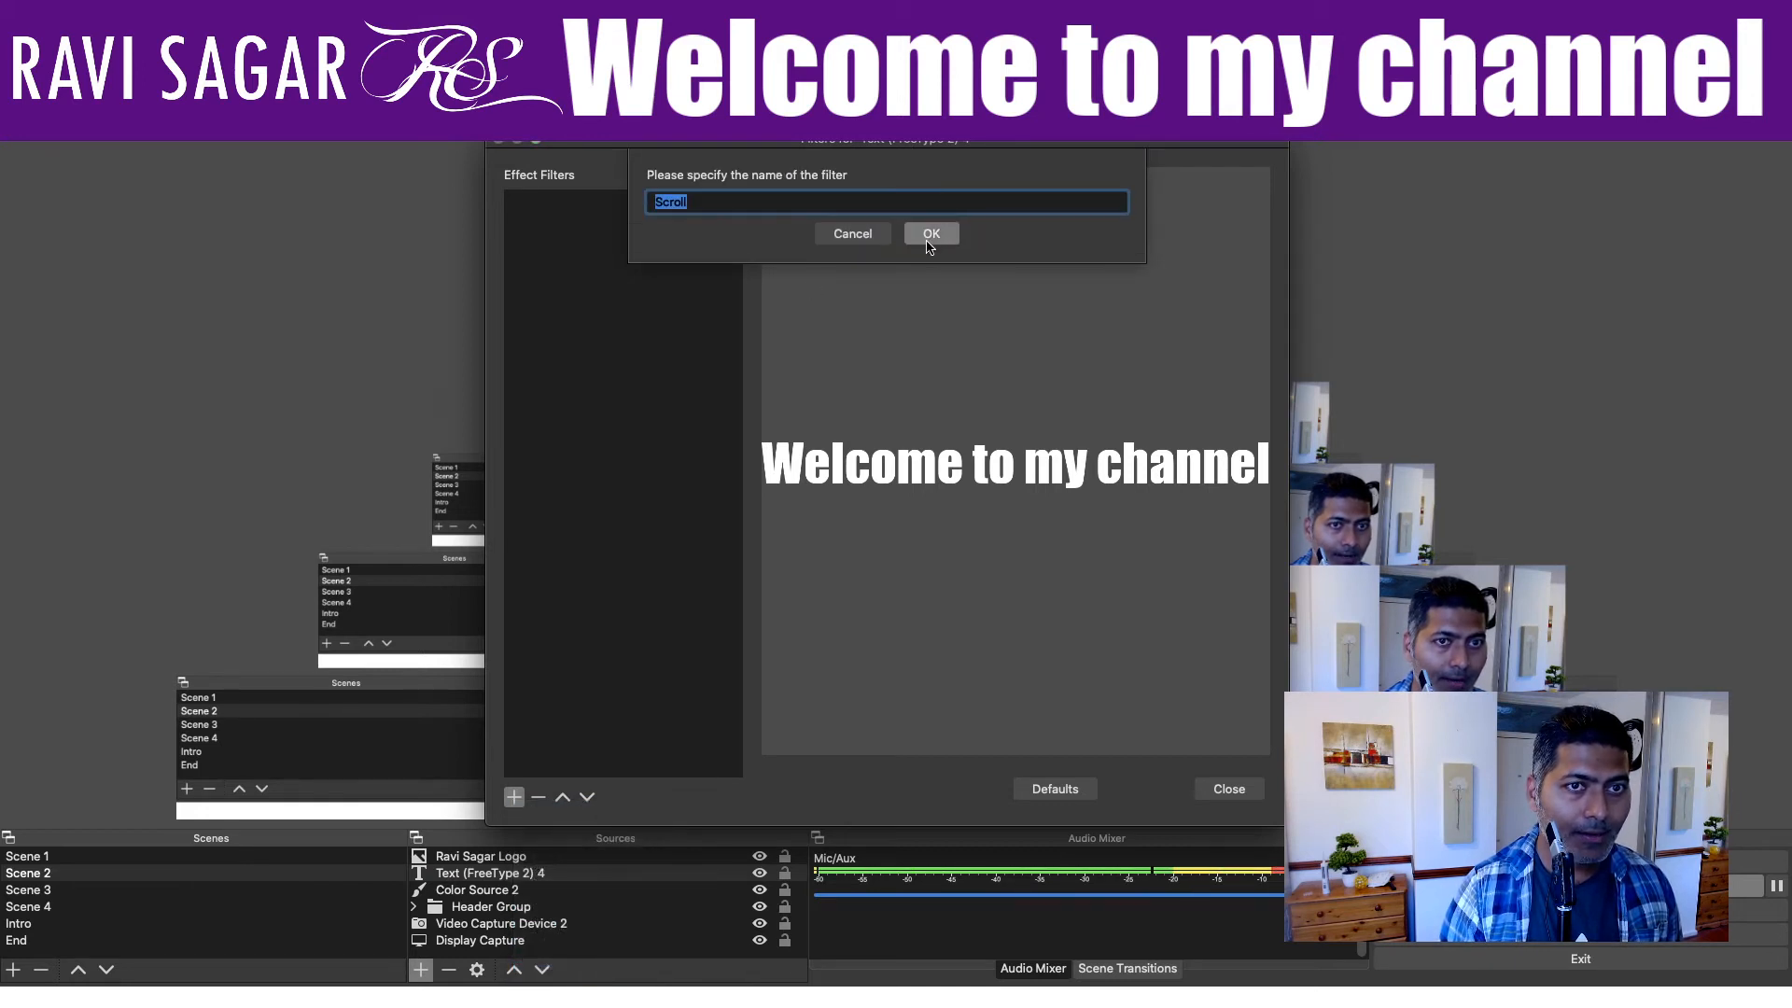
{"action": "left_click", "coordinate": [929, 231]}
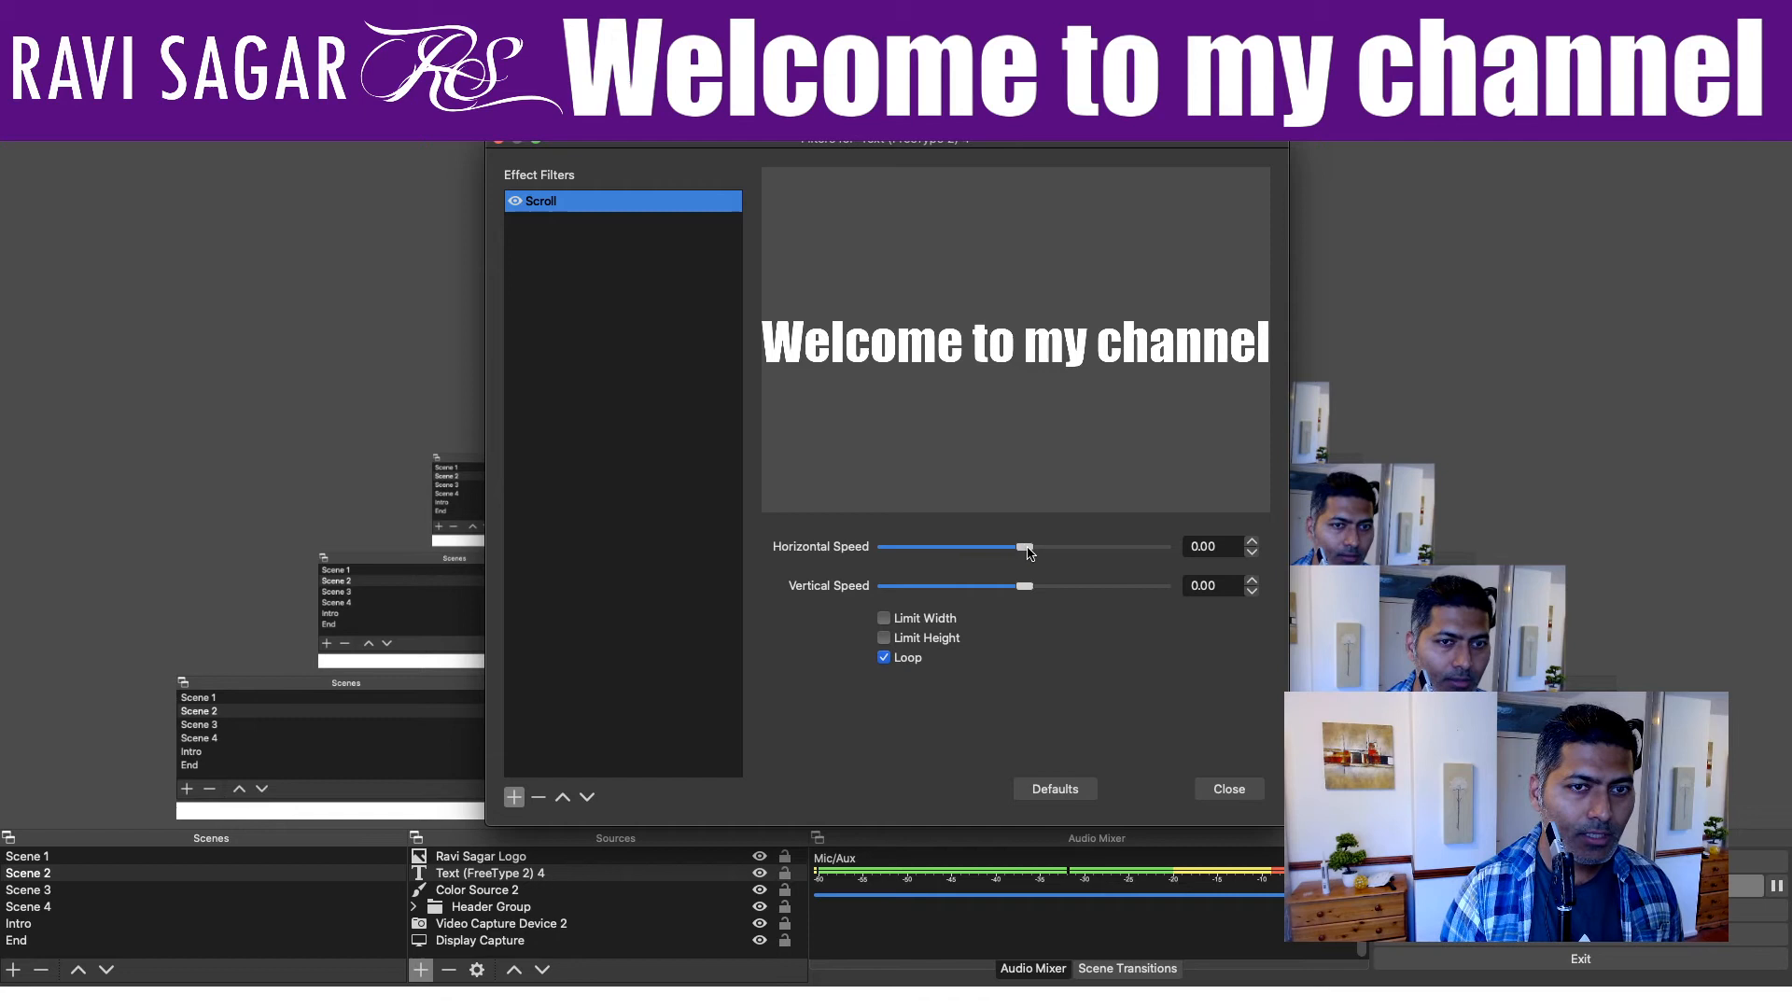
Step: Set a gentle Horizontal Speed (about 32) so the text loops across the banner
{"action": "left_click_drag", "start_coordinate": [1024, 554], "coordinate": [1017, 553]}
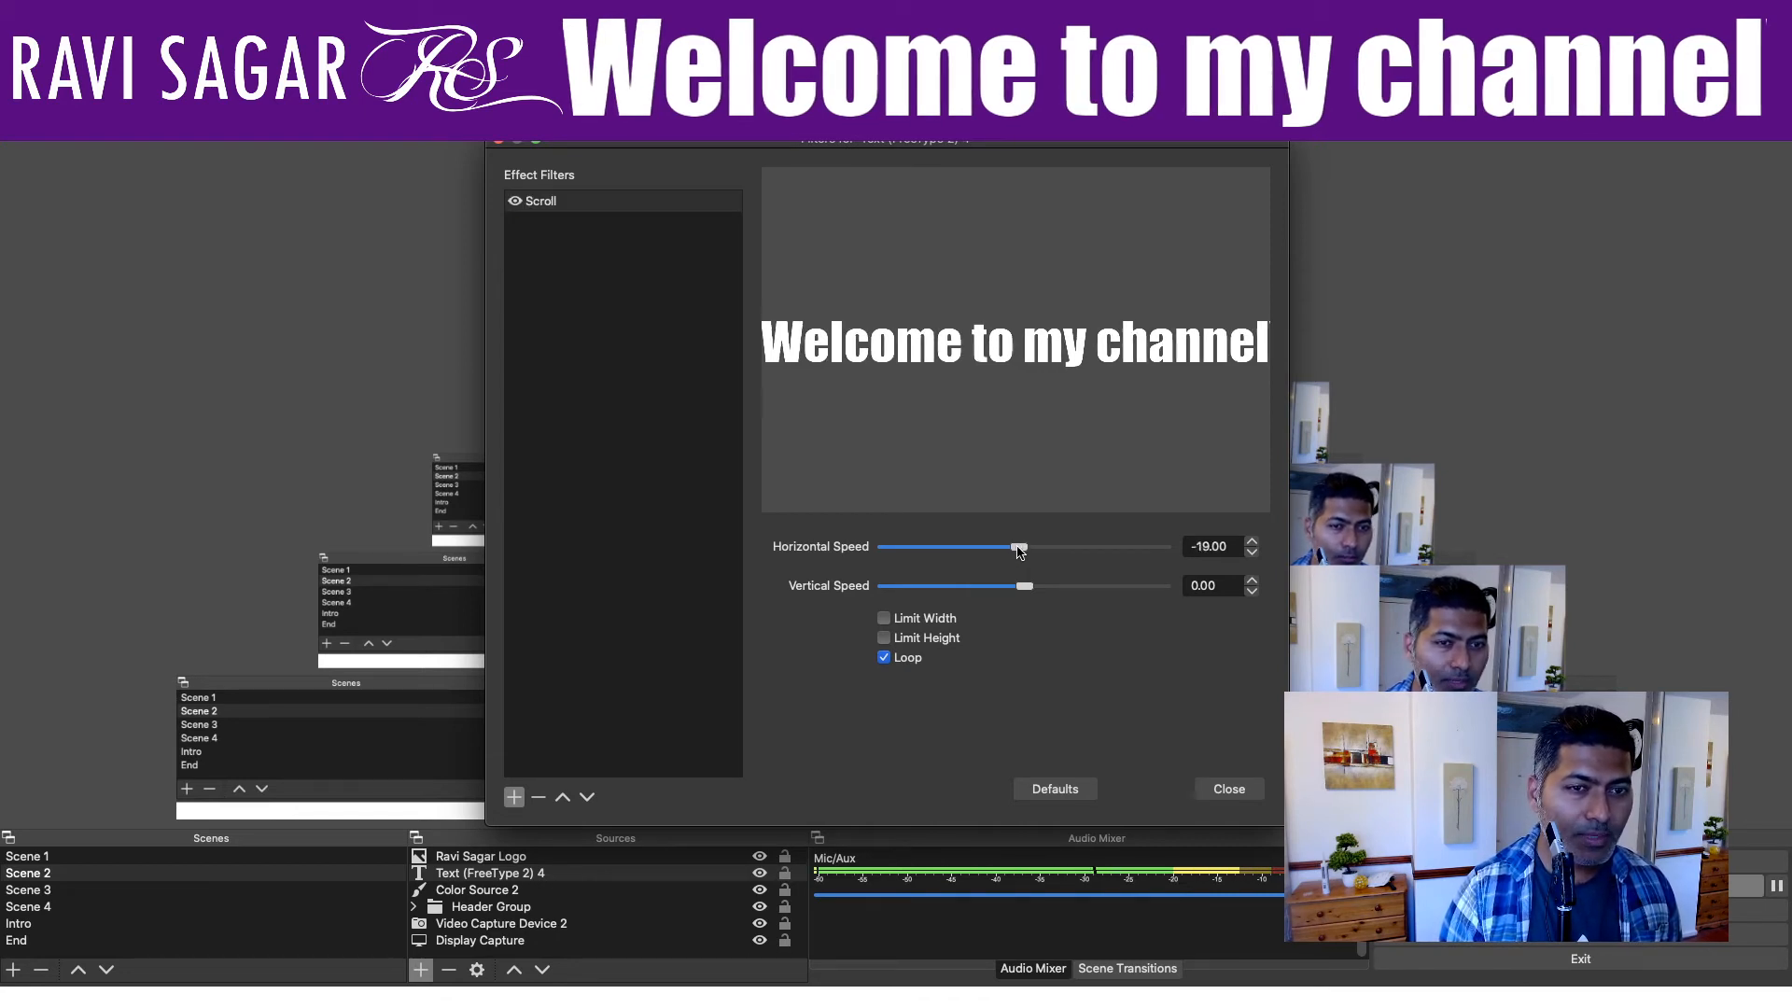
{"action": "left_click_drag", "start_coordinate": [1020, 547], "coordinate": [1011, 546]}
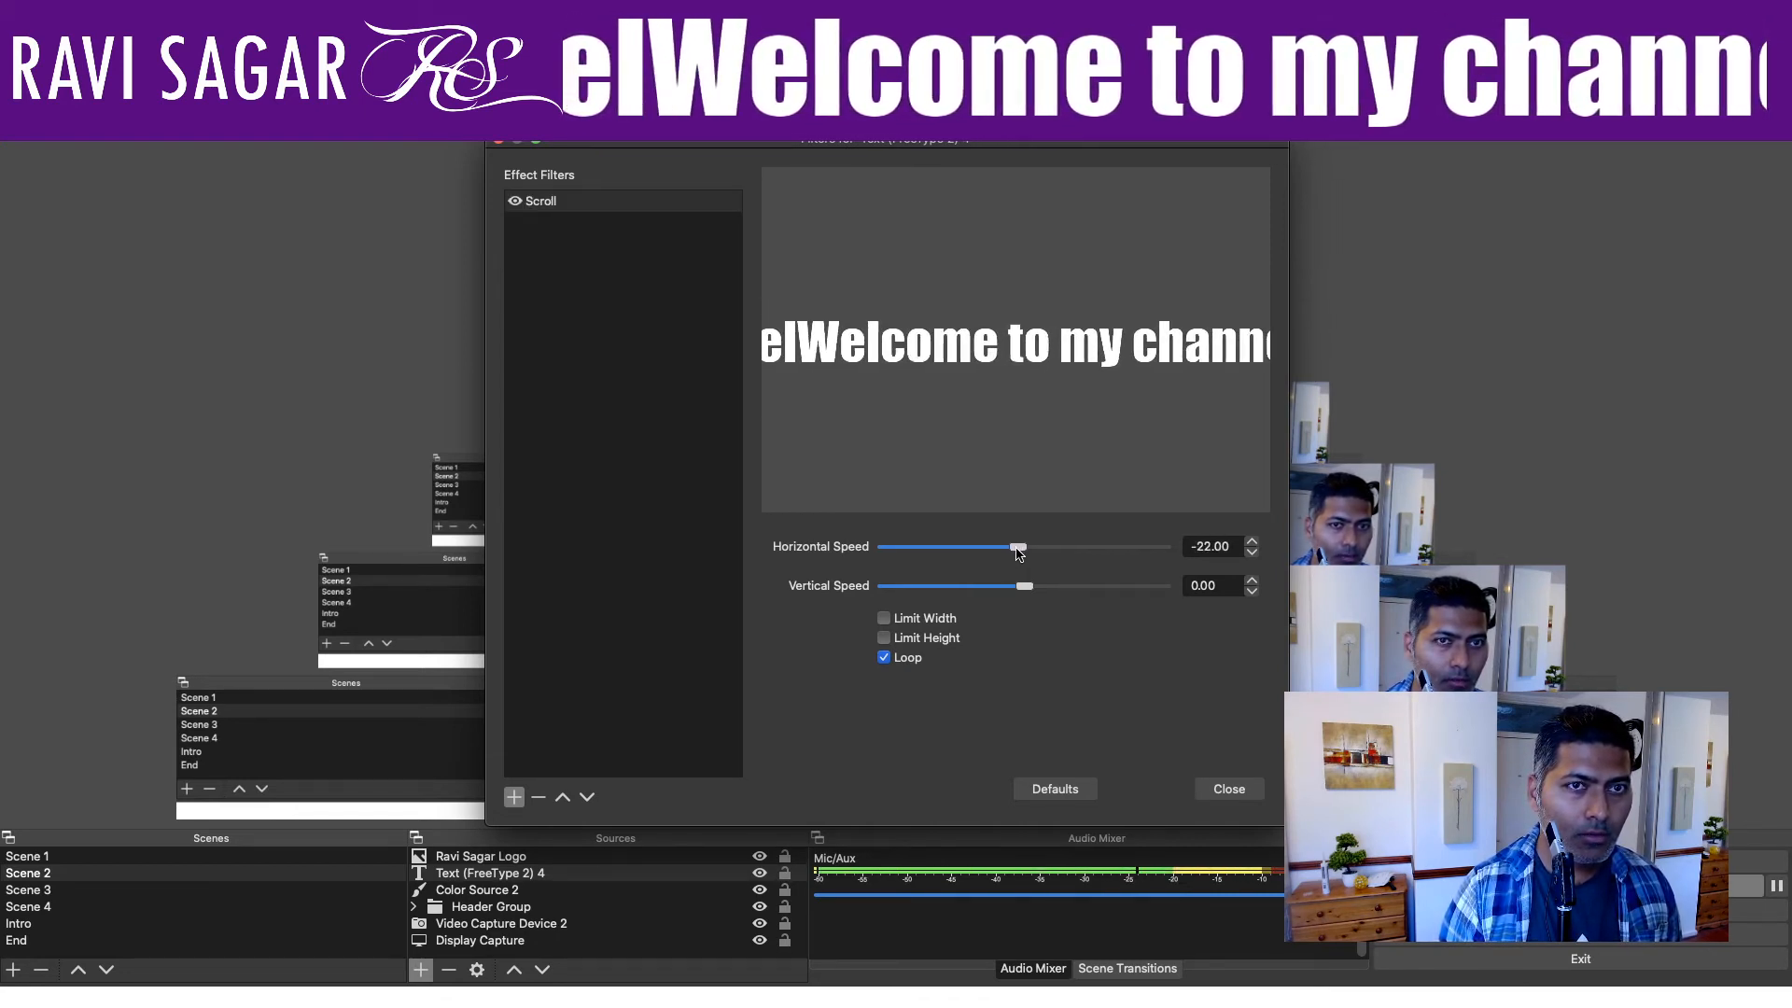
{"action": "left_click_drag", "start_coordinate": [1016, 547], "coordinate": [1056, 547]}
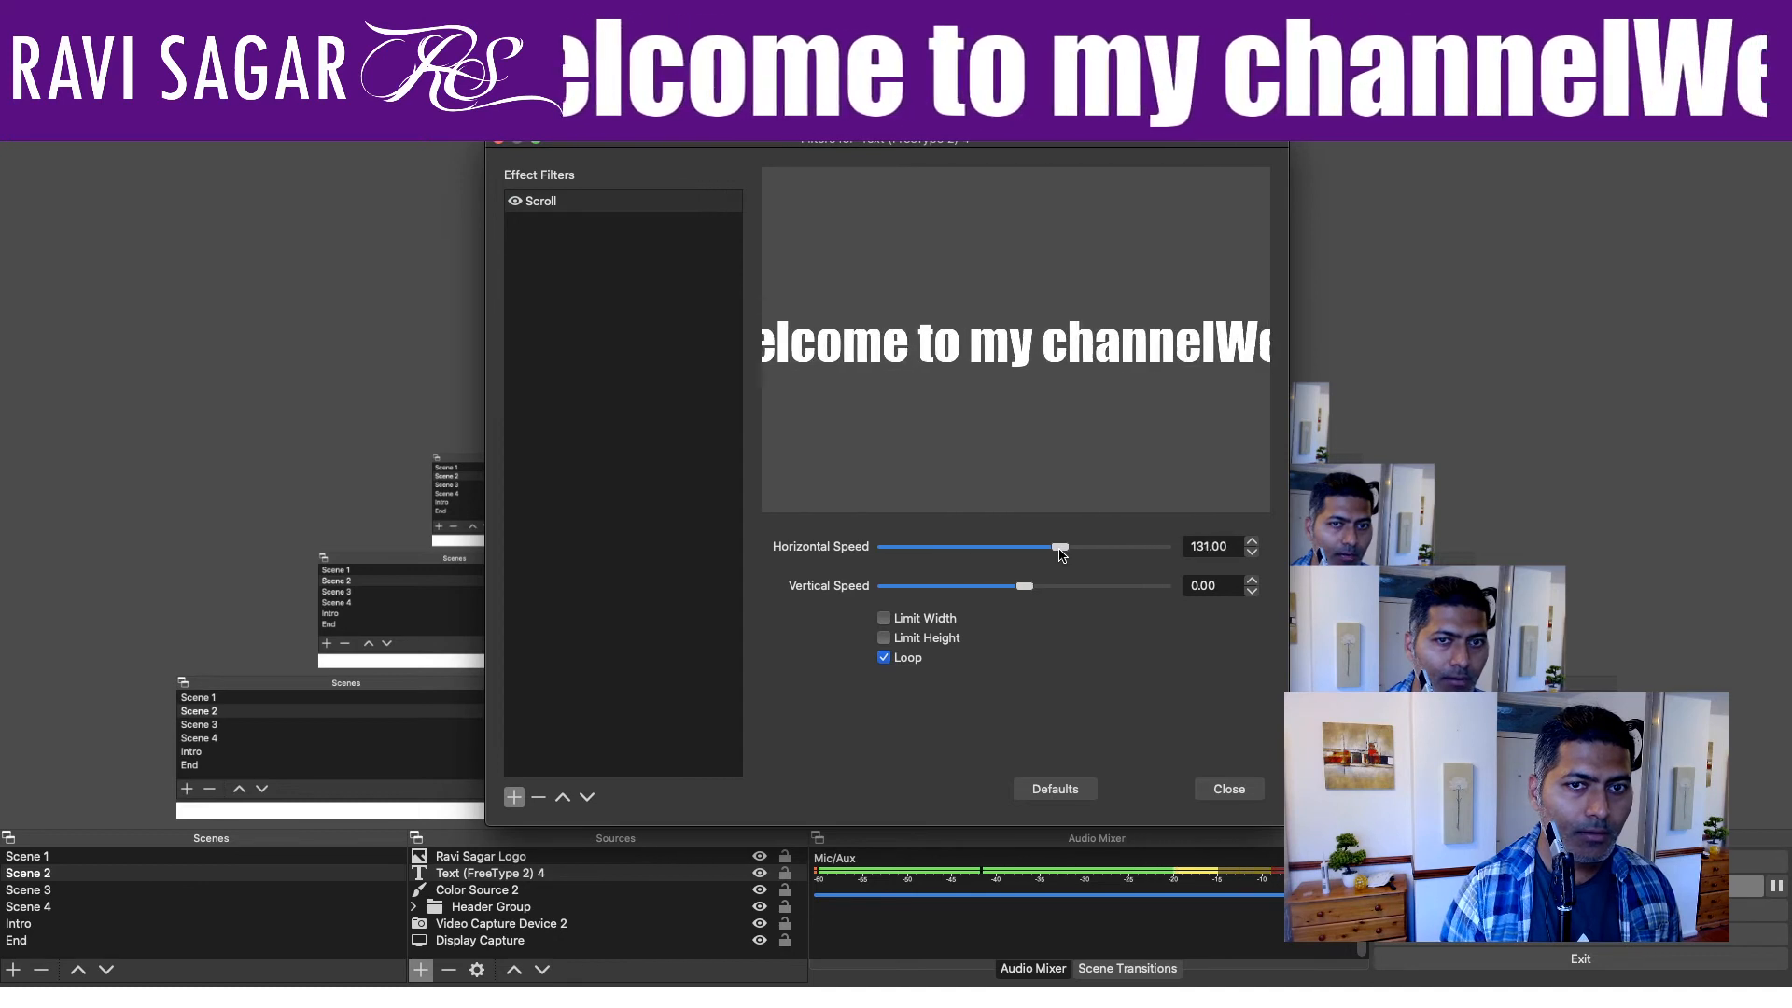
{"action": "left_click_drag", "start_coordinate": [1057, 546], "coordinate": [1039, 547]}
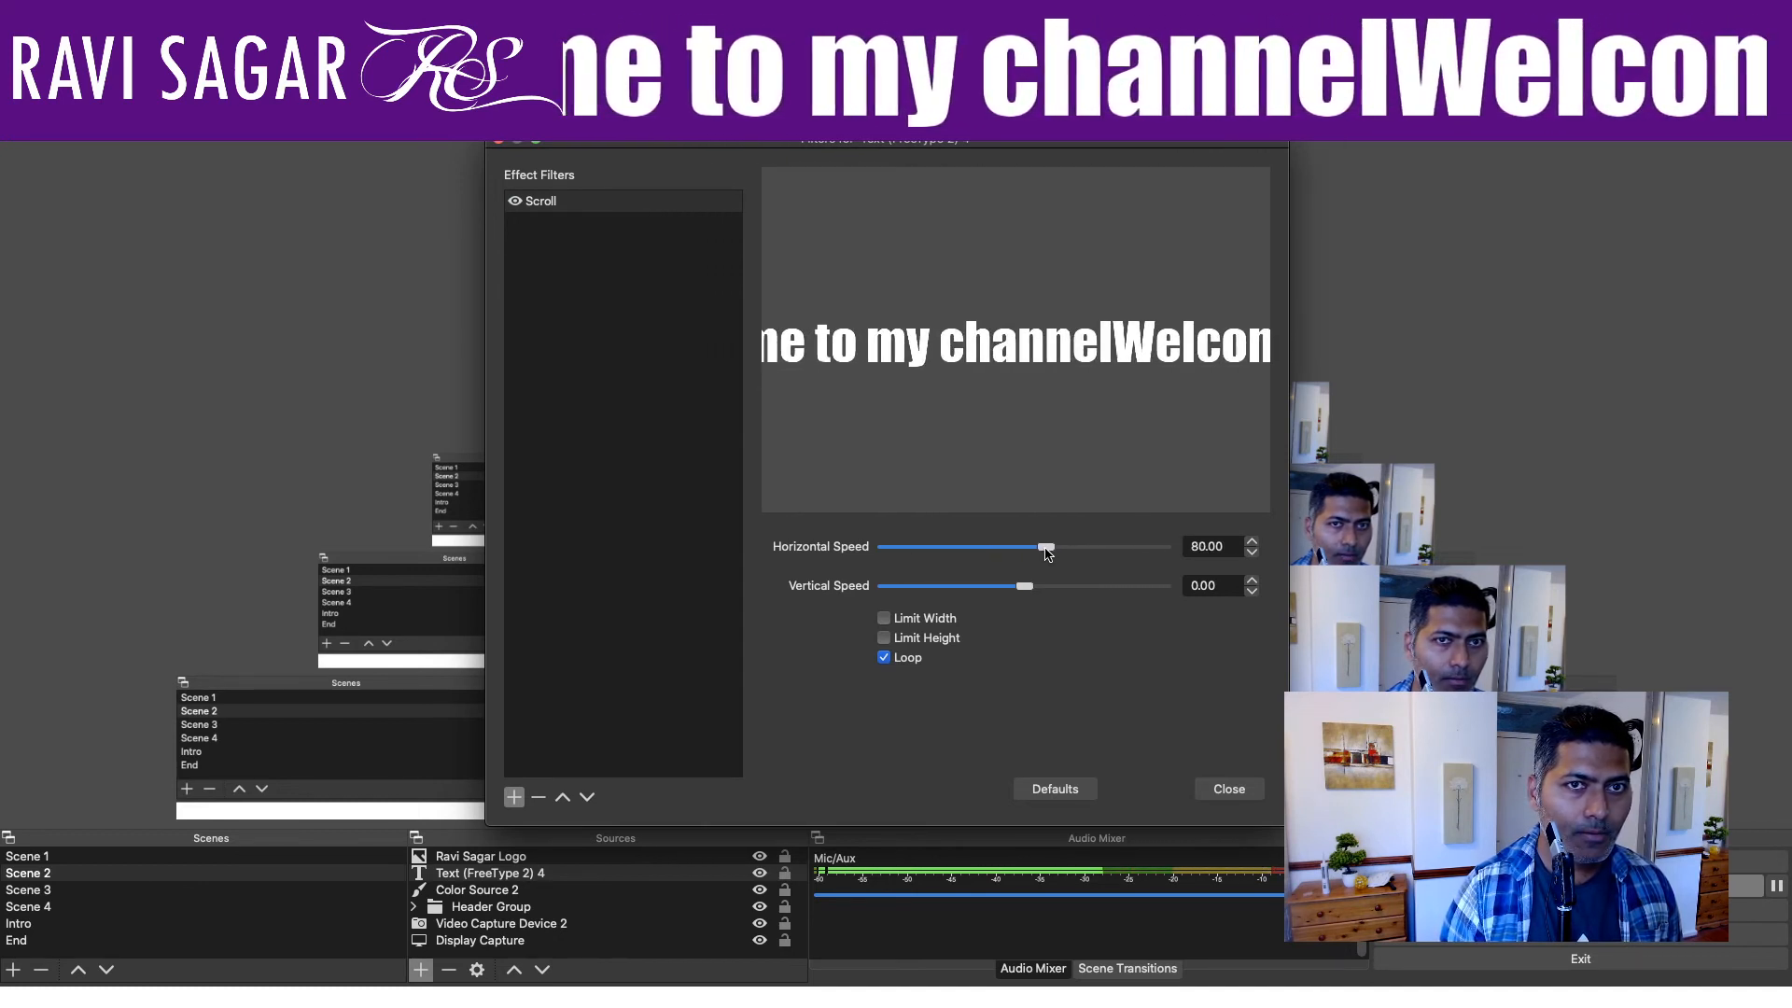
{"action": "left_click_drag", "start_coordinate": [1041, 547], "coordinate": [1032, 547]}
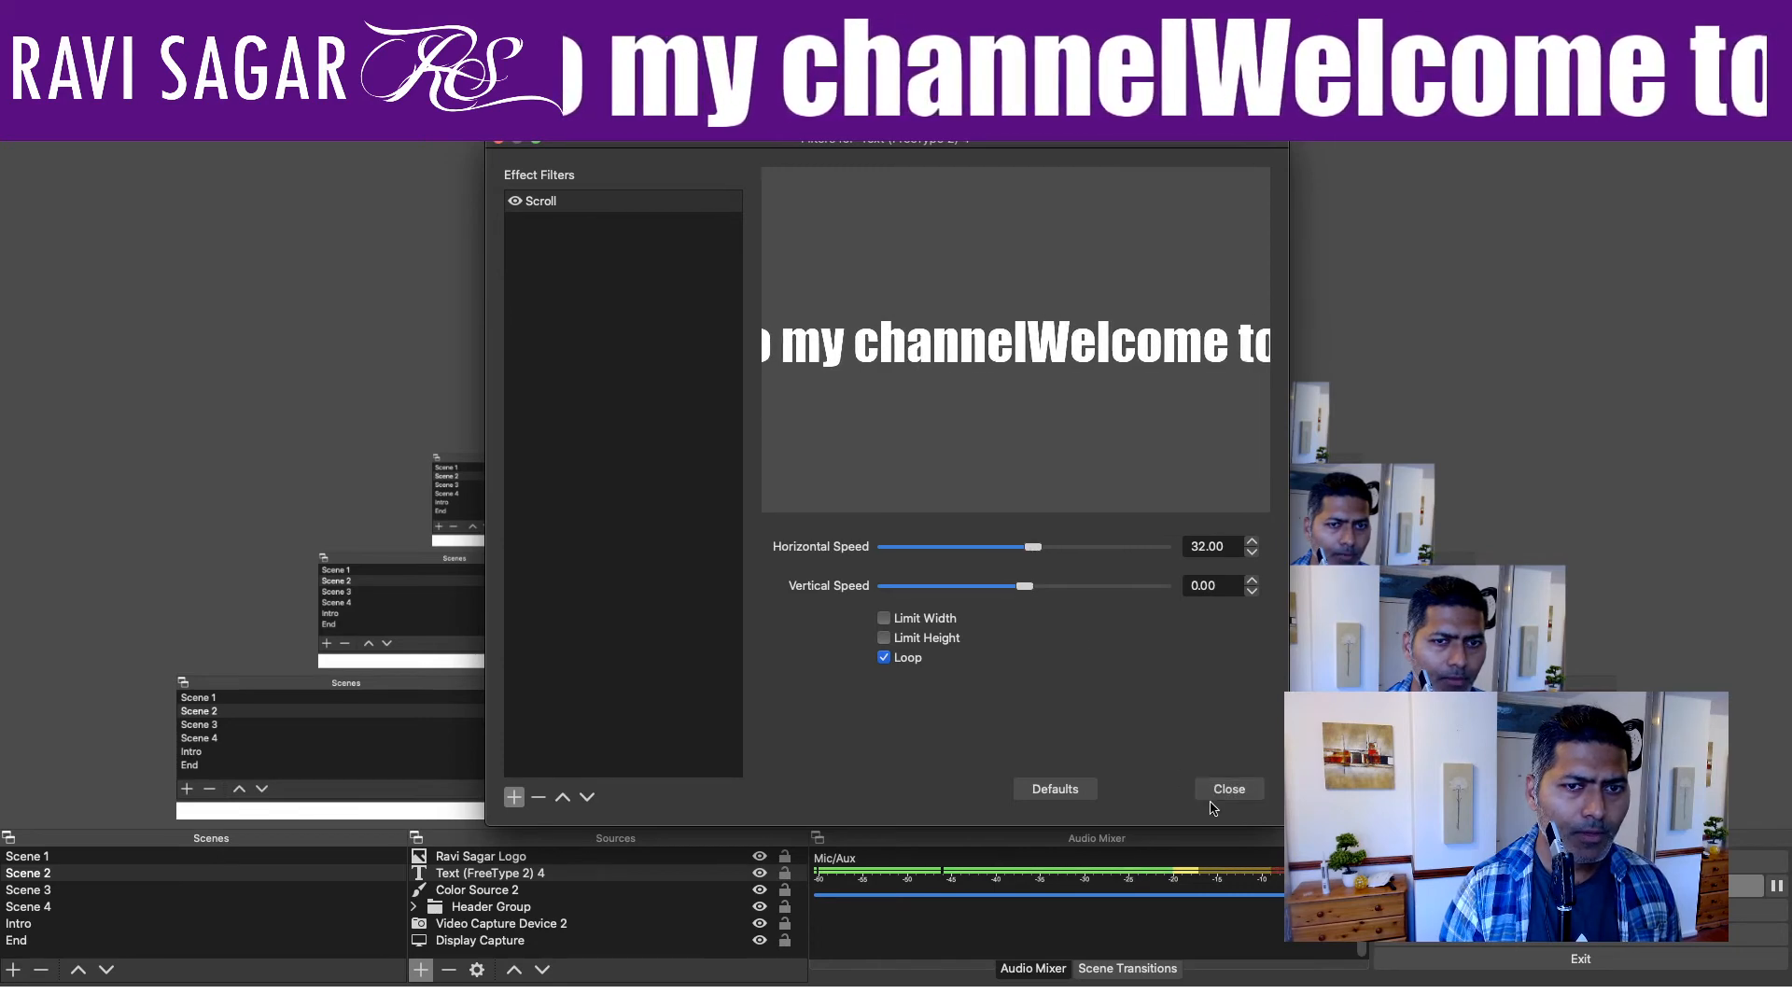
{"action": "left_click", "coordinate": [1228, 787]}
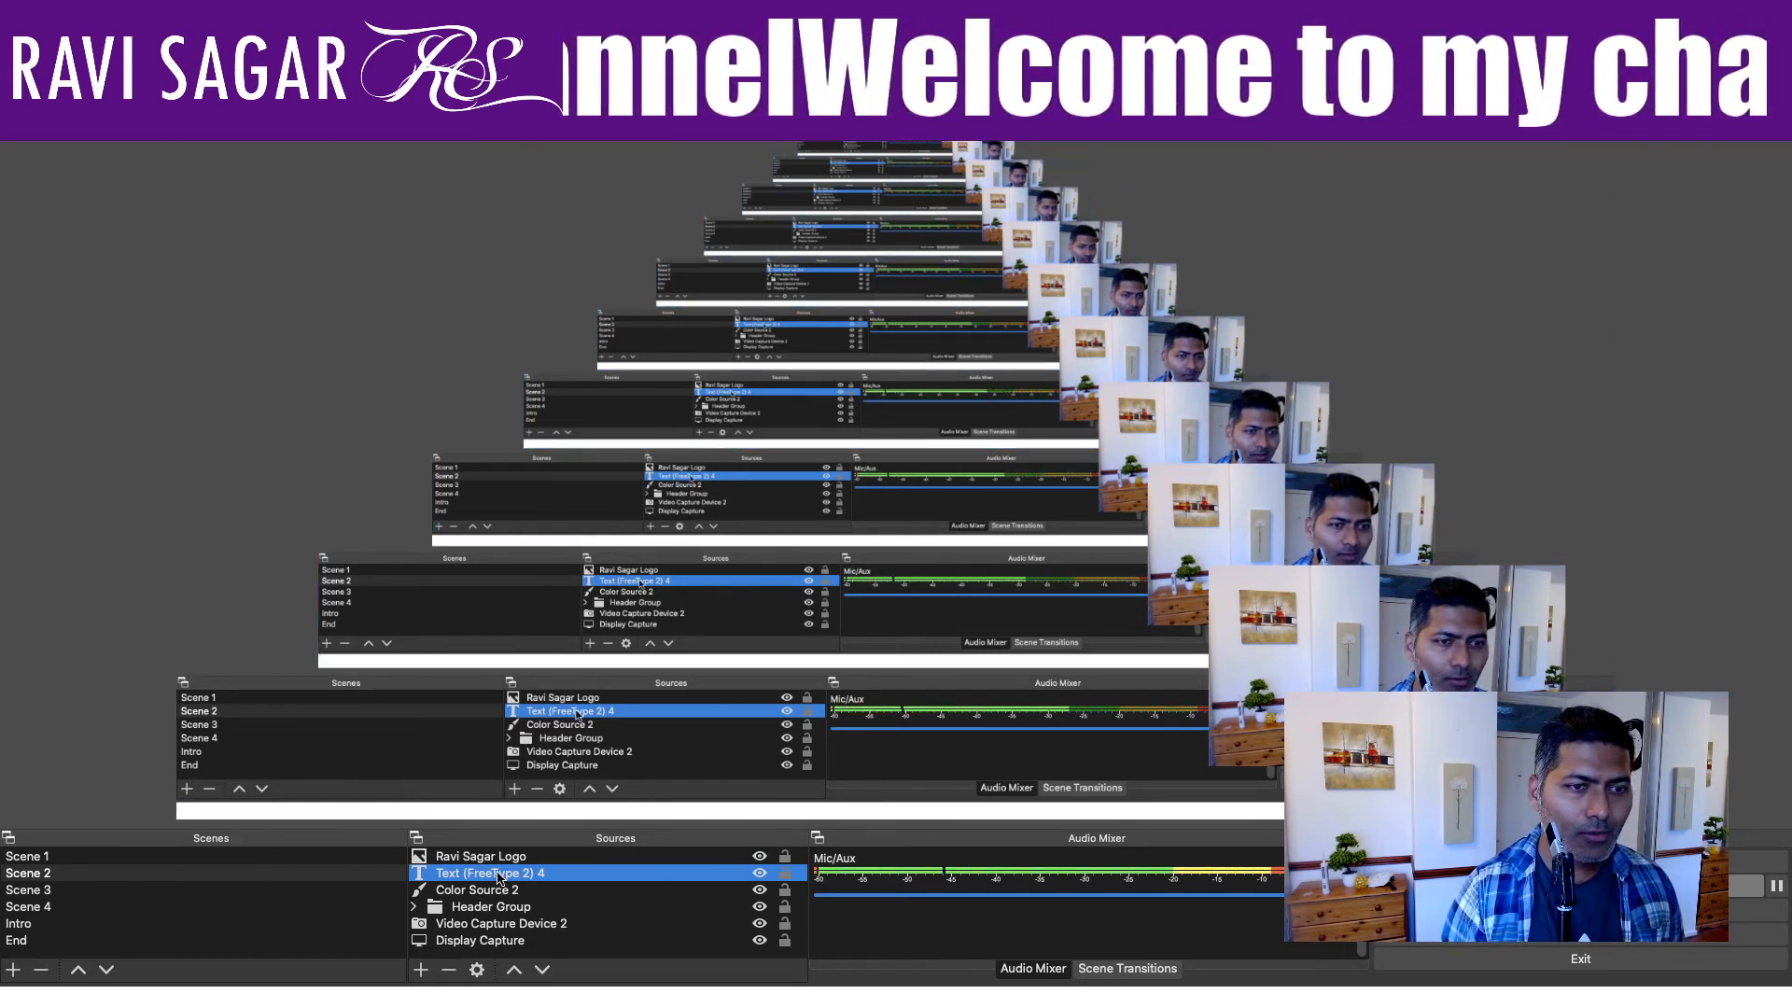
Step: Append spaces after 'Welcome to my channel' to space out the scroll repeats
{"action": "double_click", "coordinate": [500, 873]}
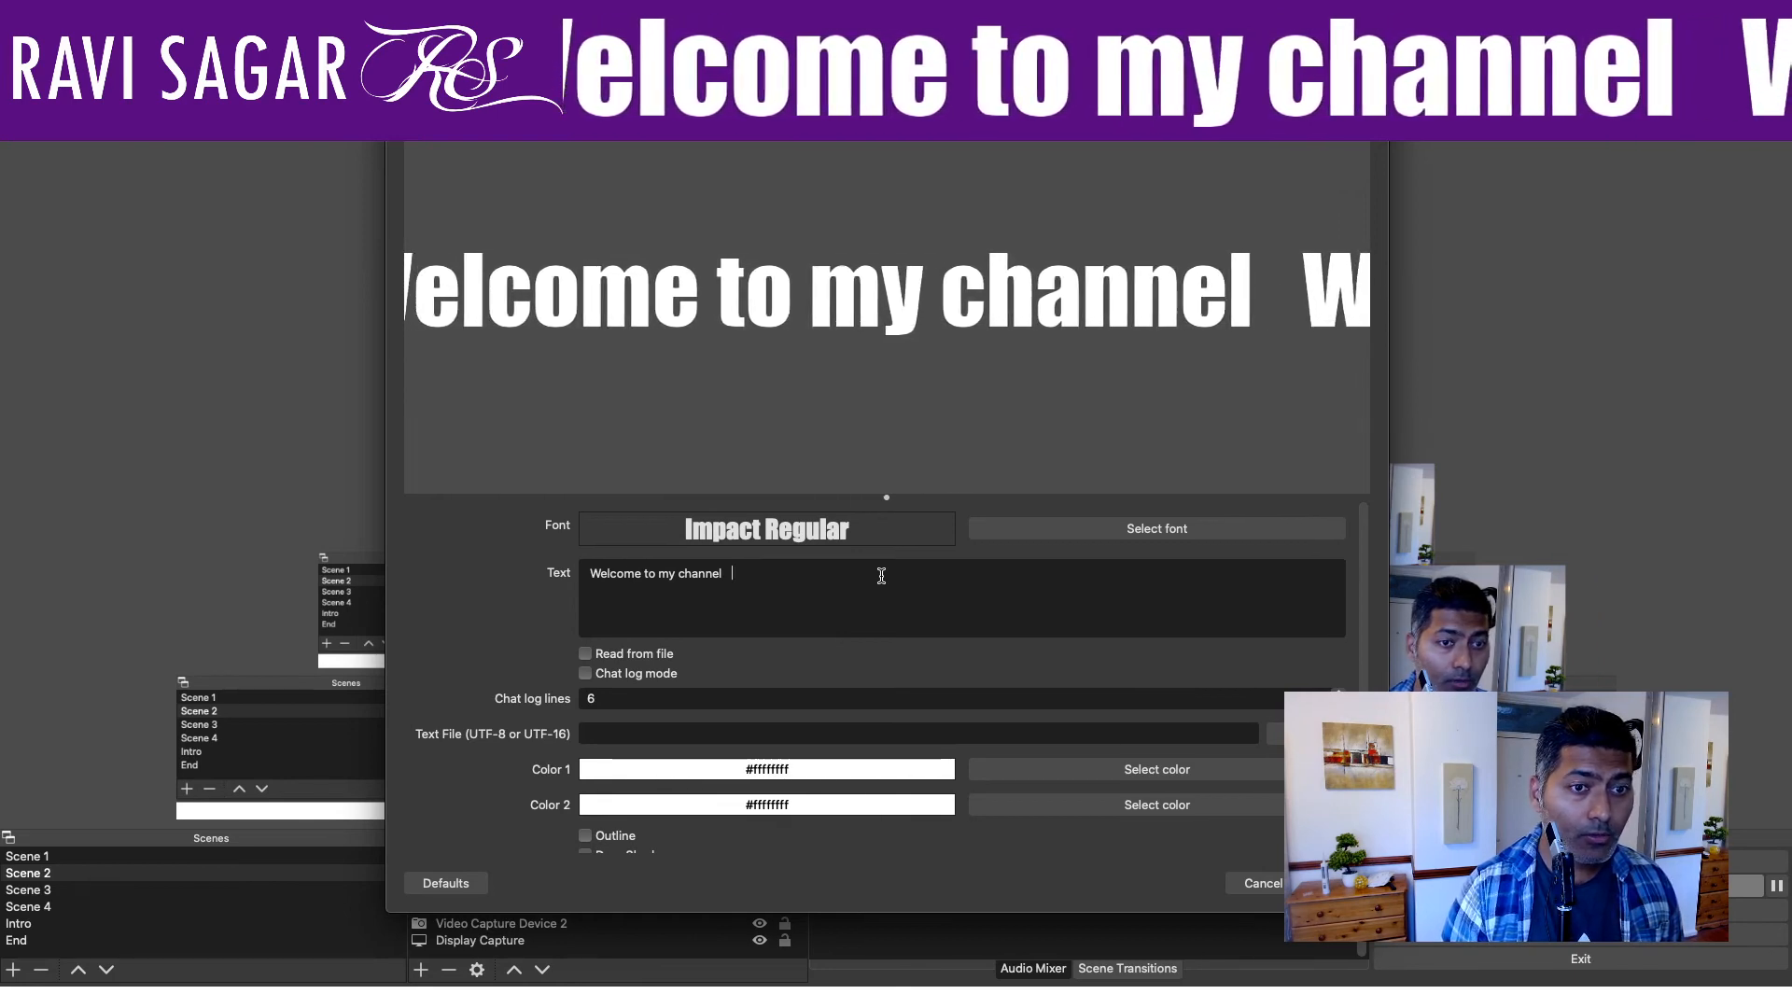
{"action": "left_click", "coordinate": [1262, 881]}
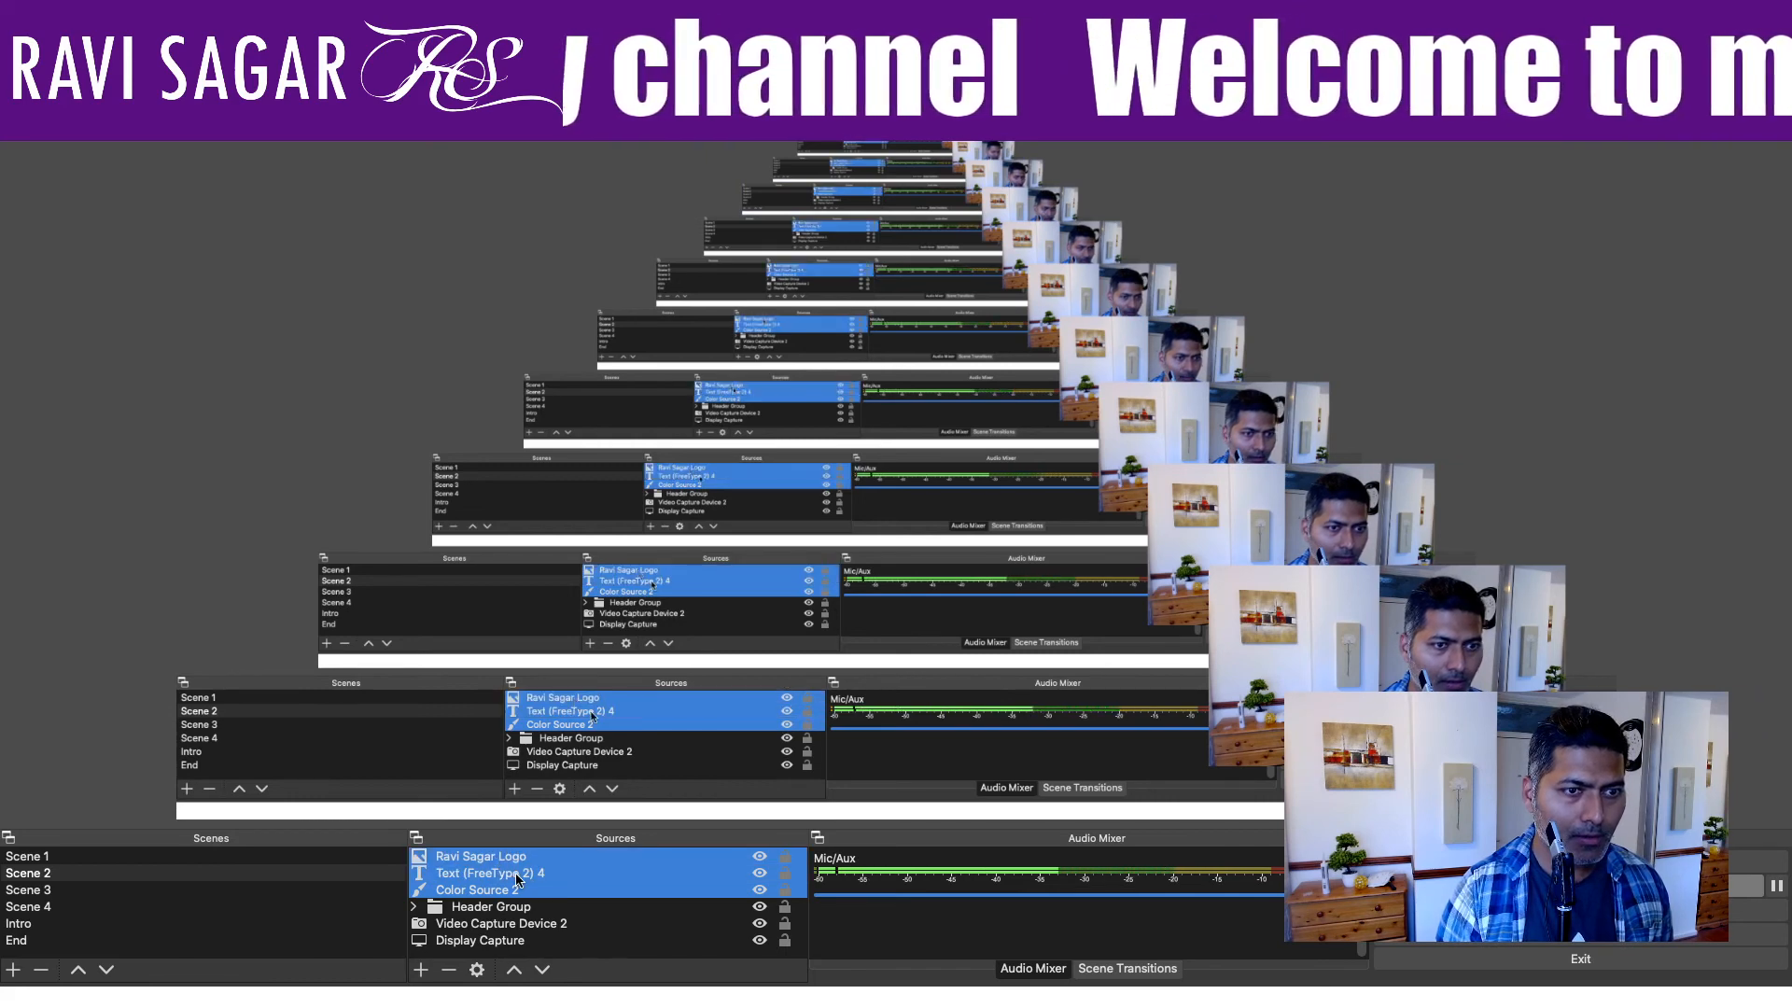
Step: Group the three selected sources into 'Fancy header' and expand it to show its contents
{"action": "right_click", "coordinate": [476, 889]}
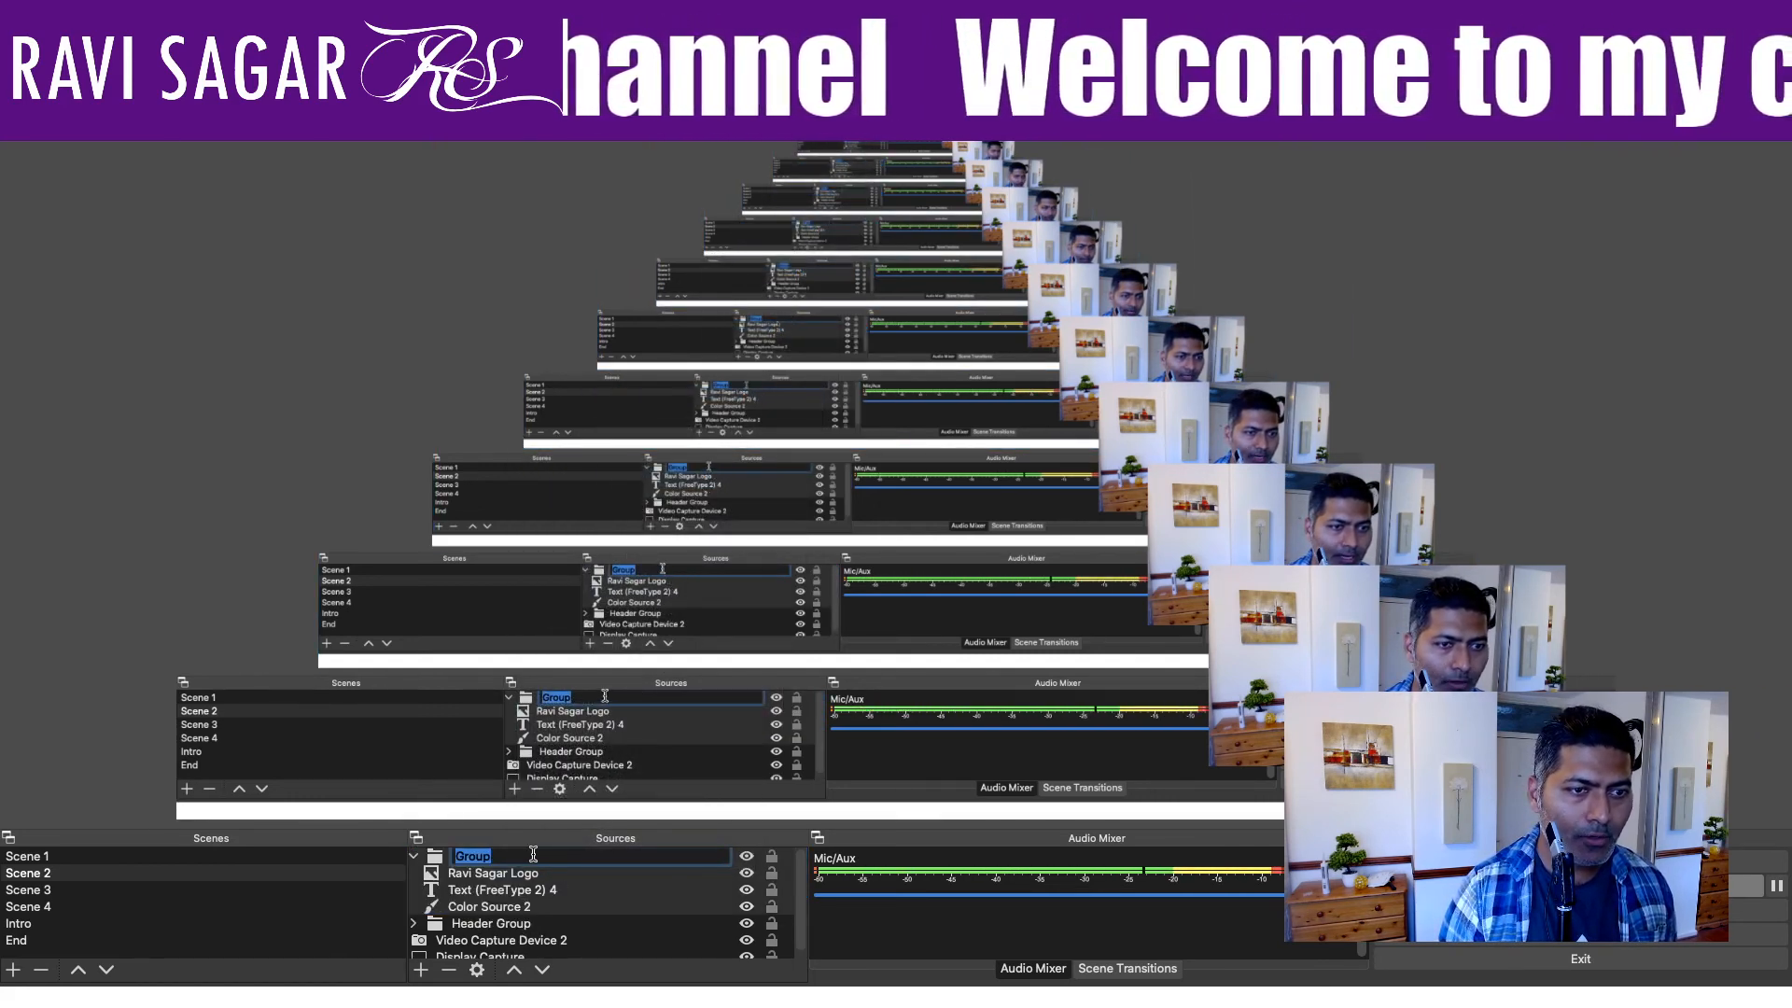
{"action": "type", "text": "Fancy header"}
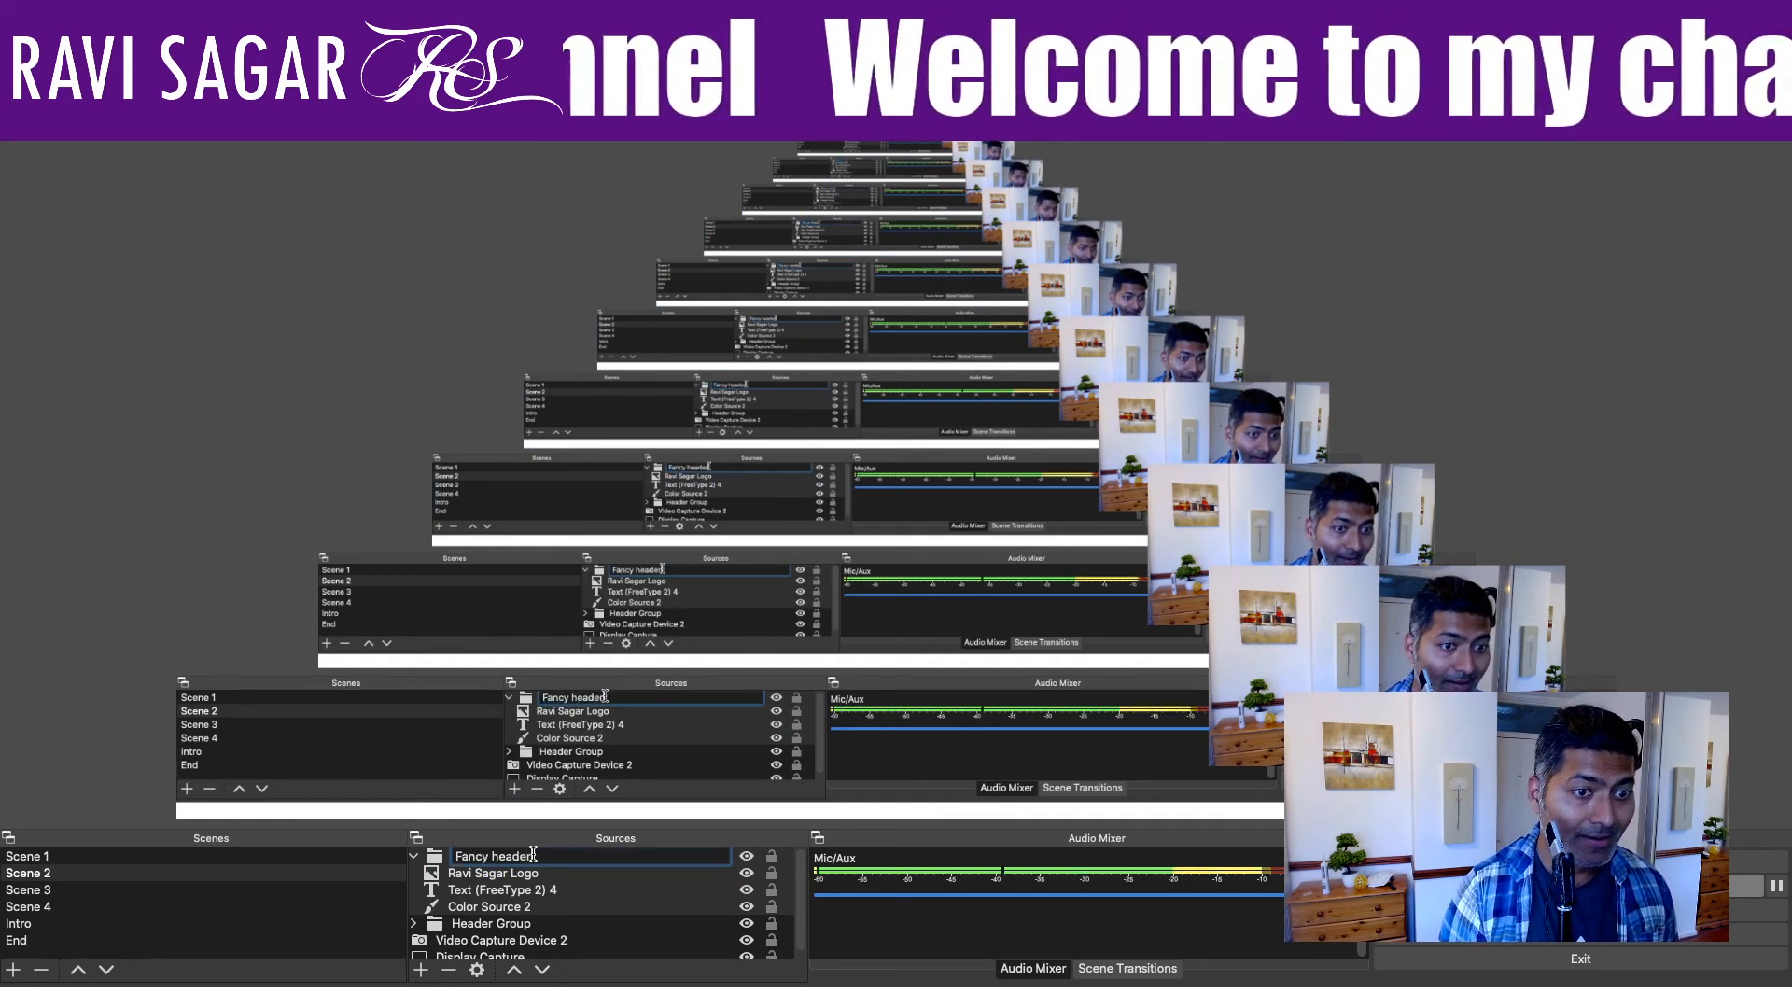
{"action": "left_click", "coordinate": [489, 907]}
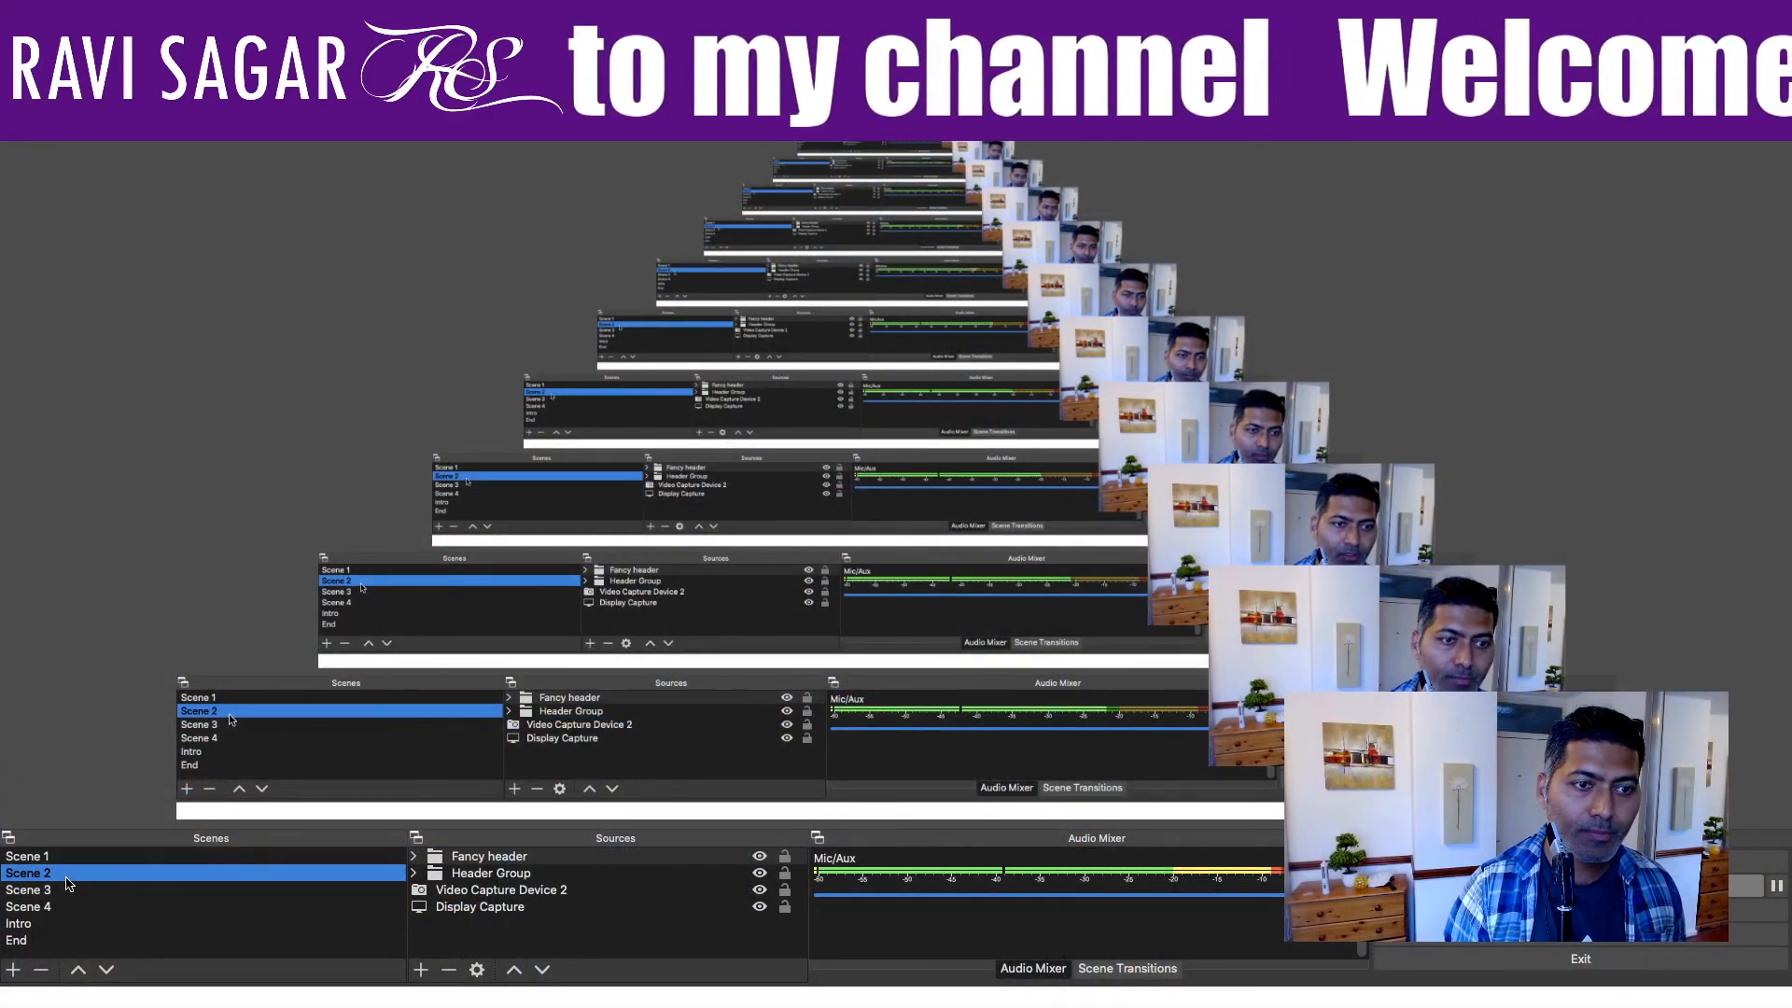
{"action": "left_click", "coordinate": [414, 855]}
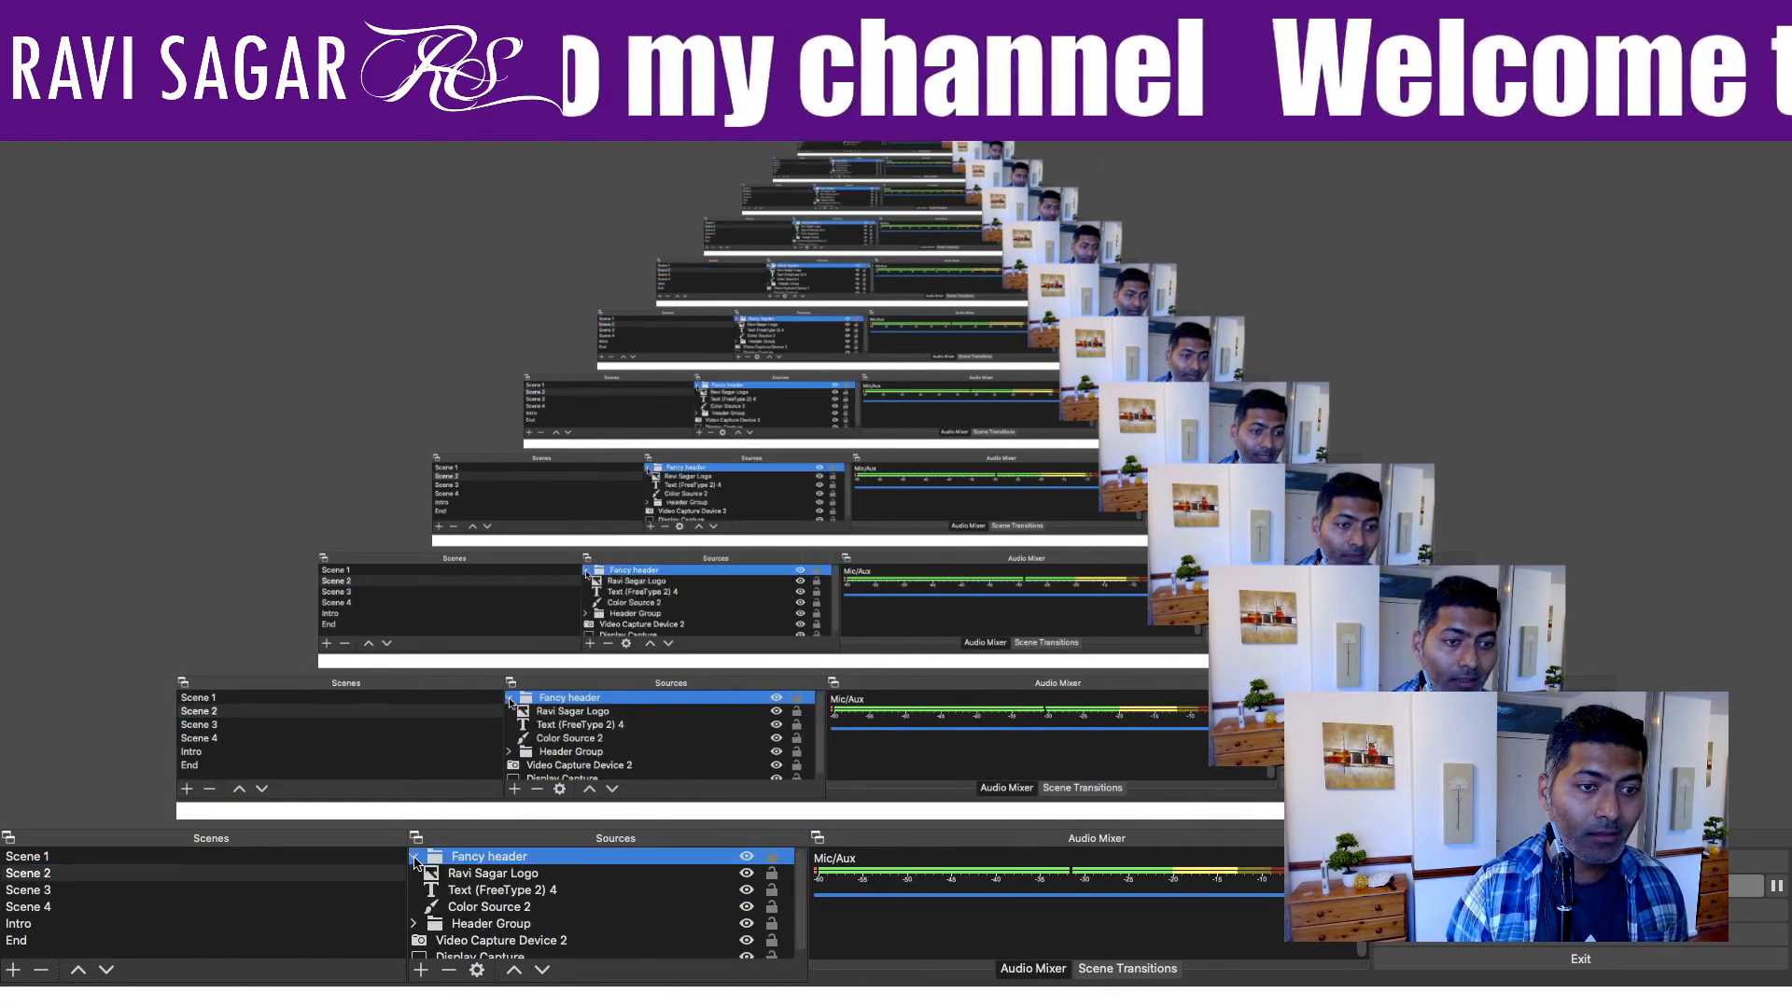